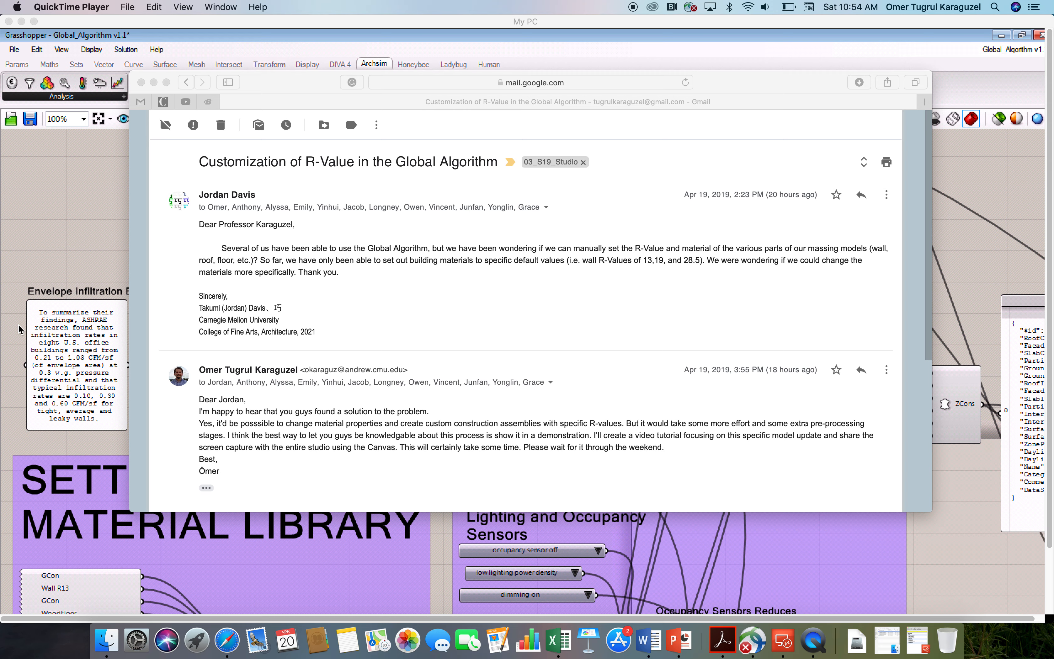
mouse_move(8, 301)
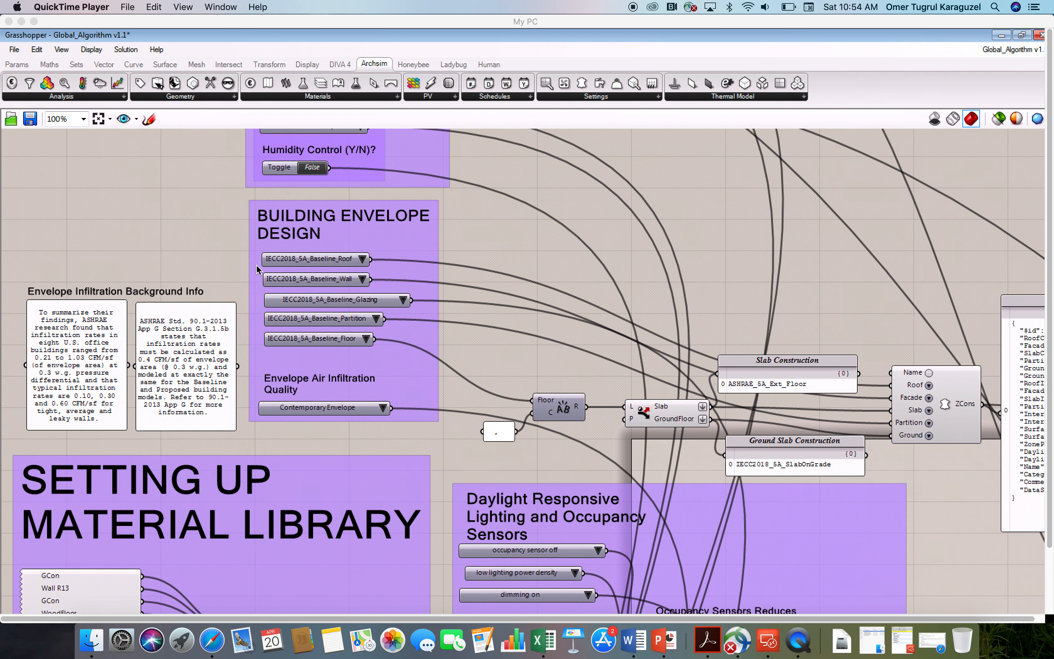
mouse_move(303, 196)
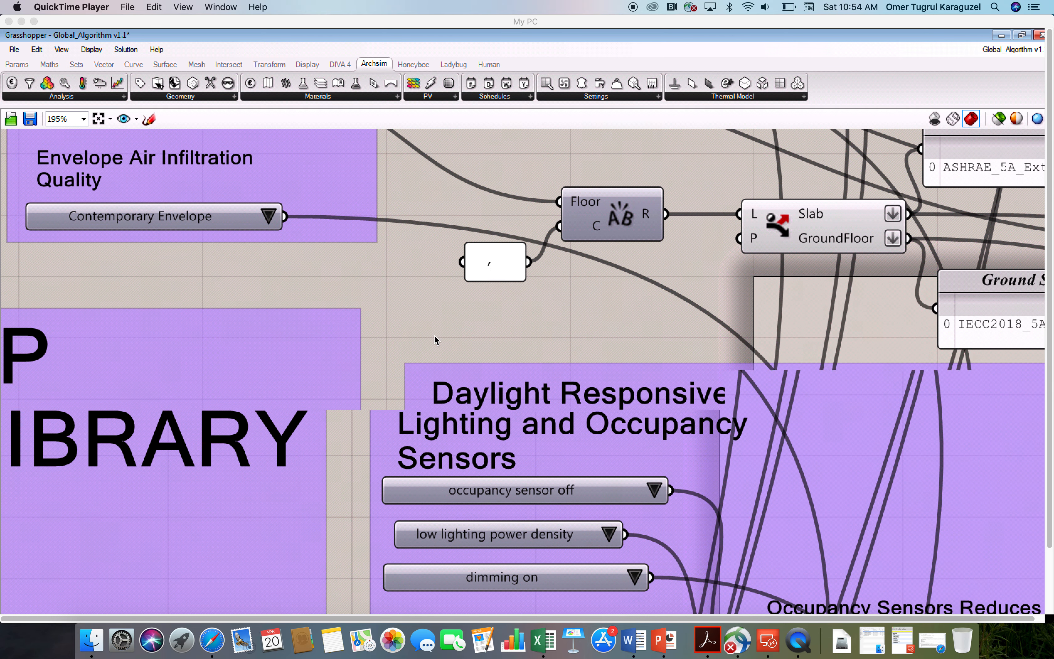
- Review the available wall construction options without changing the current choice
scroll("down", 3)
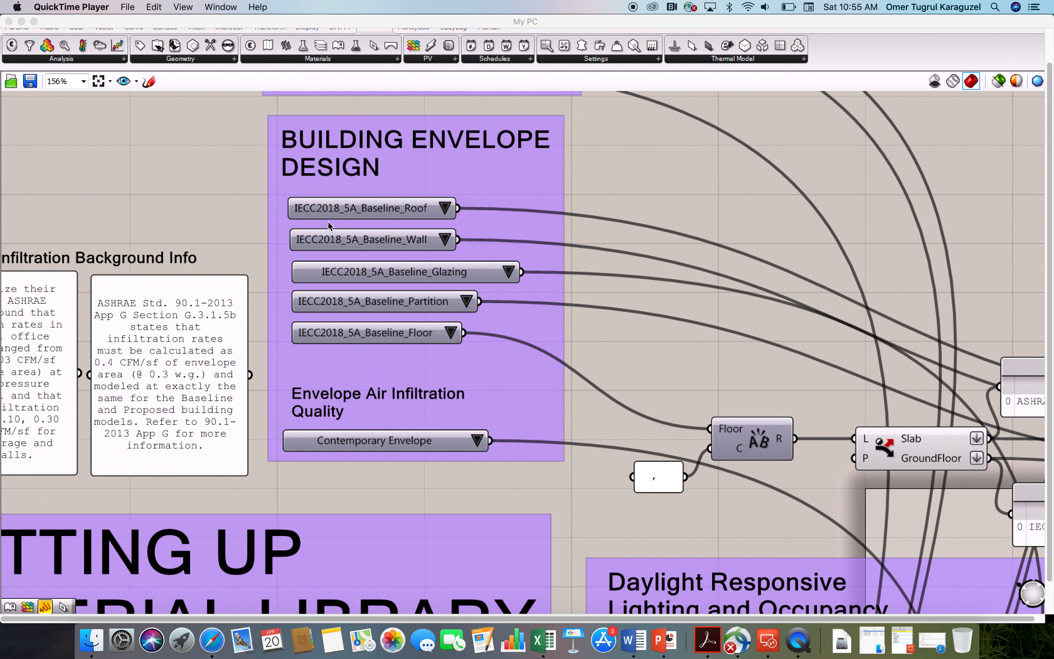
mouse_move(424, 222)
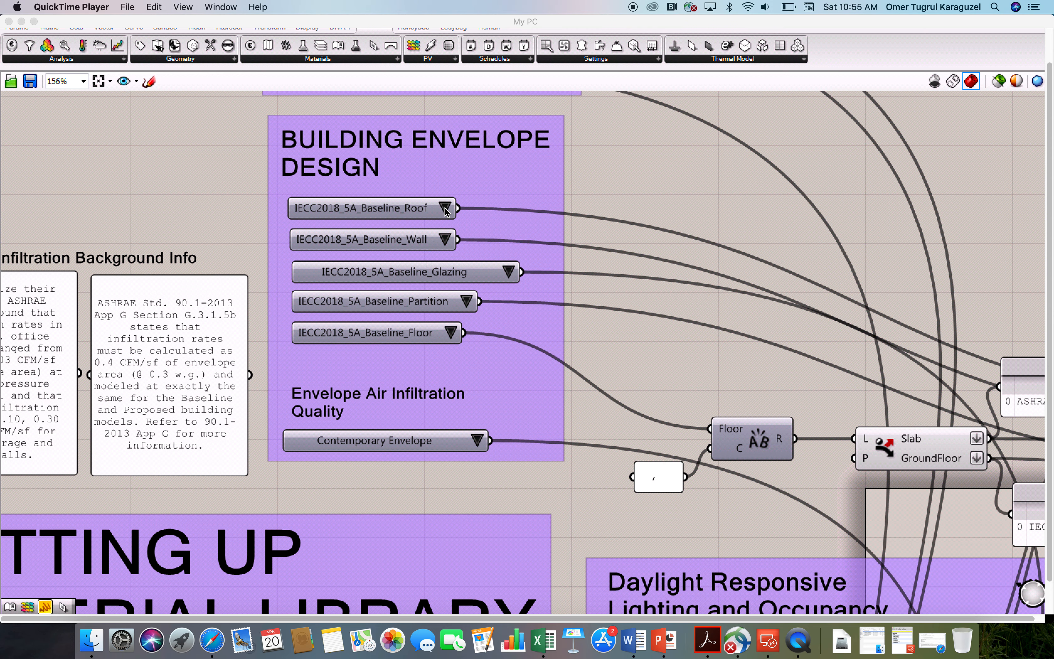
left_click(445, 207)
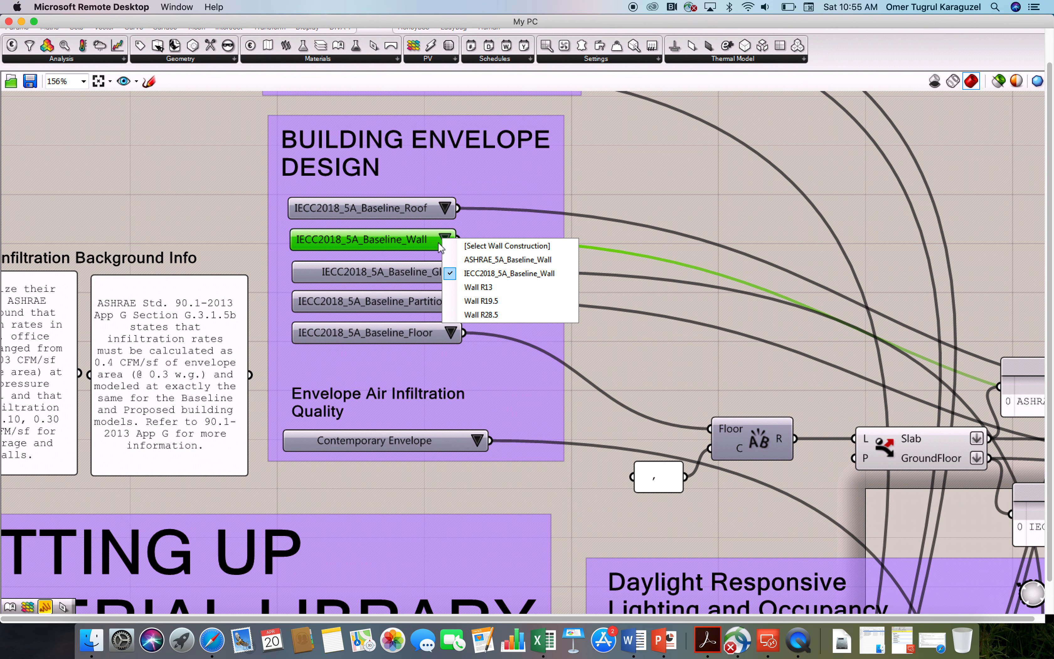
left_click(508, 272)
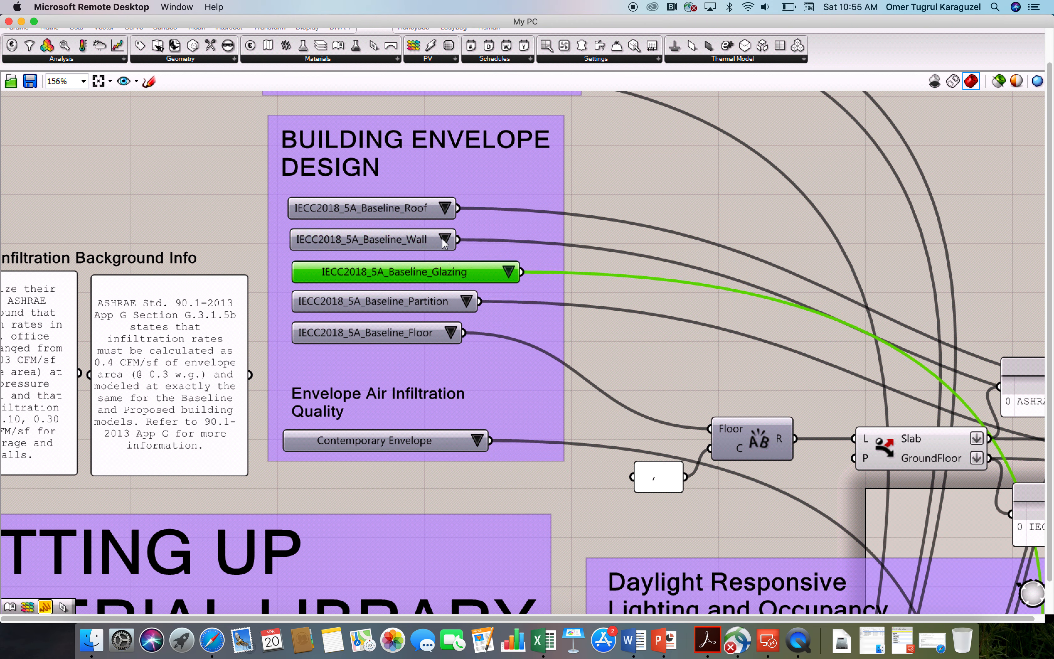
left_click(445, 239)
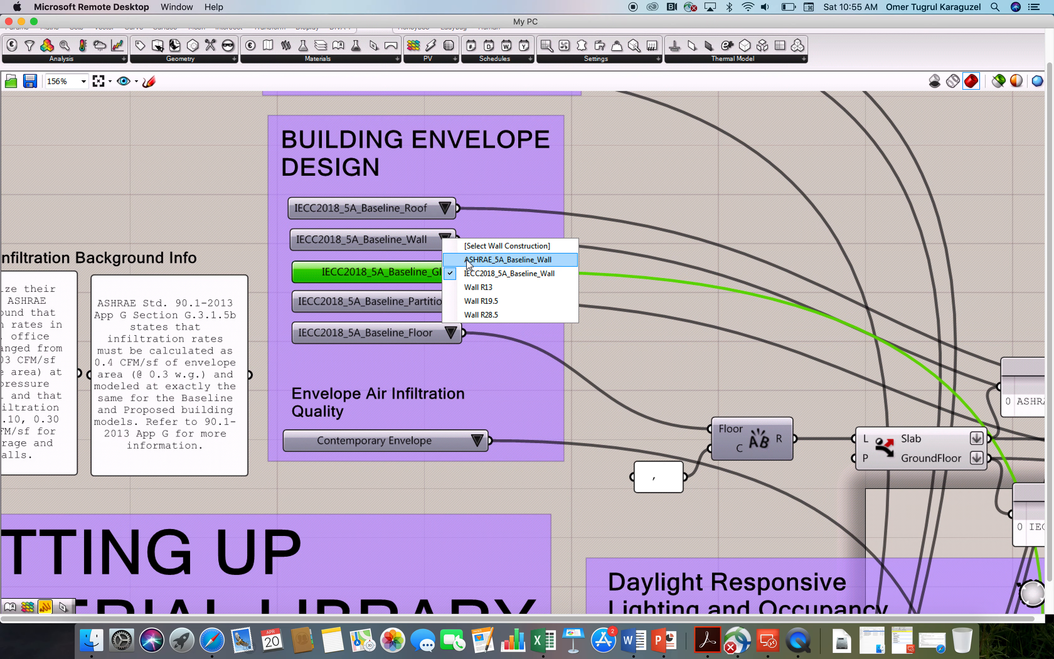
mouse_move(510, 273)
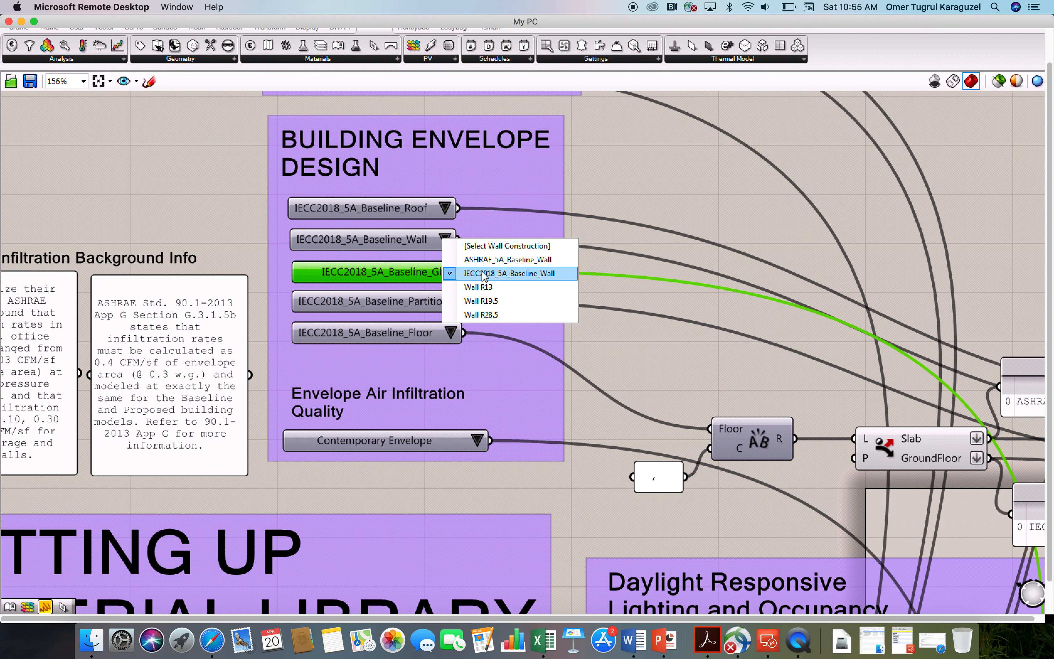
mouse_move(507, 260)
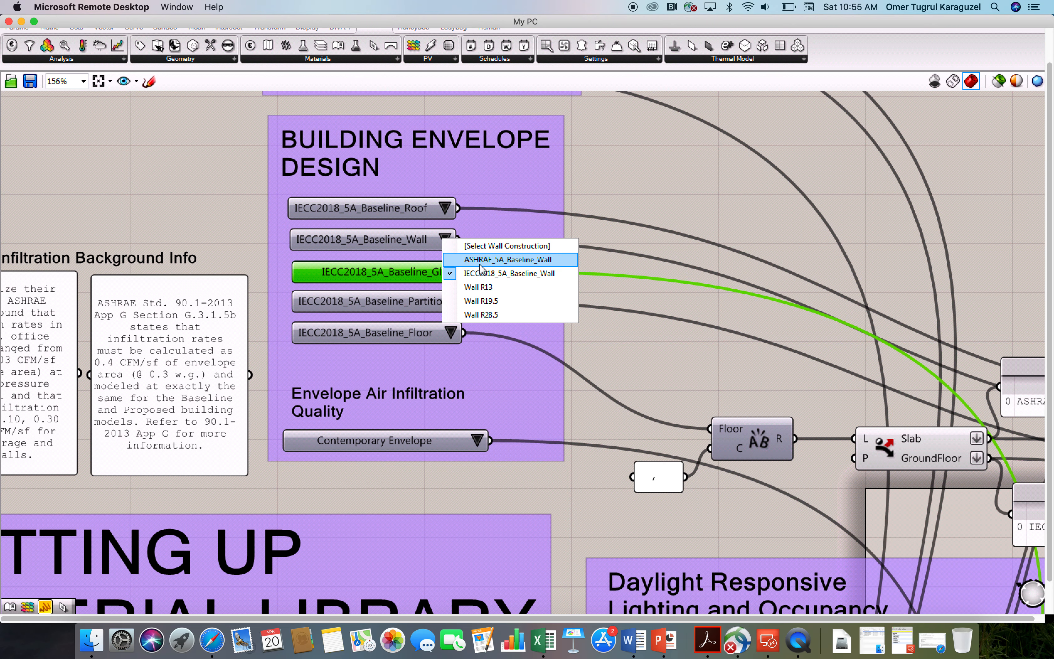
mouse_move(499, 269)
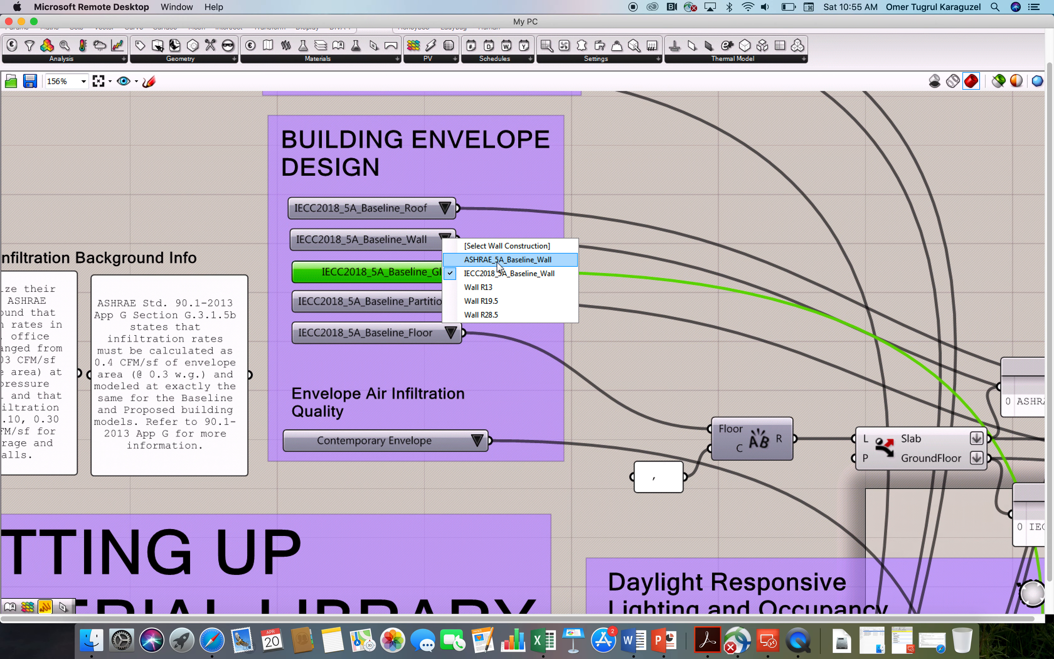
mouse_move(500, 274)
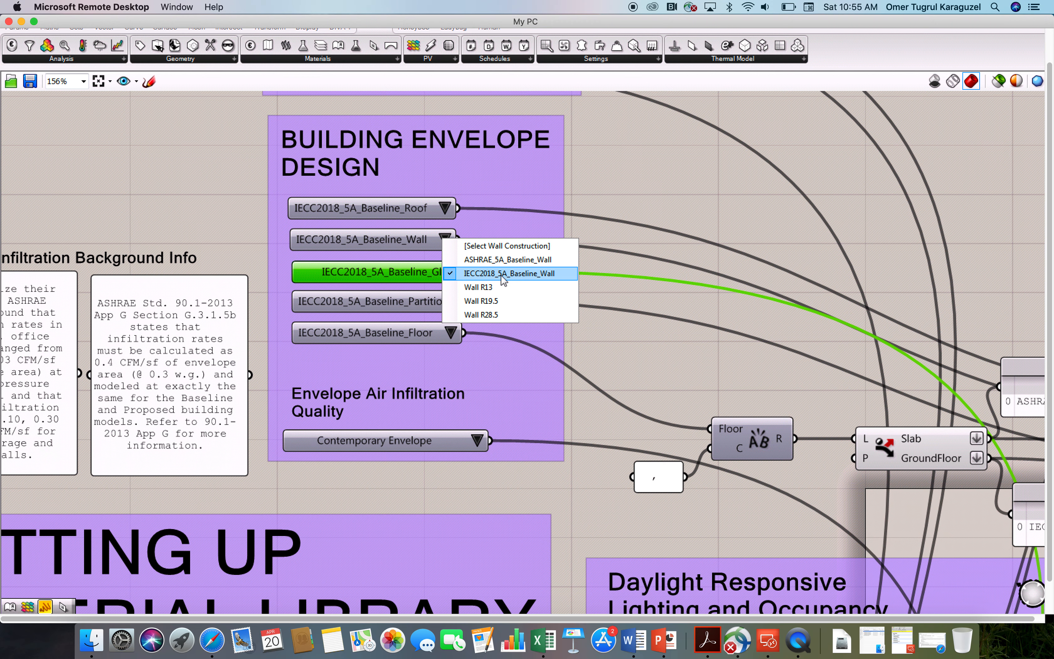
mouse_move(512, 287)
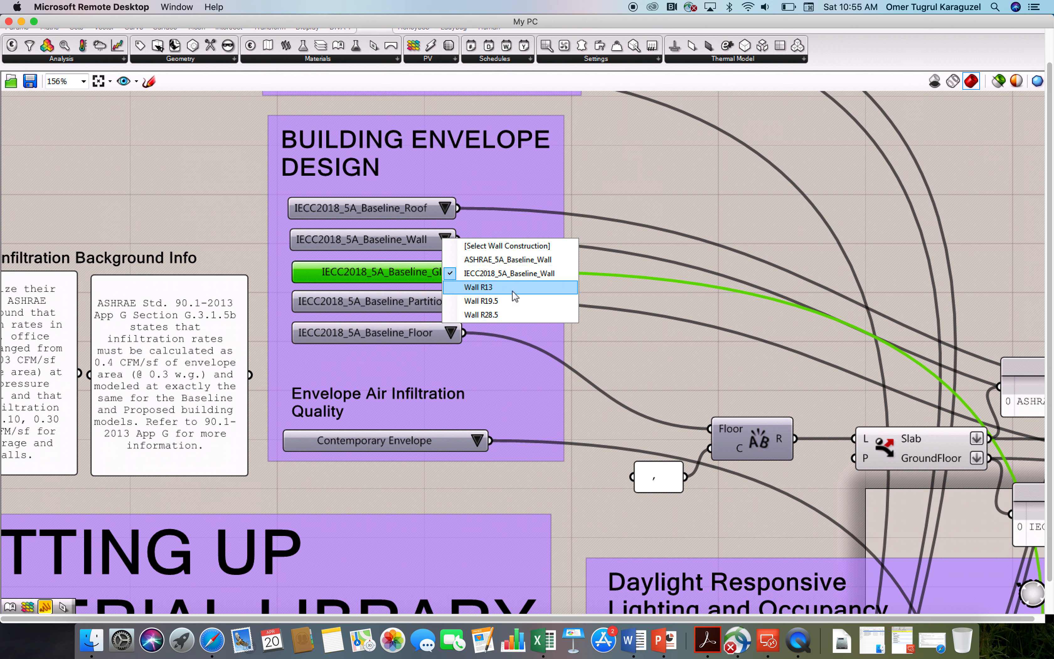
mouse_move(501, 301)
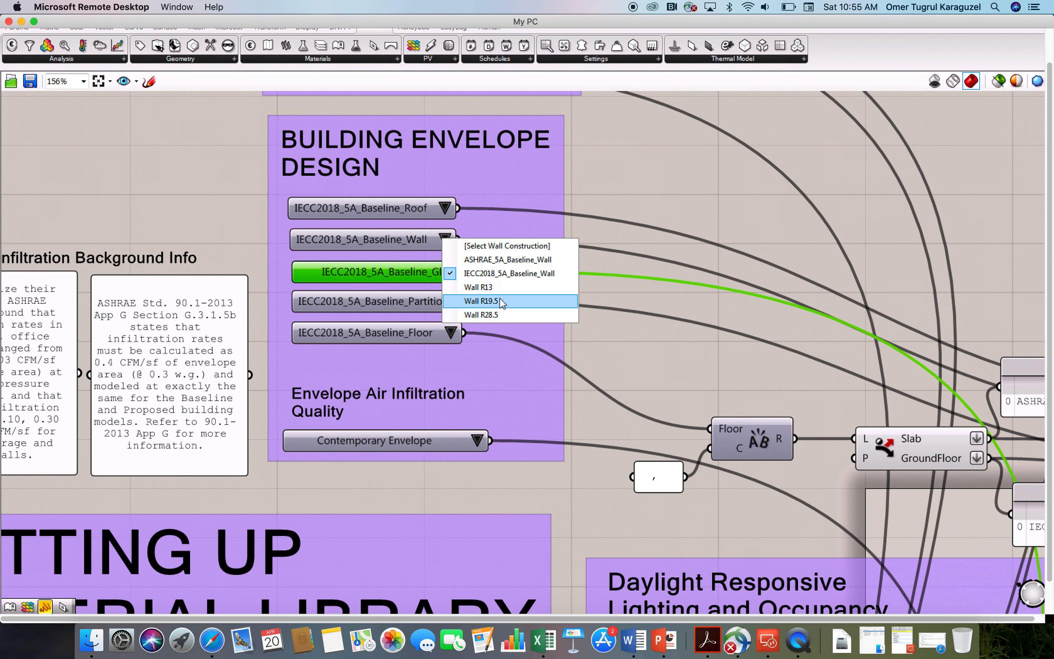
mouse_move(506, 314)
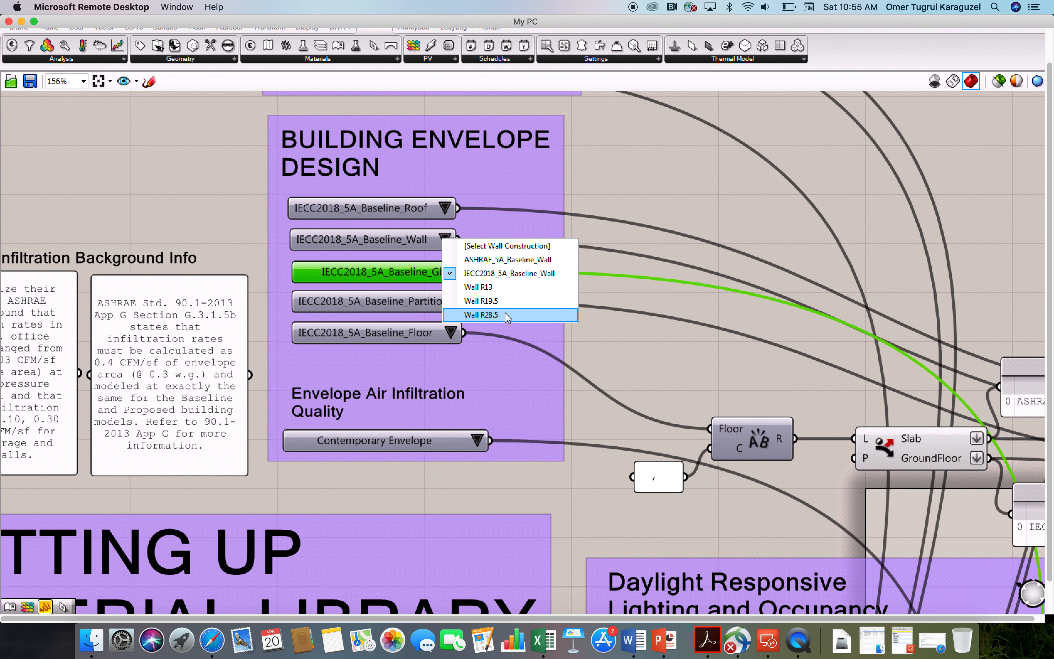
mouse_move(518, 317)
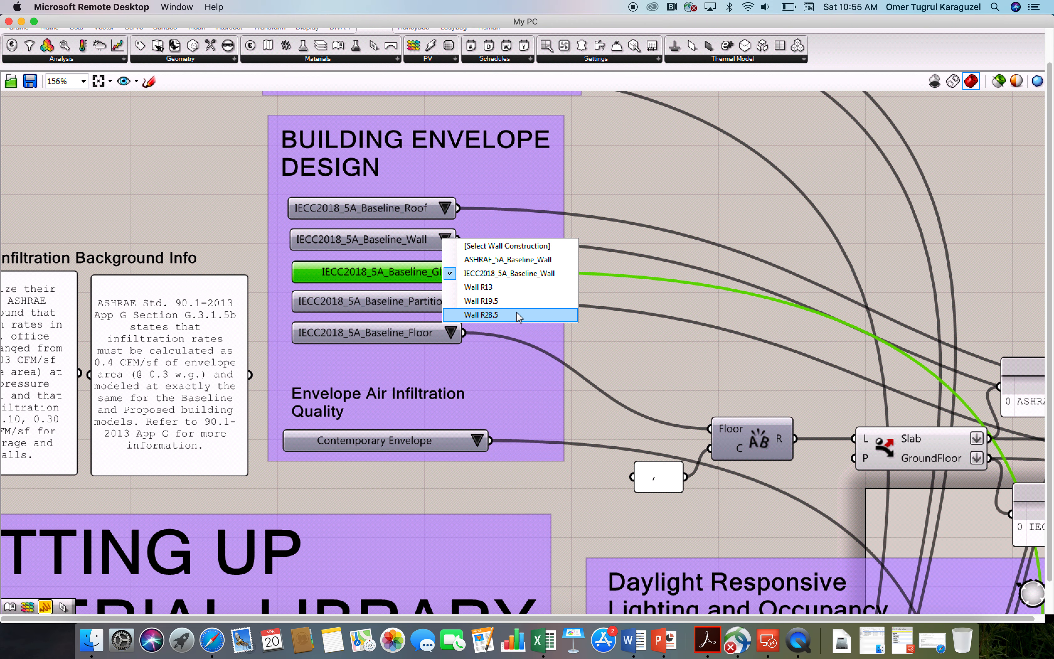
left_click(640, 207)
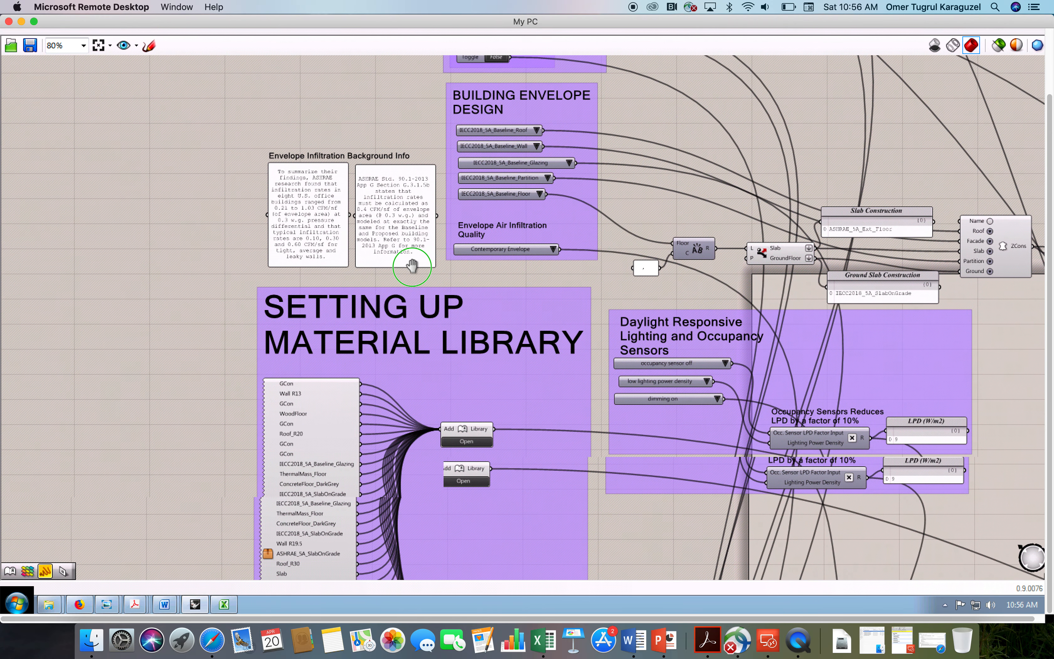
- Scroll down to the construction definitions cluster and enter it for editing
scroll("down", 3)
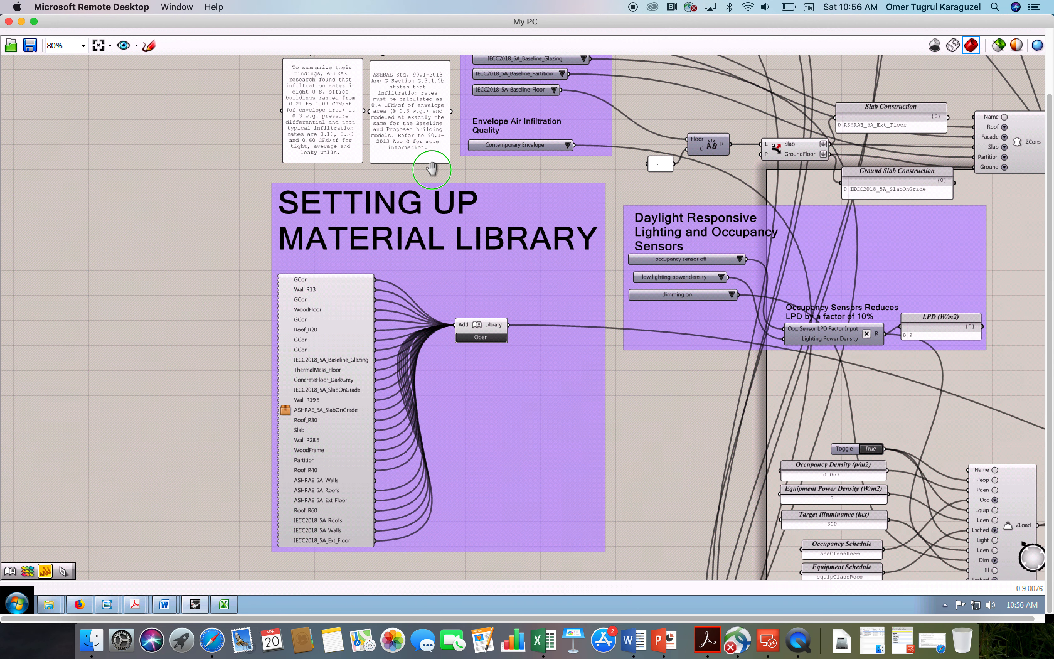
scroll("down", 3)
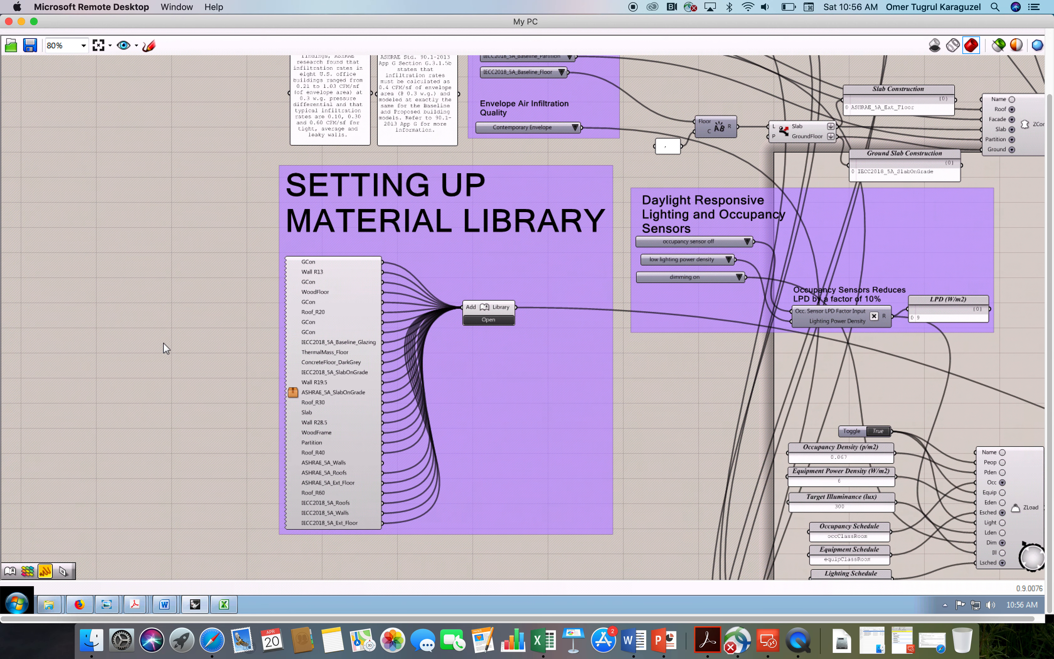
mouse_move(294, 407)
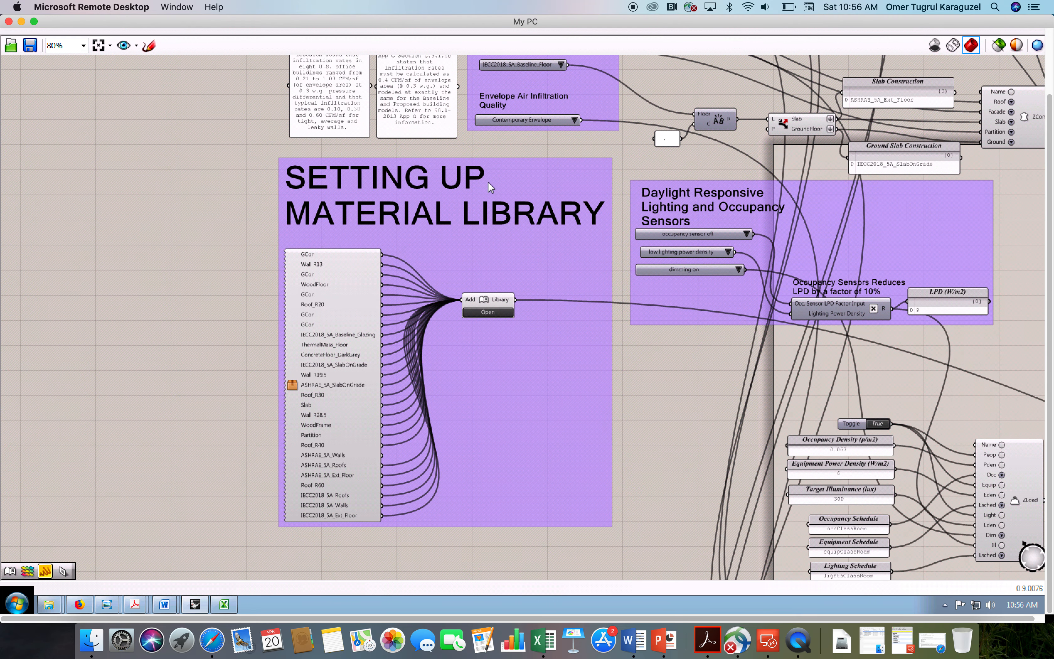
mouse_move(390, 214)
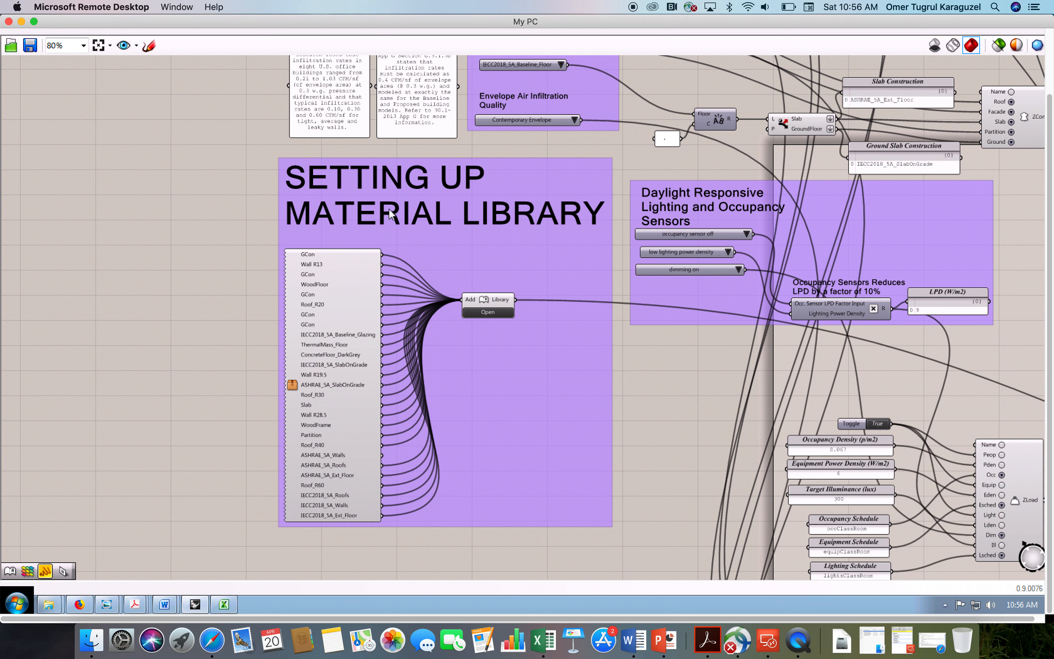
mouse_move(299, 373)
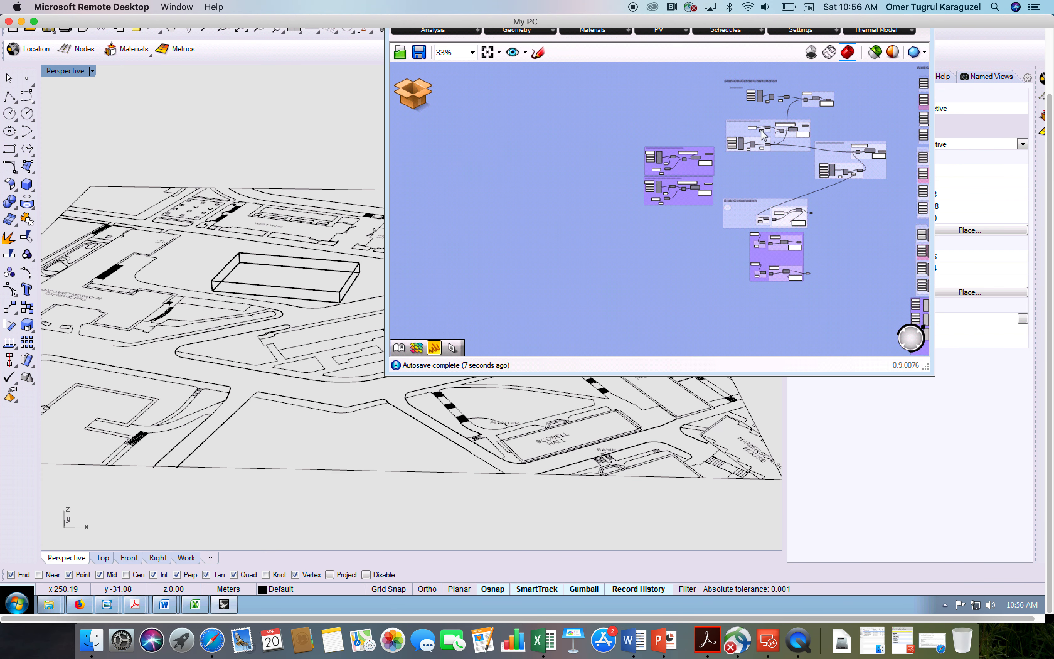
mouse_move(924, 38)
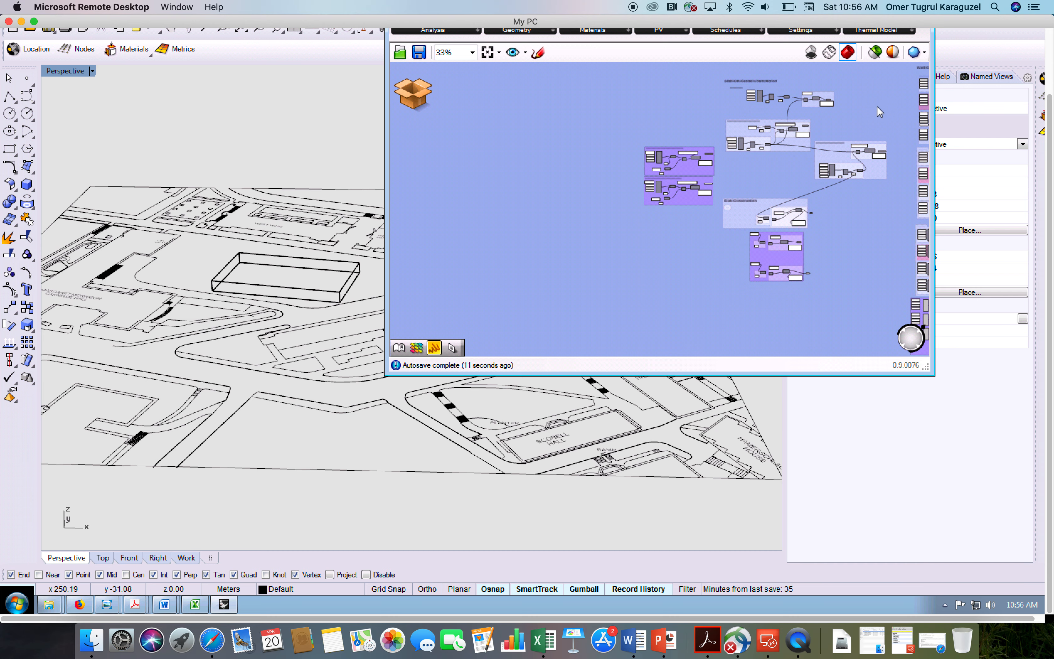
scroll("down", 3)
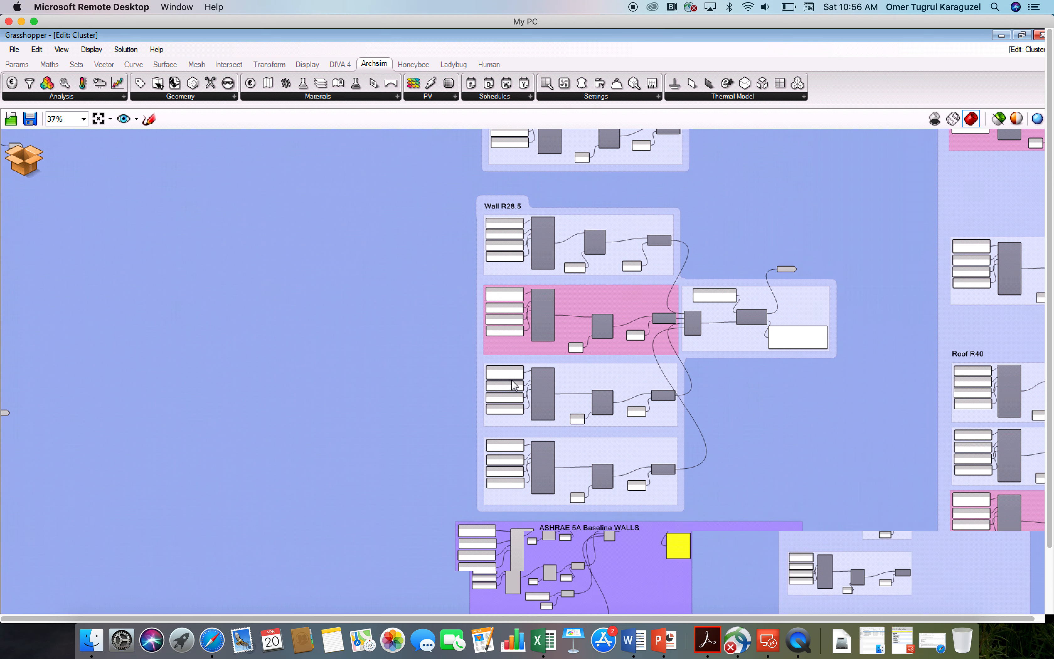
scroll("up", 3)
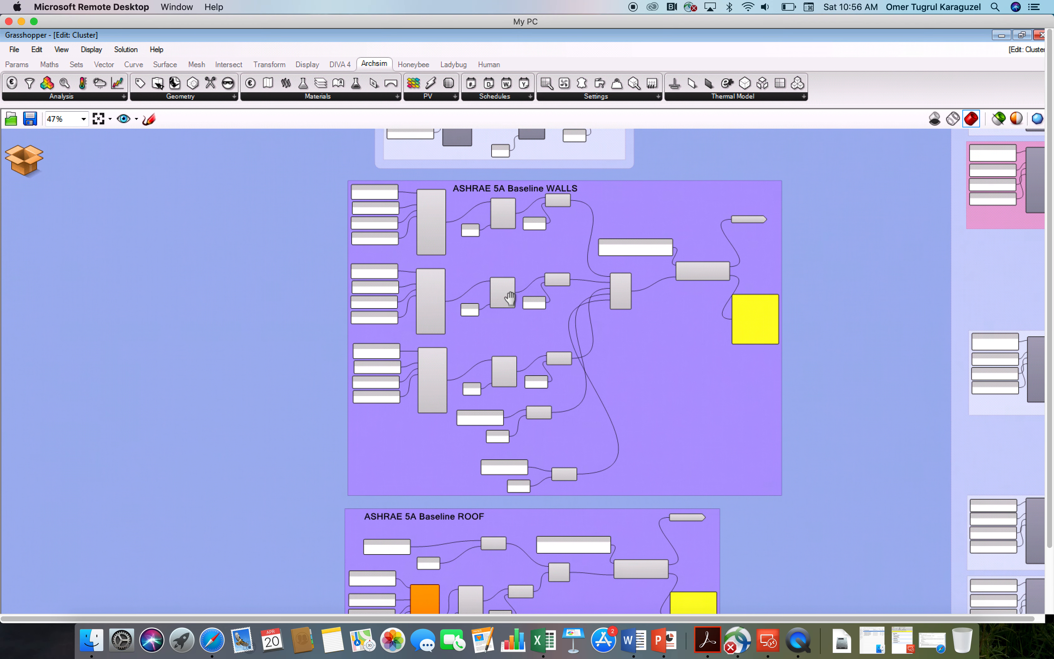
scroll("up", 3)
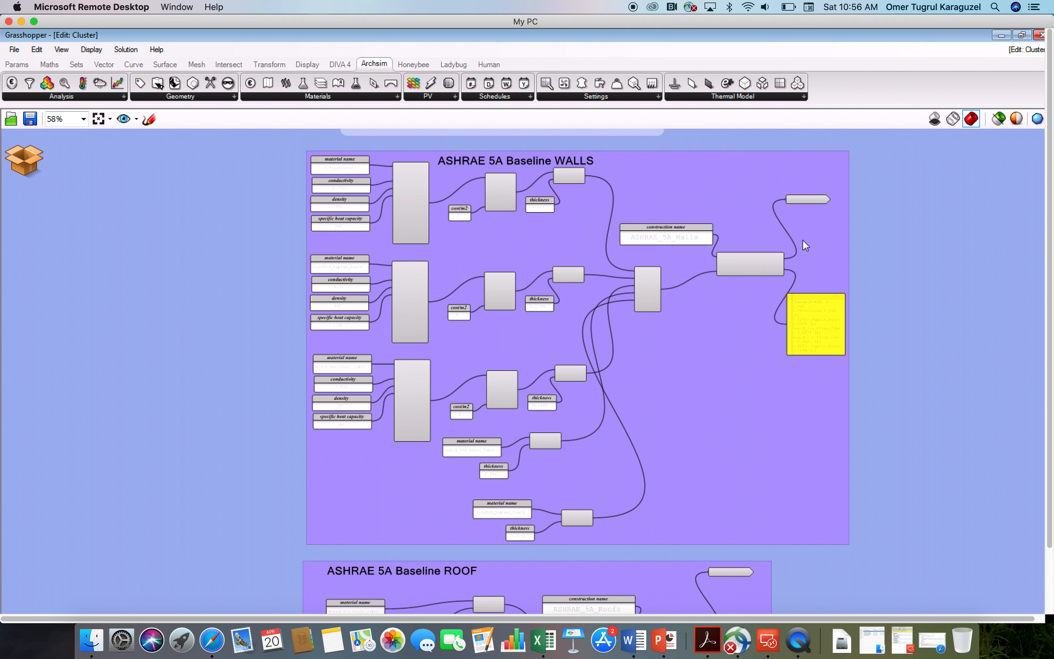
mouse_move(694, 346)
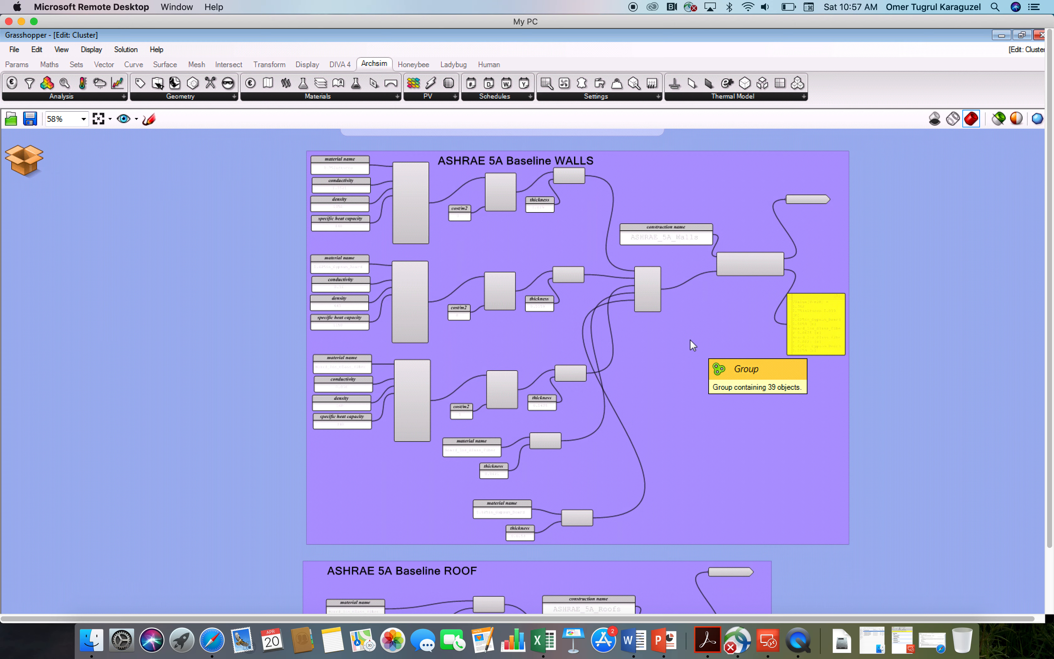
mouse_move(712, 366)
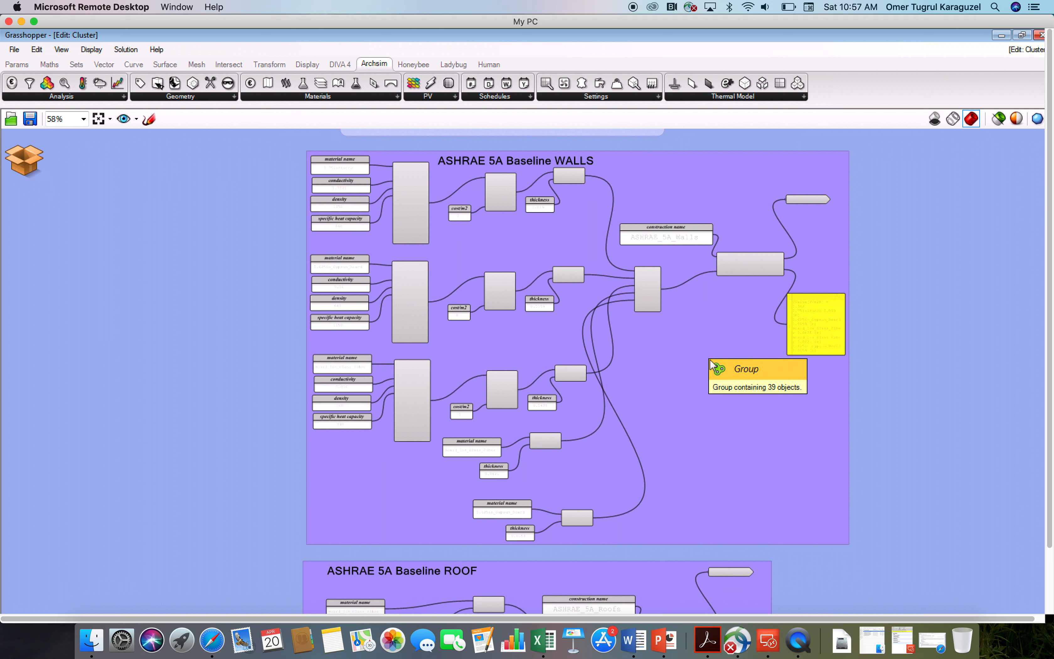
mouse_move(799, 482)
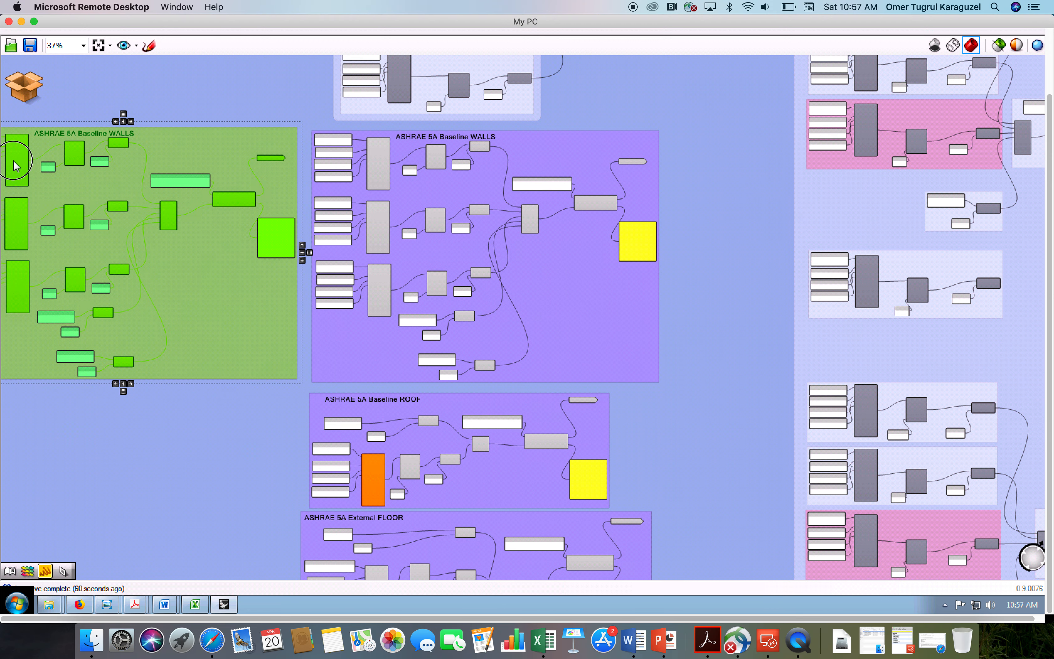
- Deselect the copied ASHRAE 5A Baseline WALLS group so both wall groups sit side by side
left_click(187, 445)
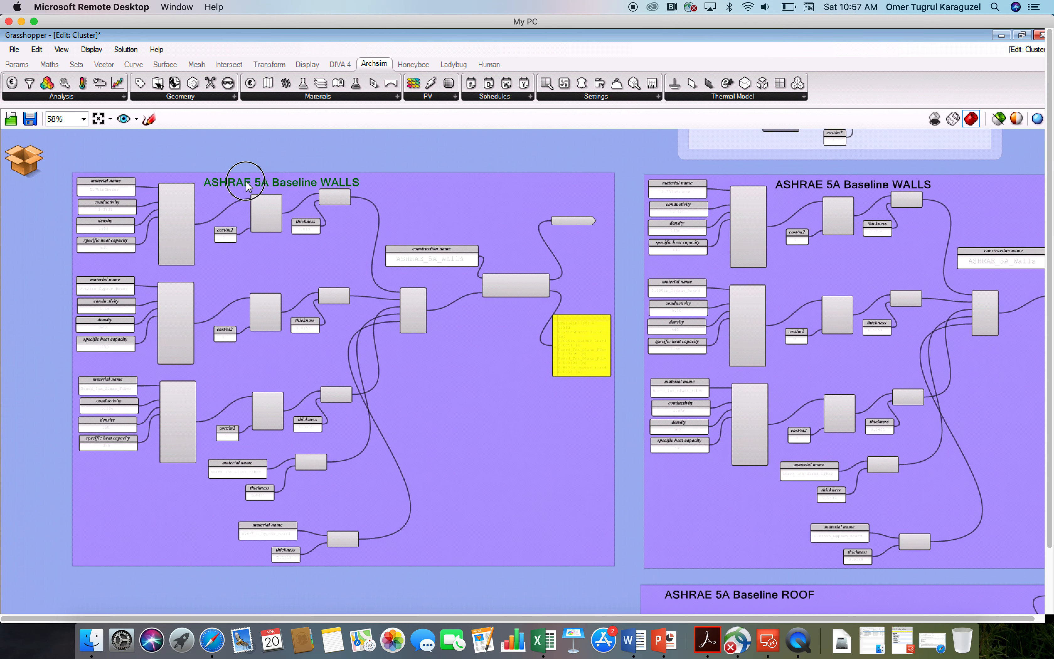
- Retitle the copied group's scribble as 'External Walls R40' in Scribble Properties
double_click(246, 182)
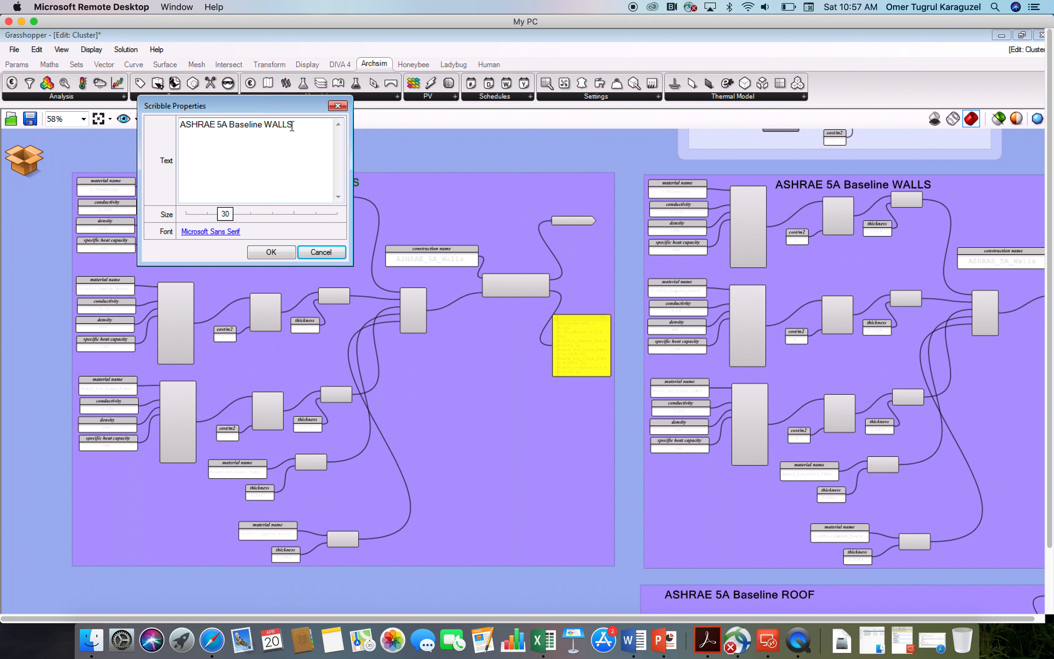
type("R")
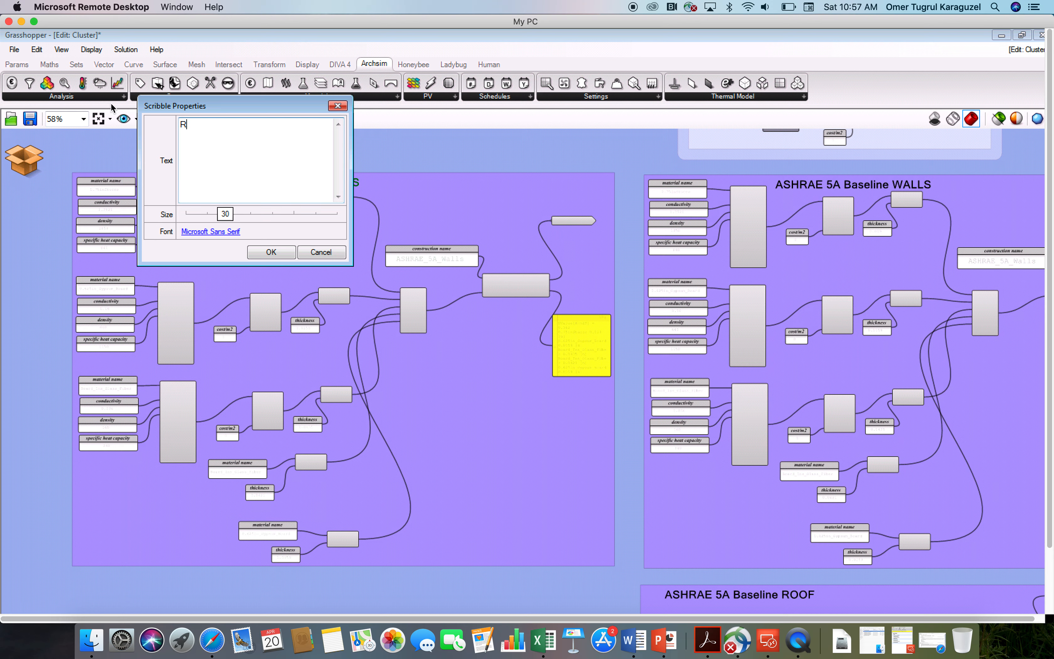
type("xt")
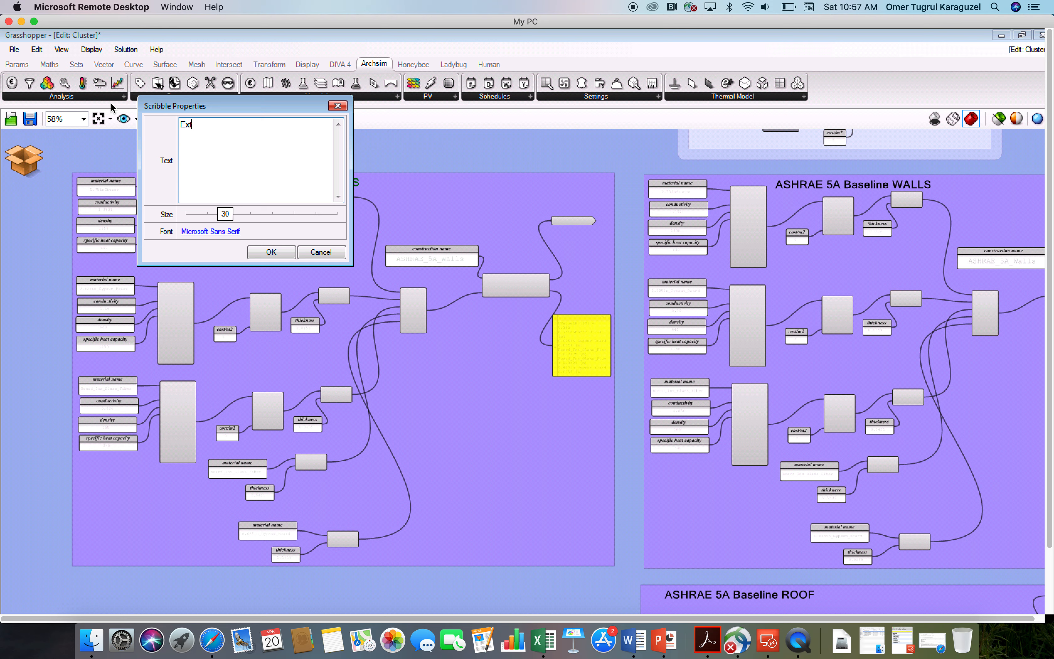
type("ernal Walls")
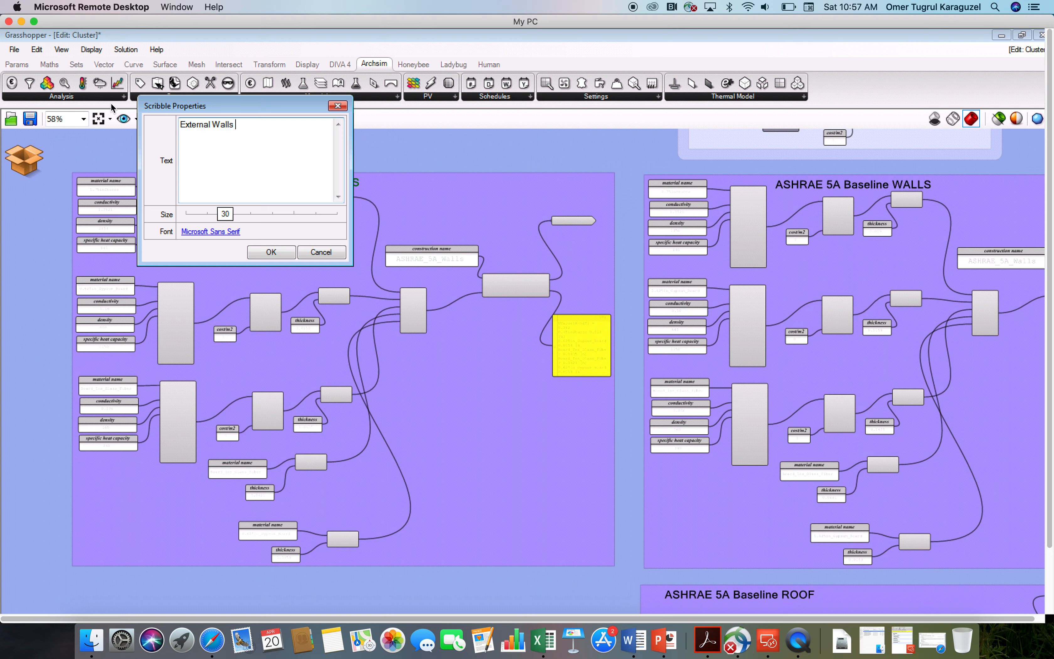
type("R40")
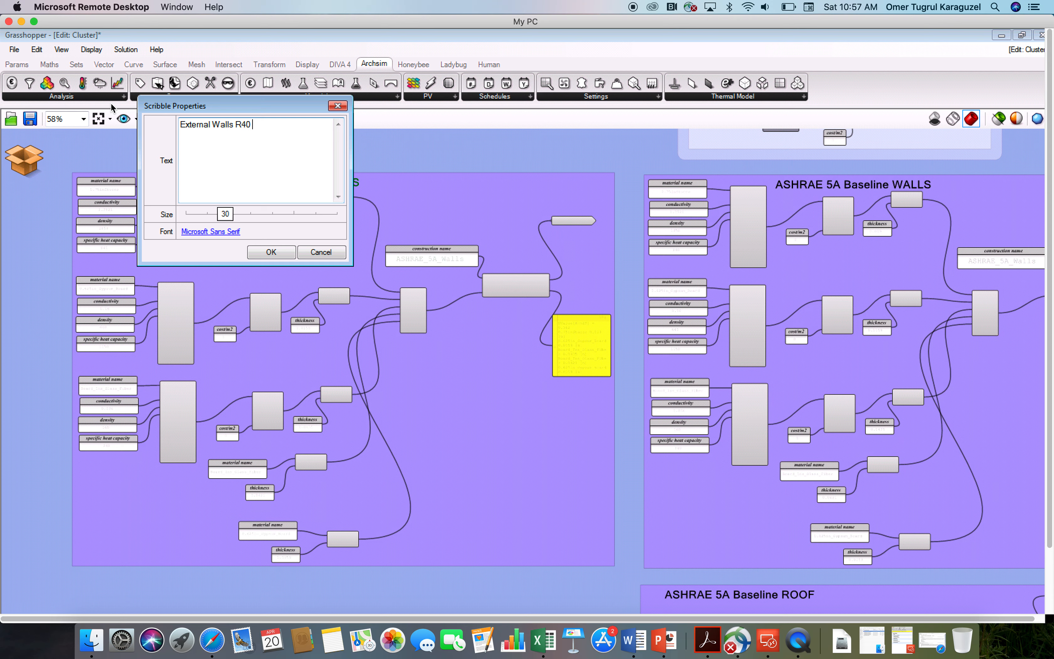
mouse_move(243, 236)
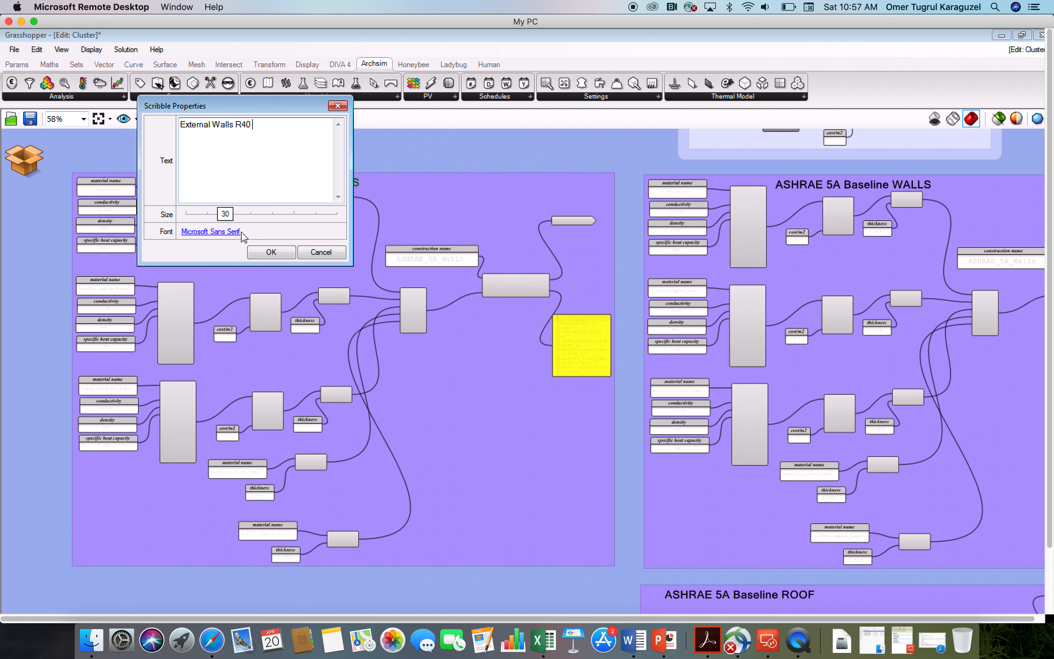
left_click(271, 252)
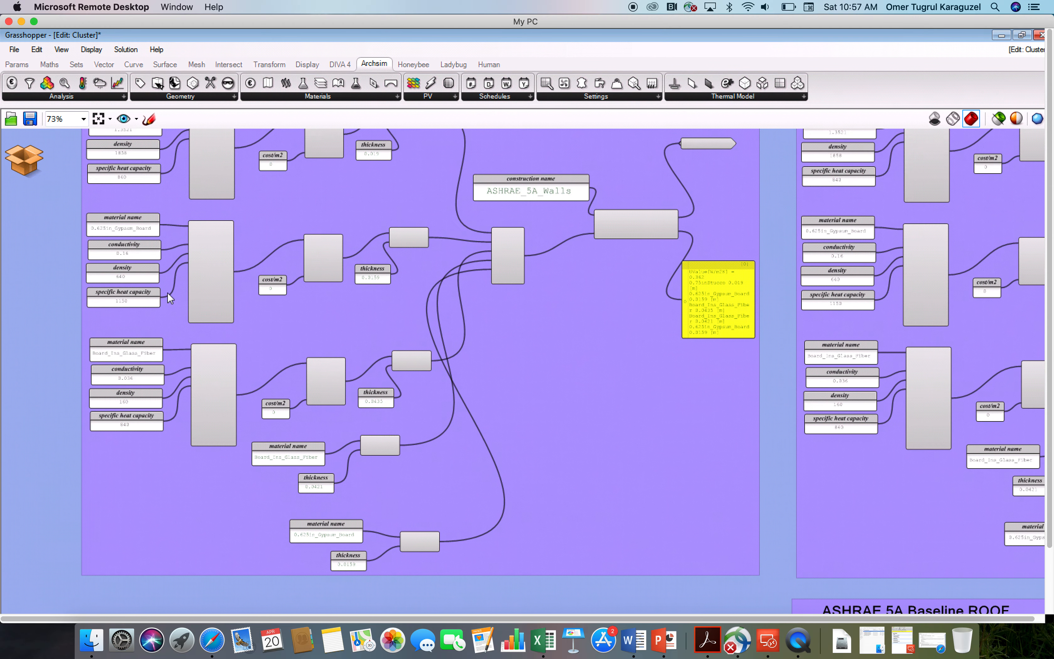
scroll("up", 3)
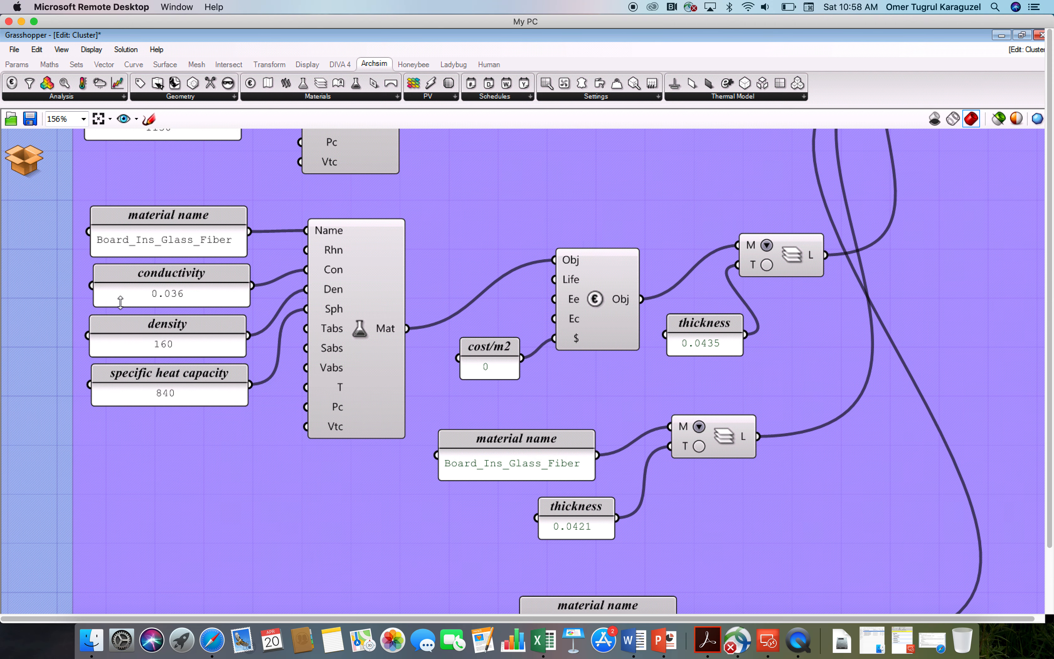
mouse_move(159, 396)
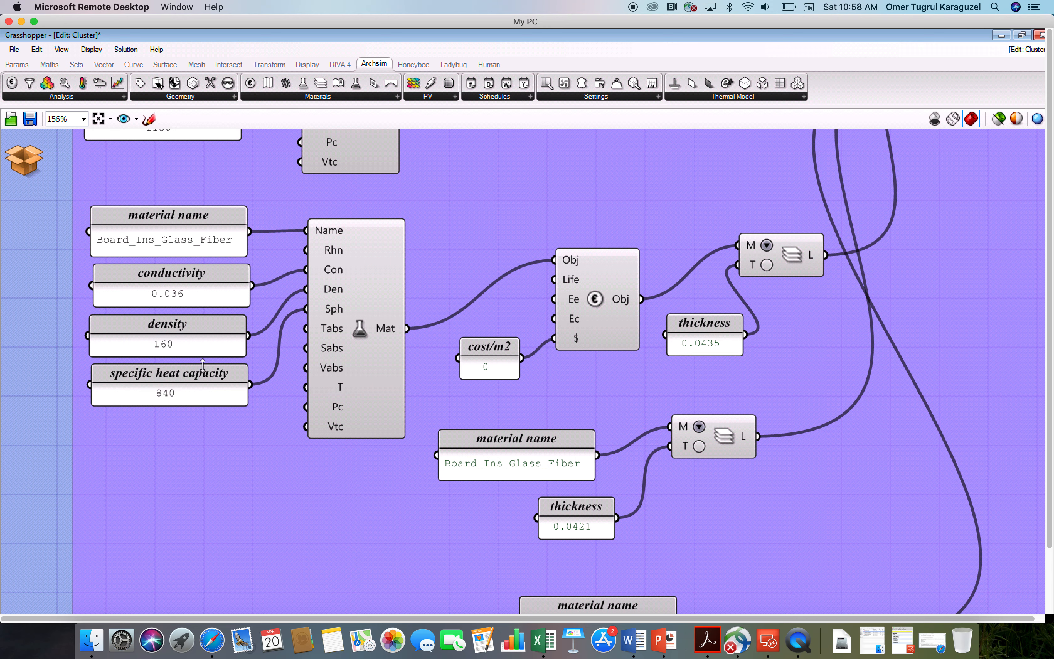
mouse_move(329, 468)
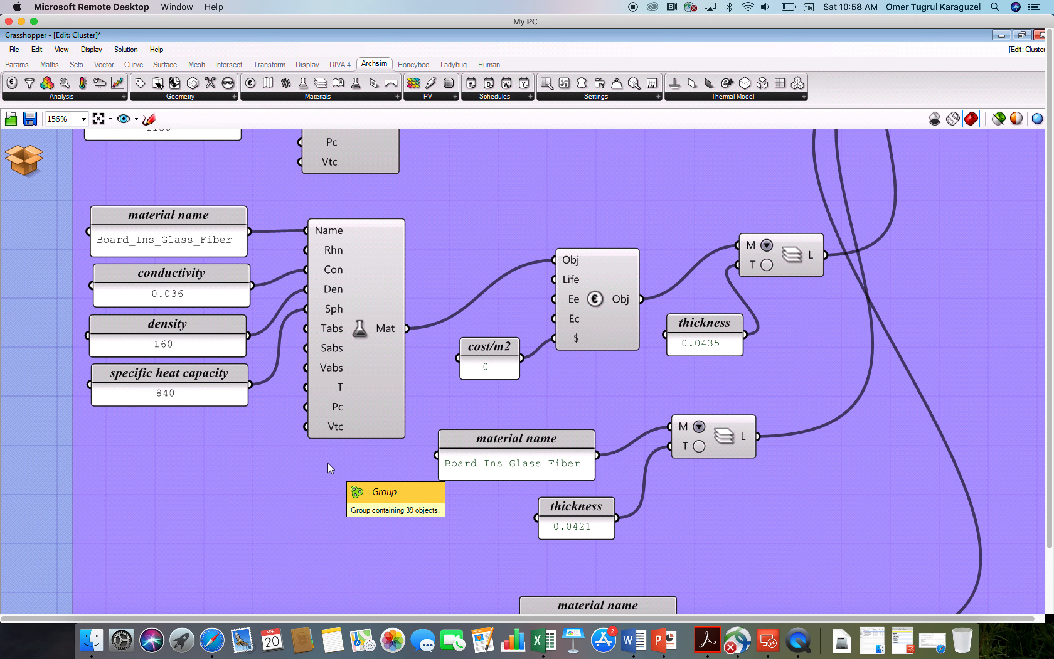
mouse_move(161, 307)
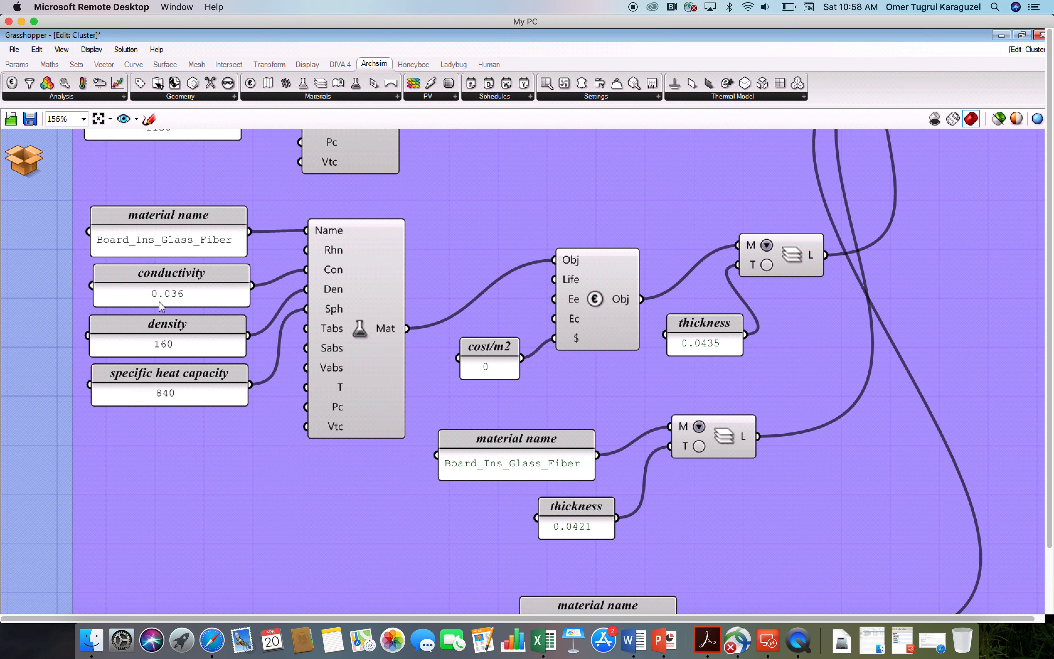
mouse_move(496, 370)
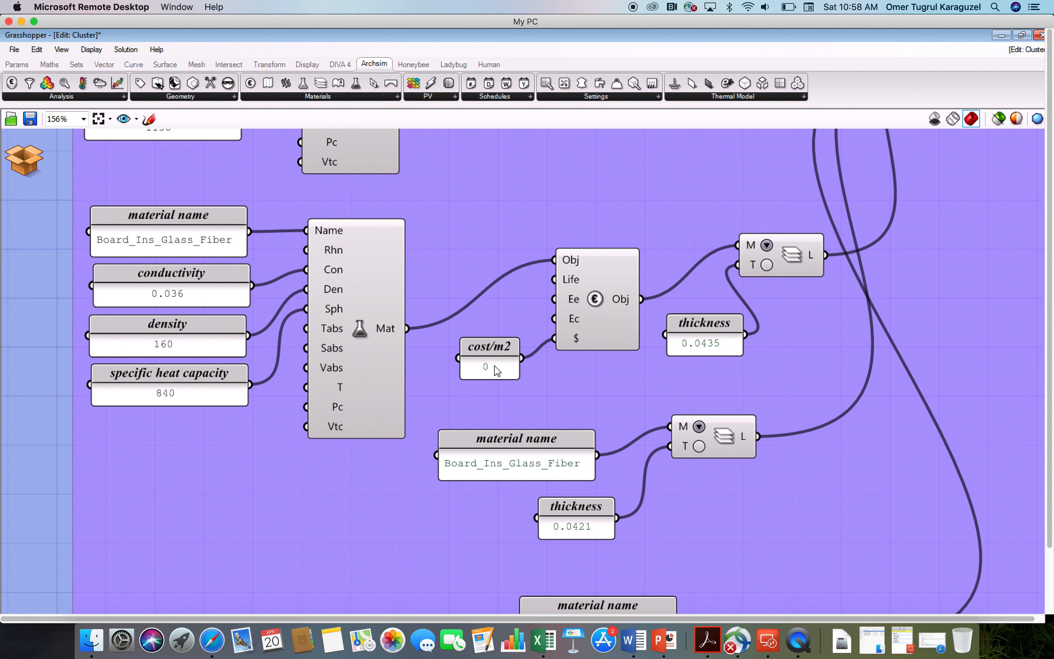
mouse_move(653, 388)
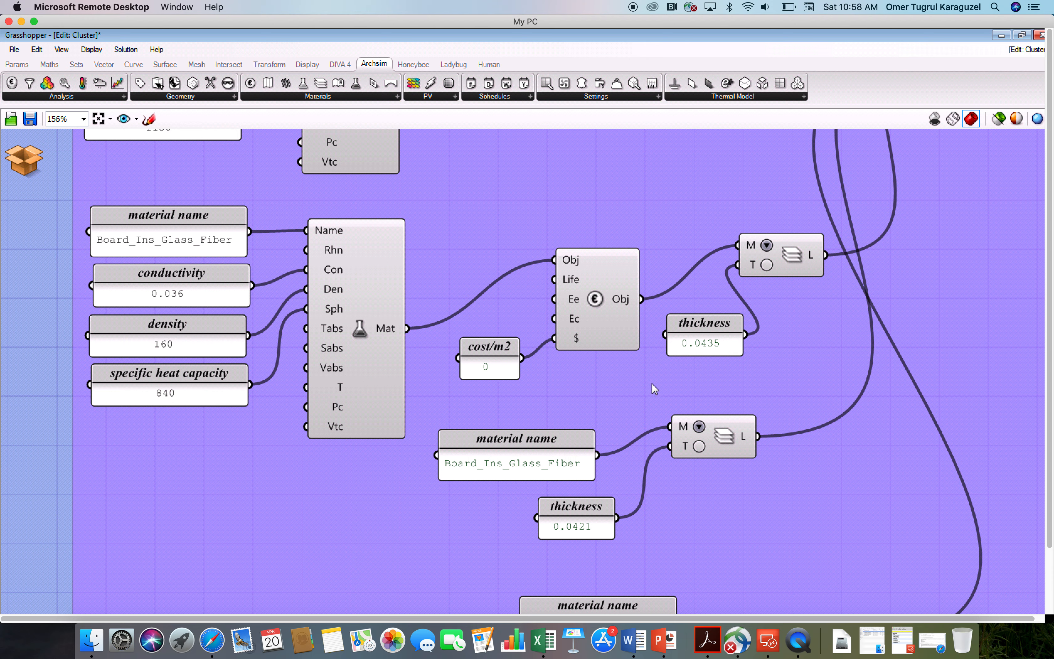
mouse_move(680, 392)
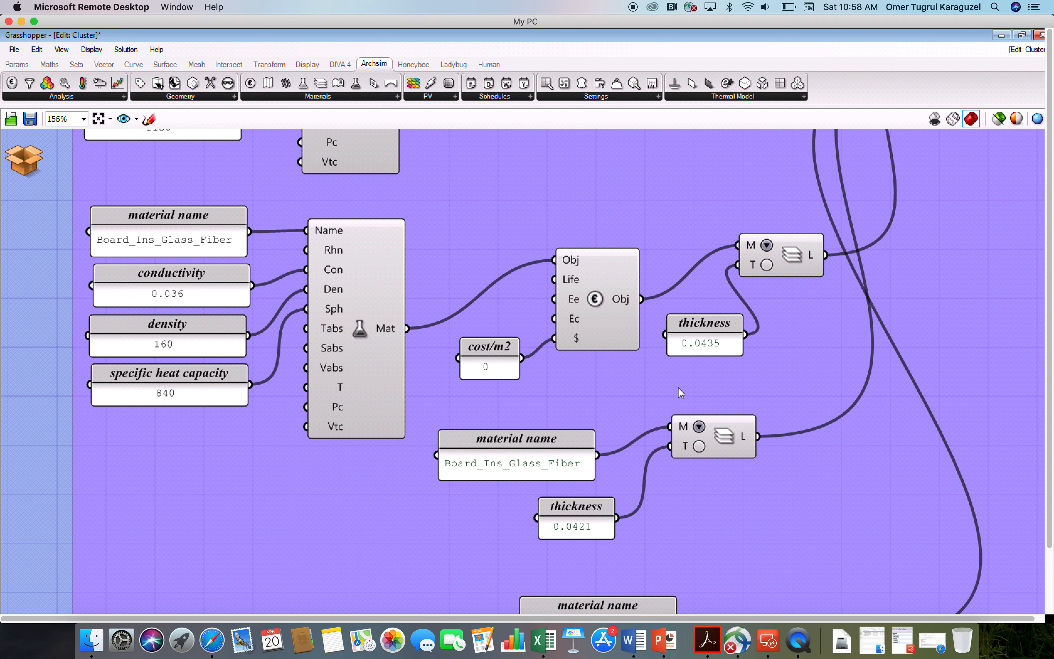
mouse_move(708, 352)
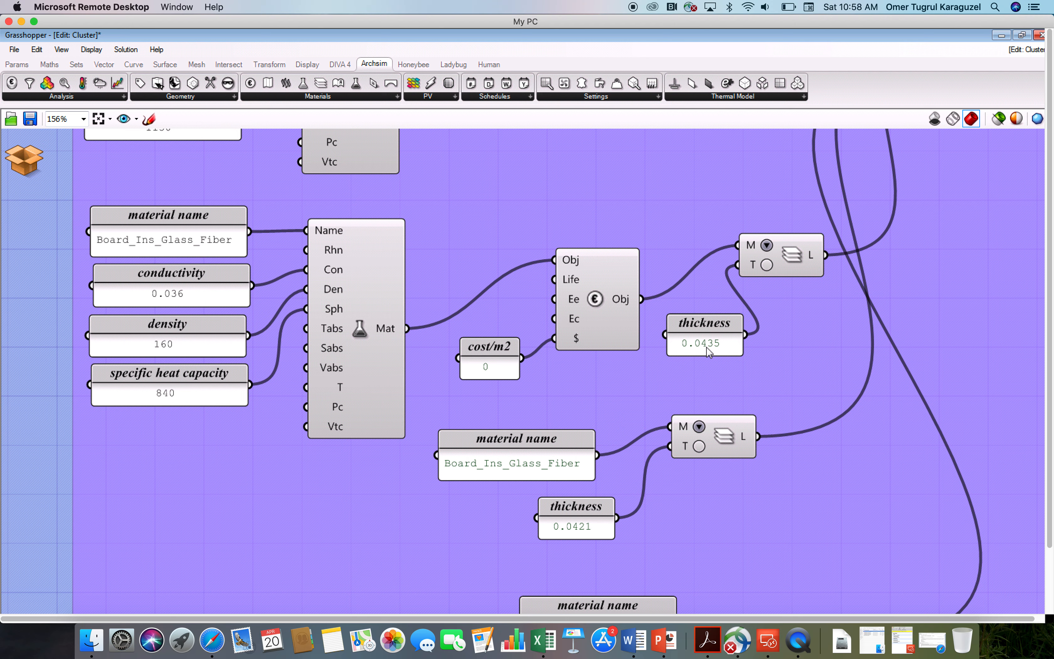
left_click(704, 334)
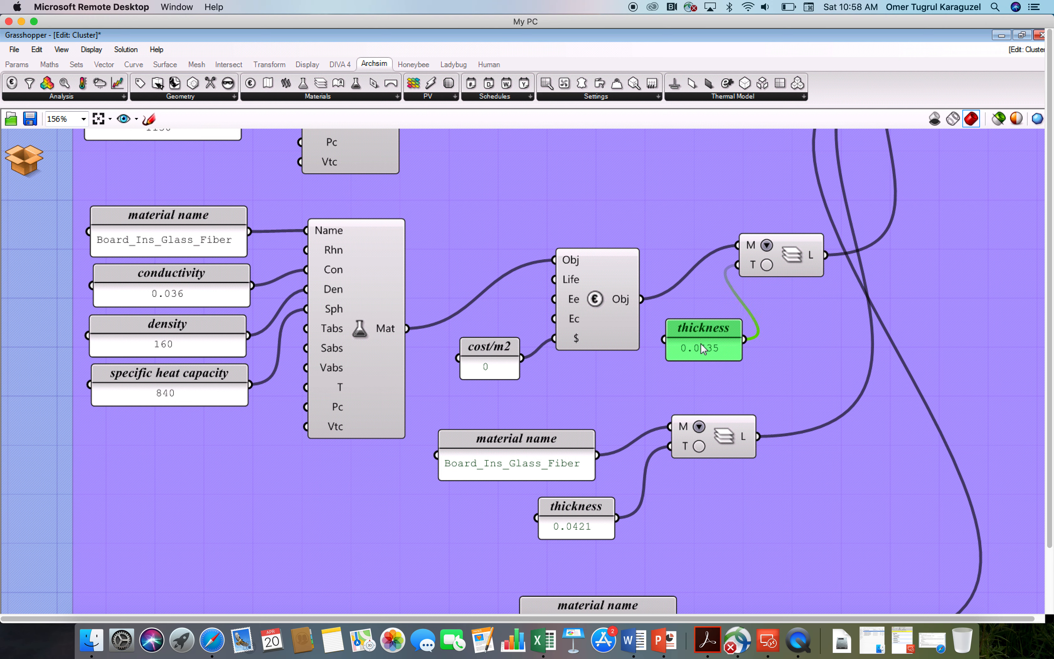
mouse_move(704, 350)
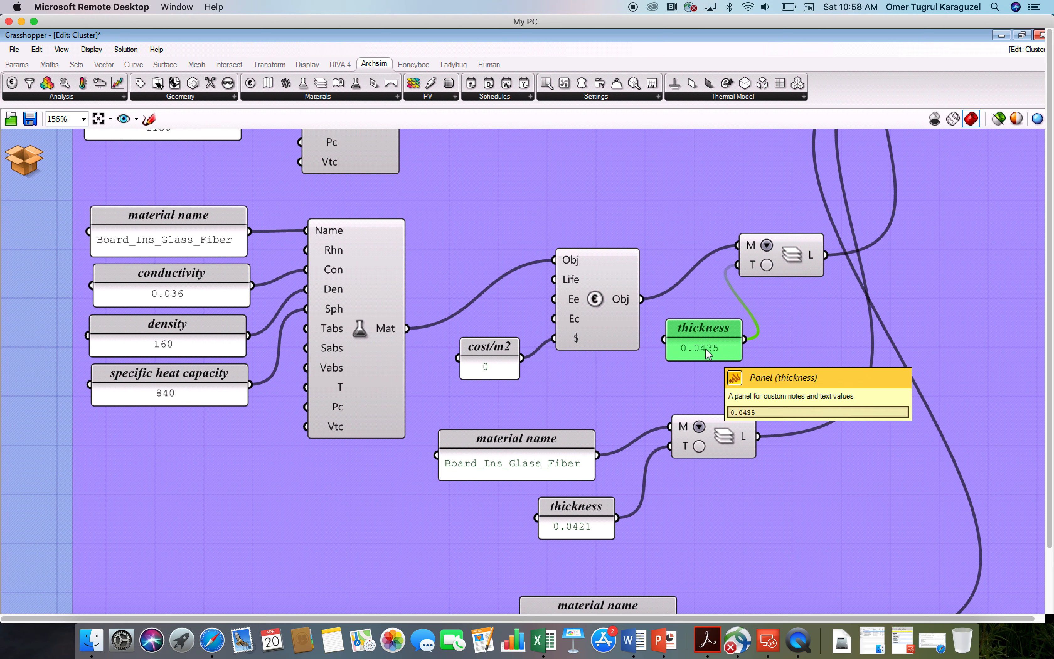
mouse_move(702, 355)
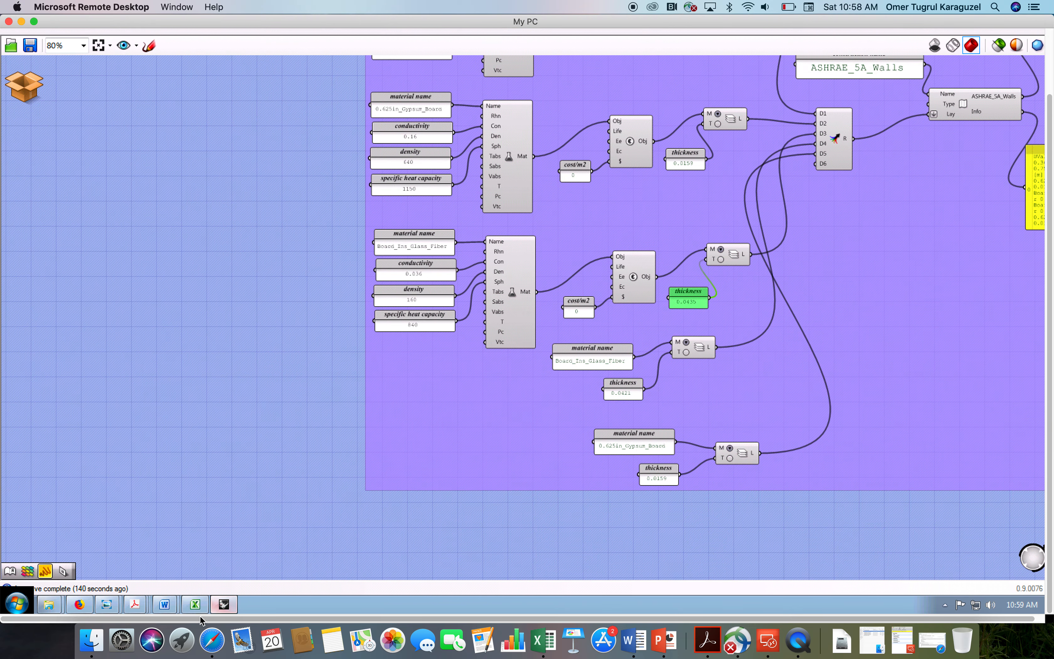
- Switch to the Excel insulation calculator and check the required R-value of 40 in C24
left_click(194, 604)
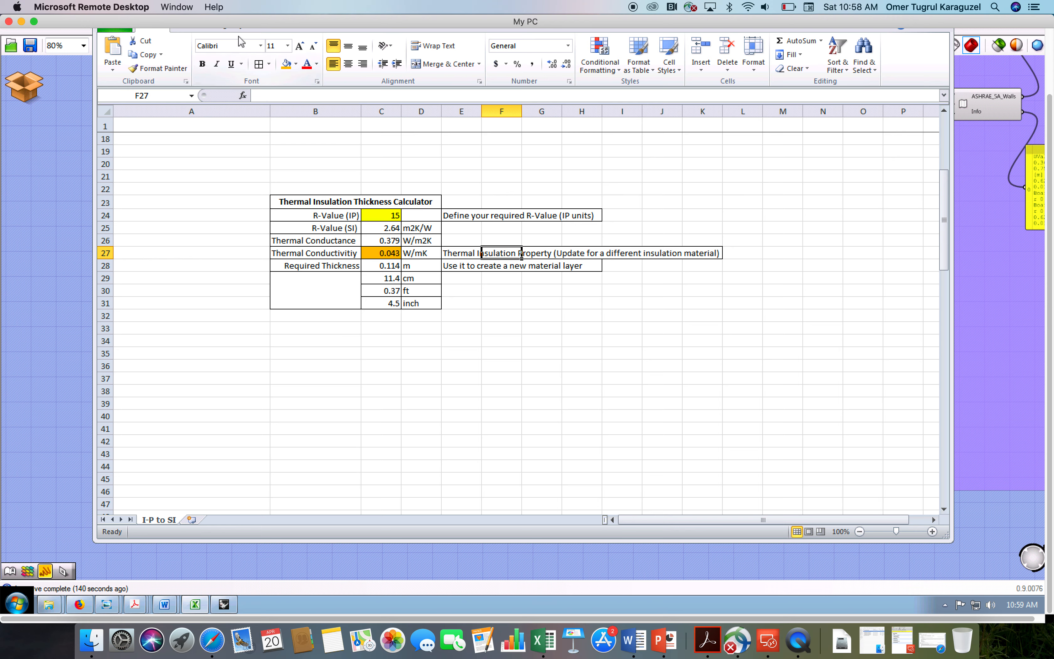
left_click(282, 37)
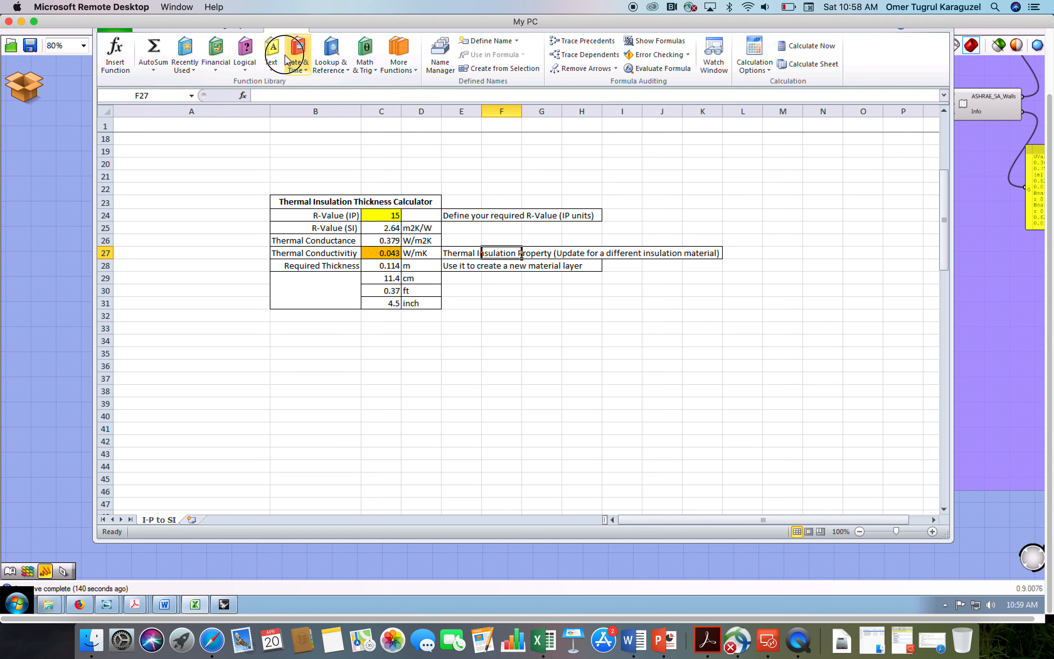
mouse_move(923, 54)
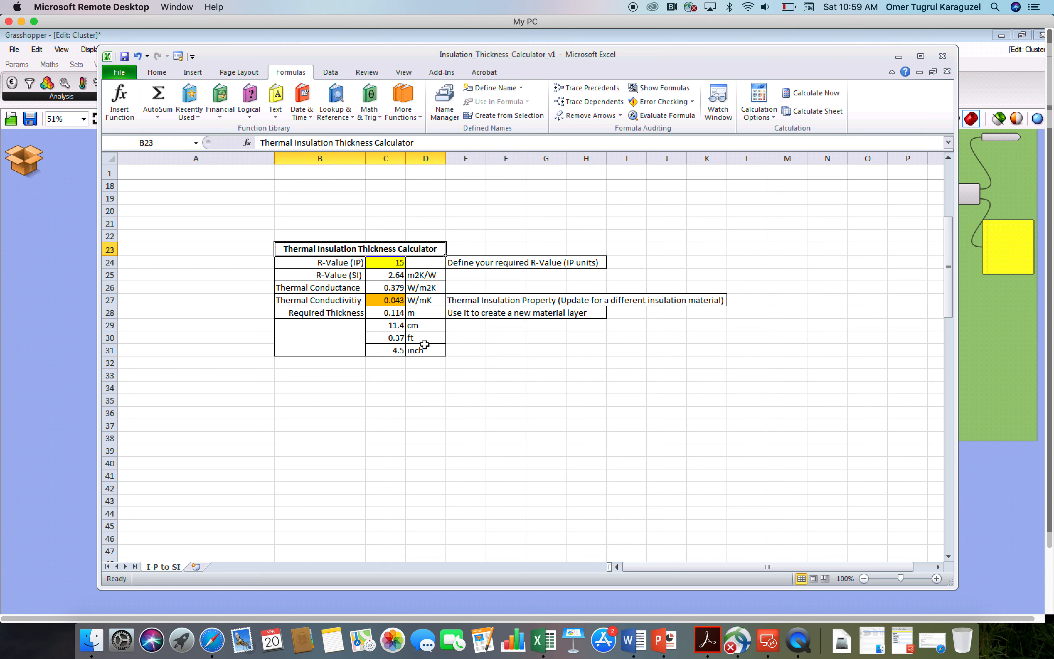
mouse_move(446, 325)
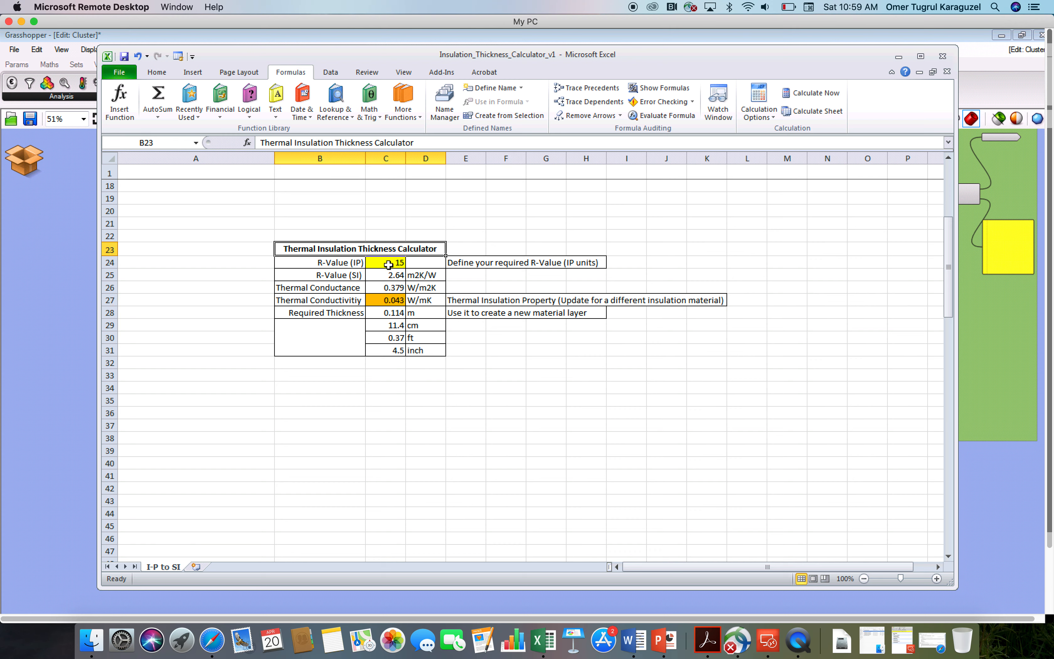
left_click(385, 262)
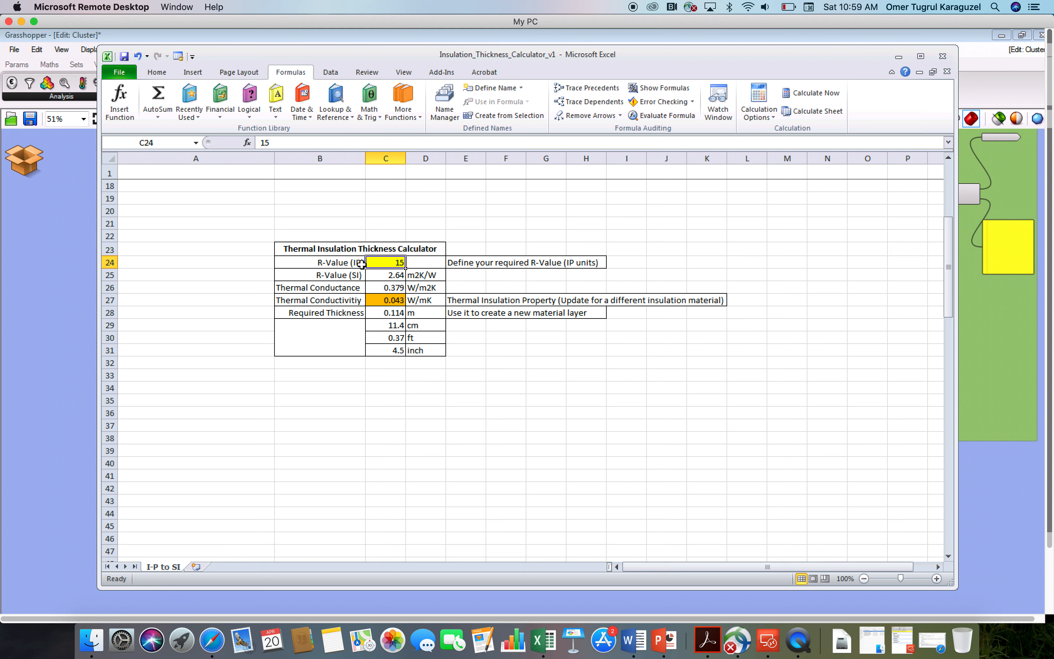
mouse_move(497, 272)
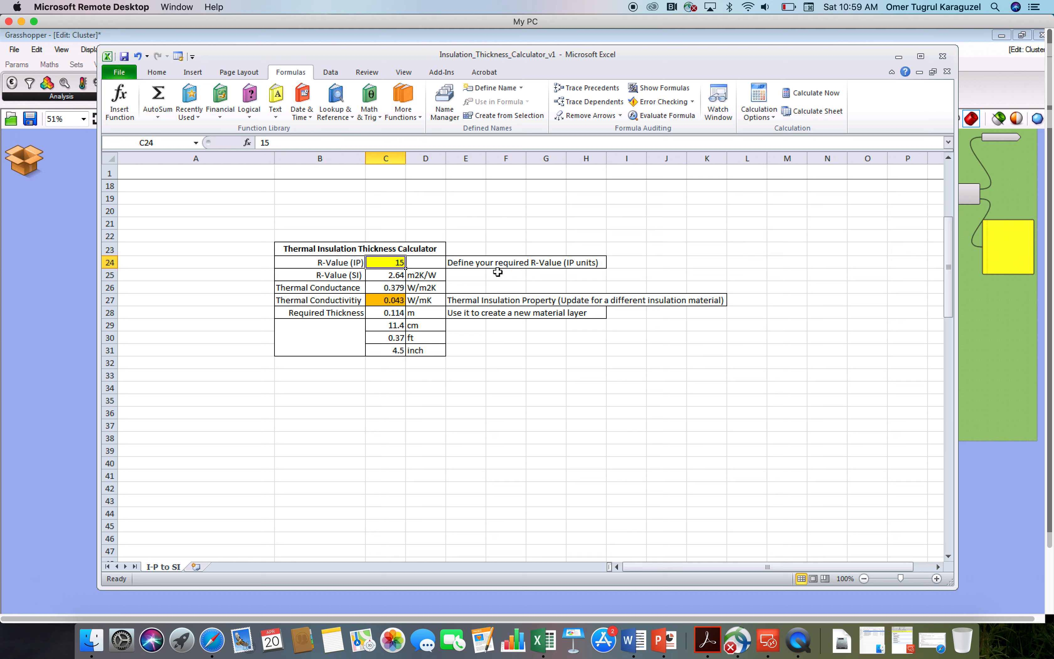
mouse_move(392, 275)
type("40")
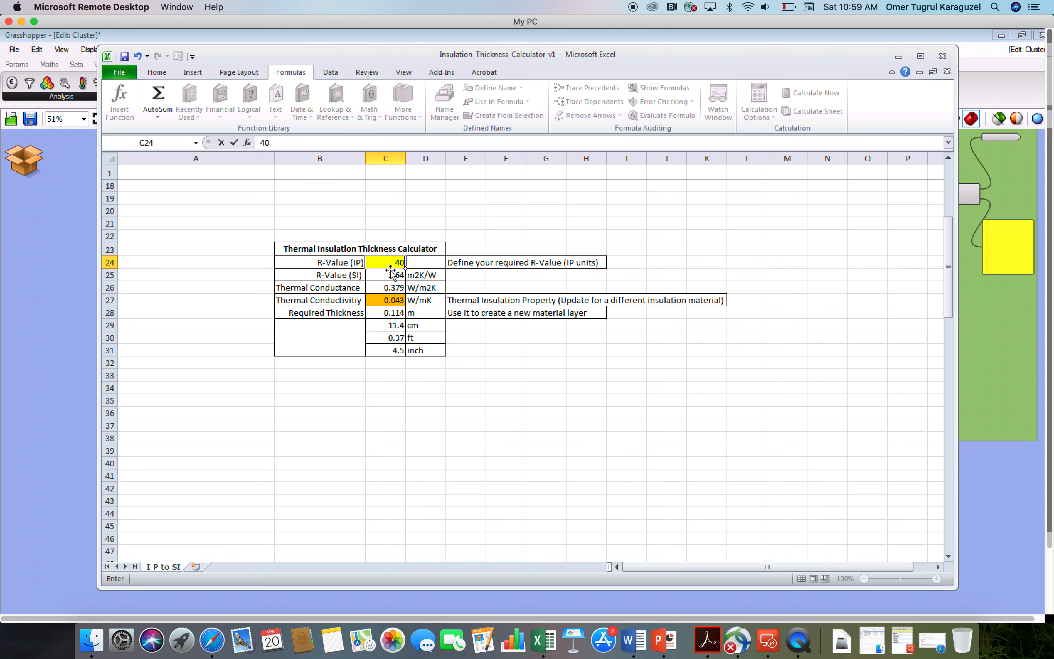
mouse_move(389, 274)
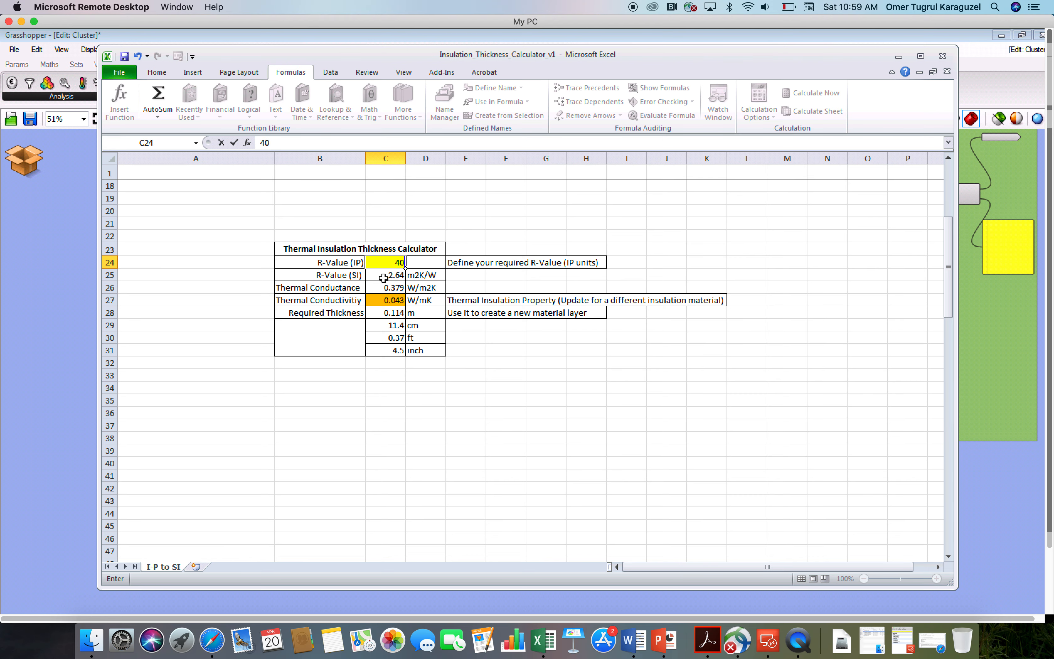
key("Return")
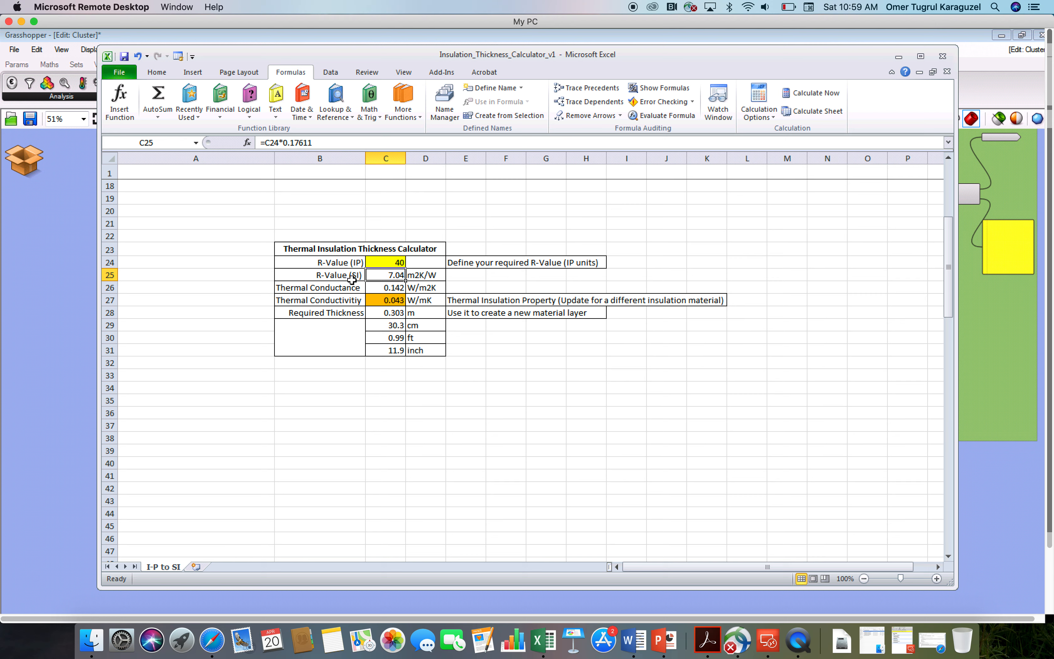
mouse_move(374, 284)
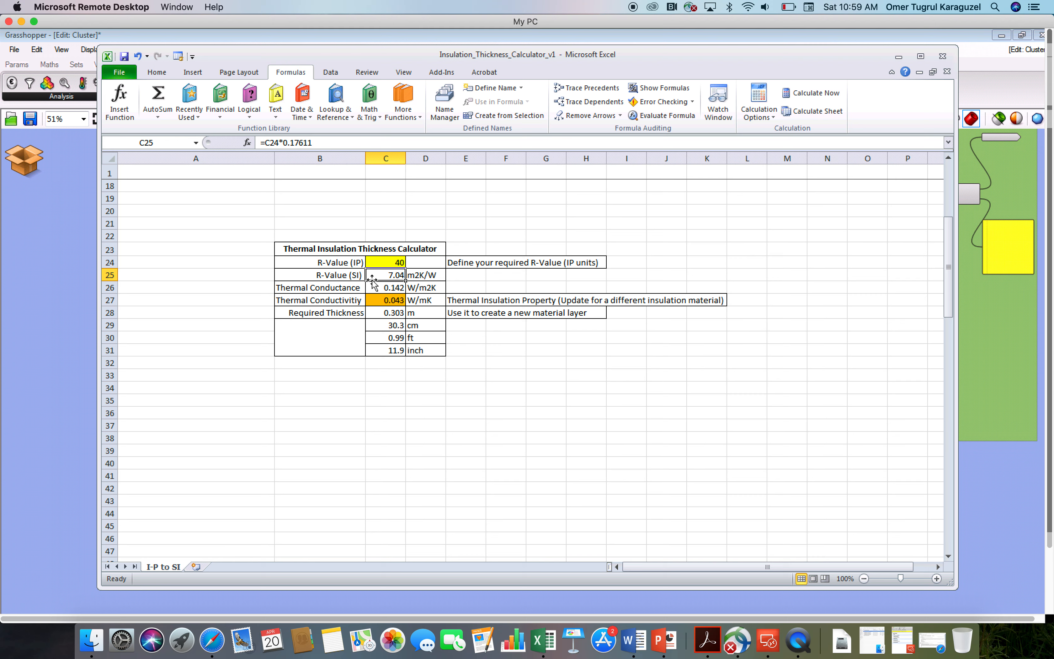
mouse_move(386, 262)
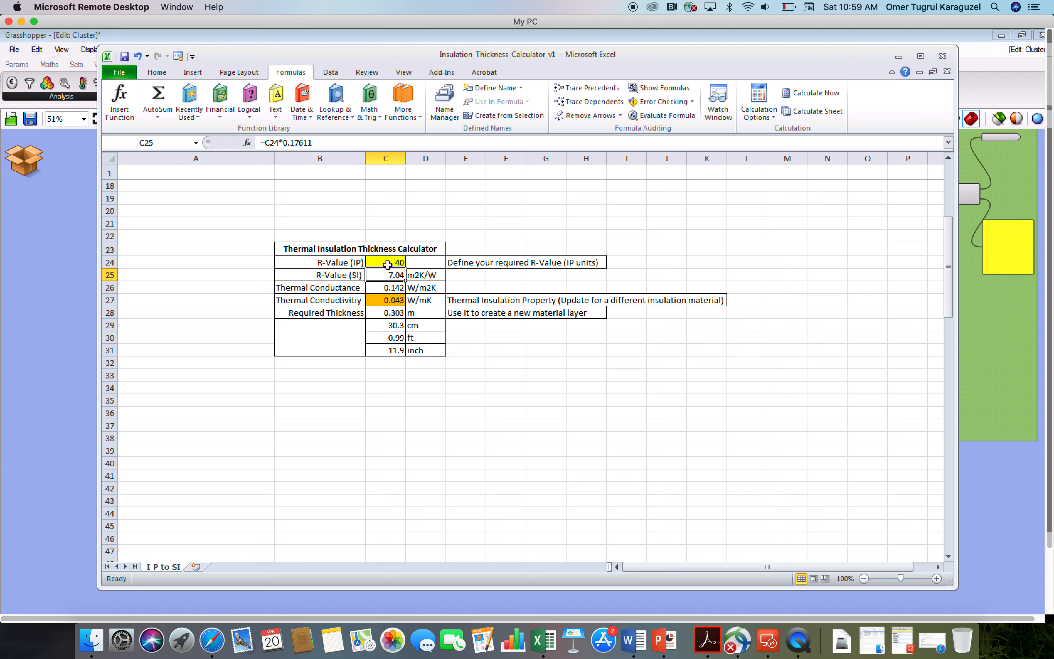
- Inspect the R-40 IP input, 7.04 SI conversion, conductance and 0.043 conductivity formulas in C24–C27
left_click(385, 261)
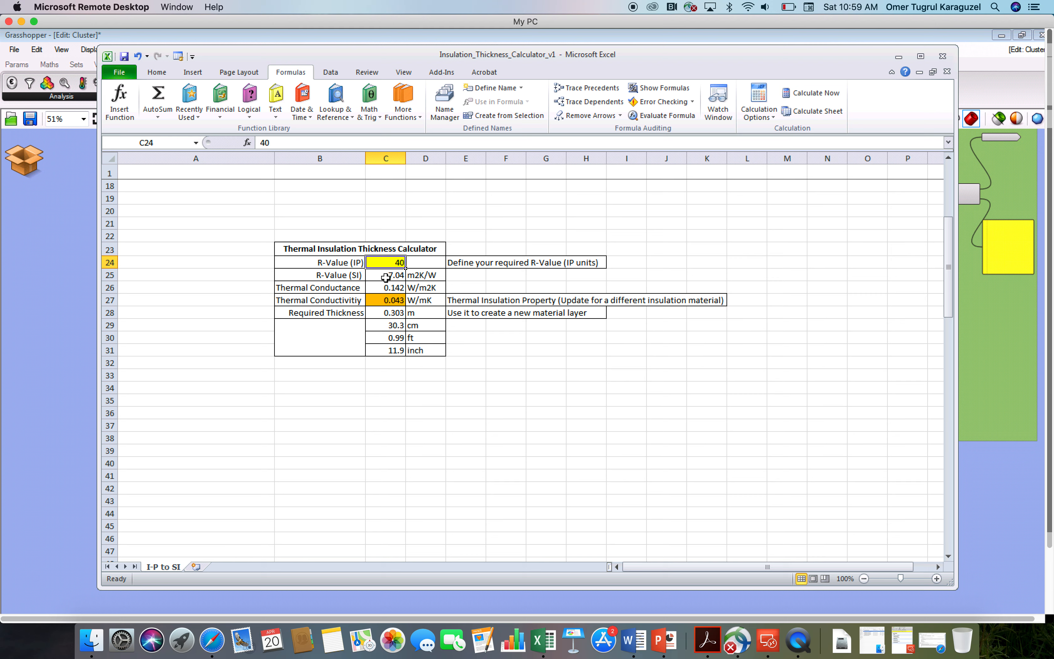
left_click(385, 275)
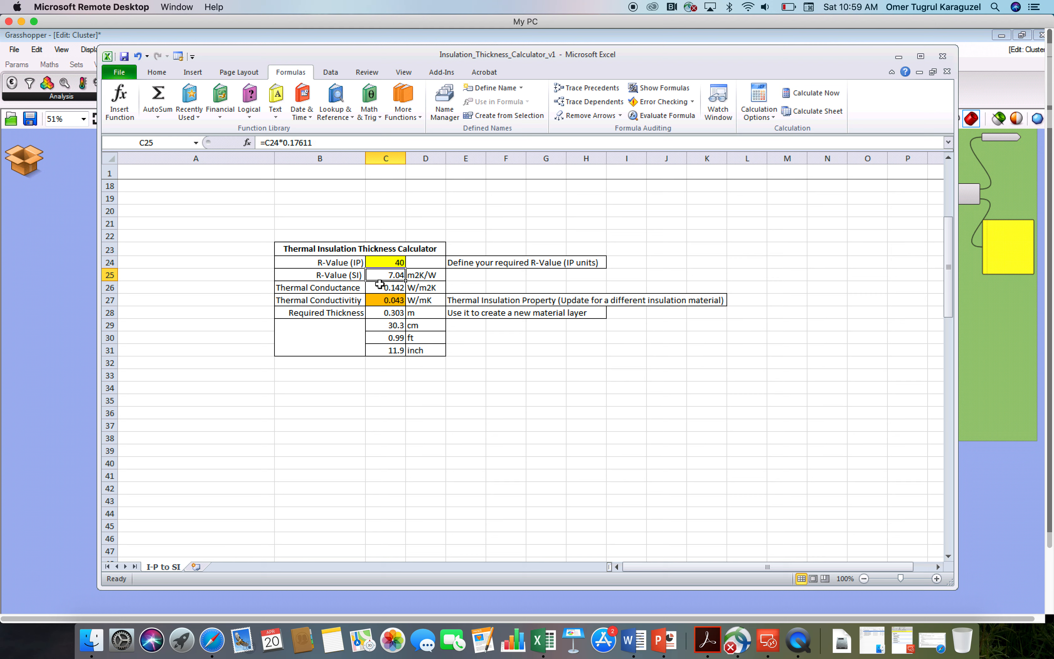
left_click(385, 287)
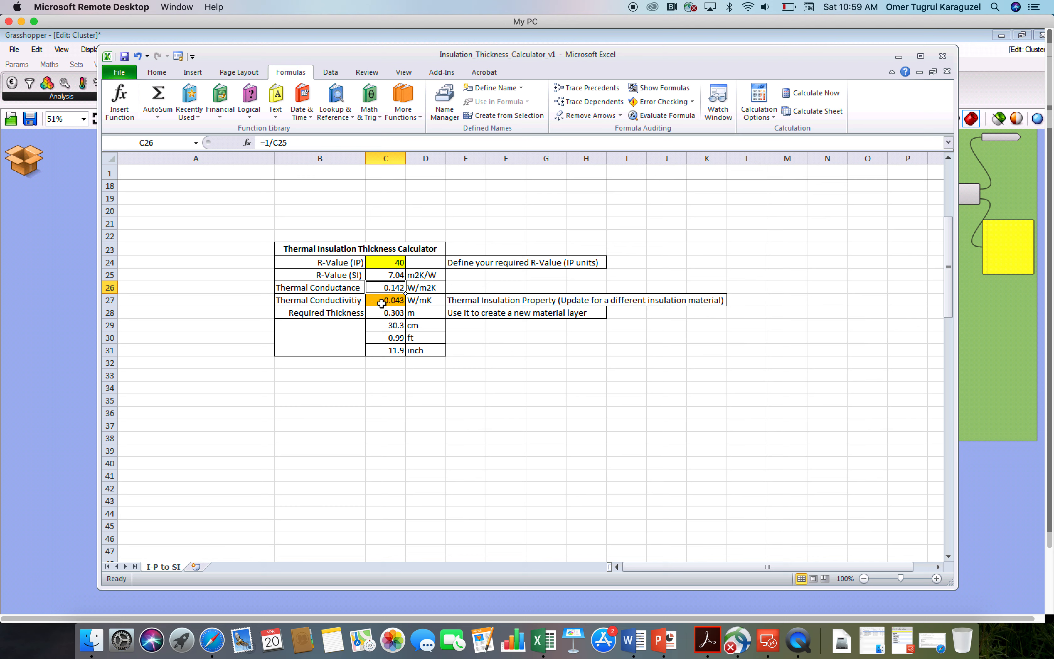
left_click(385, 300)
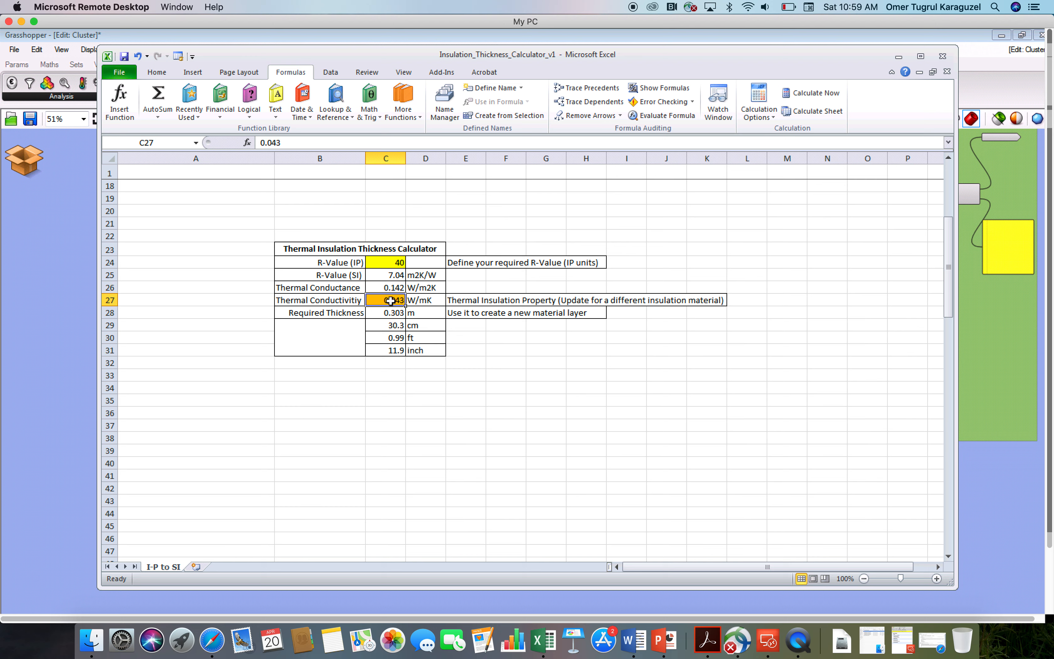
mouse_move(479, 328)
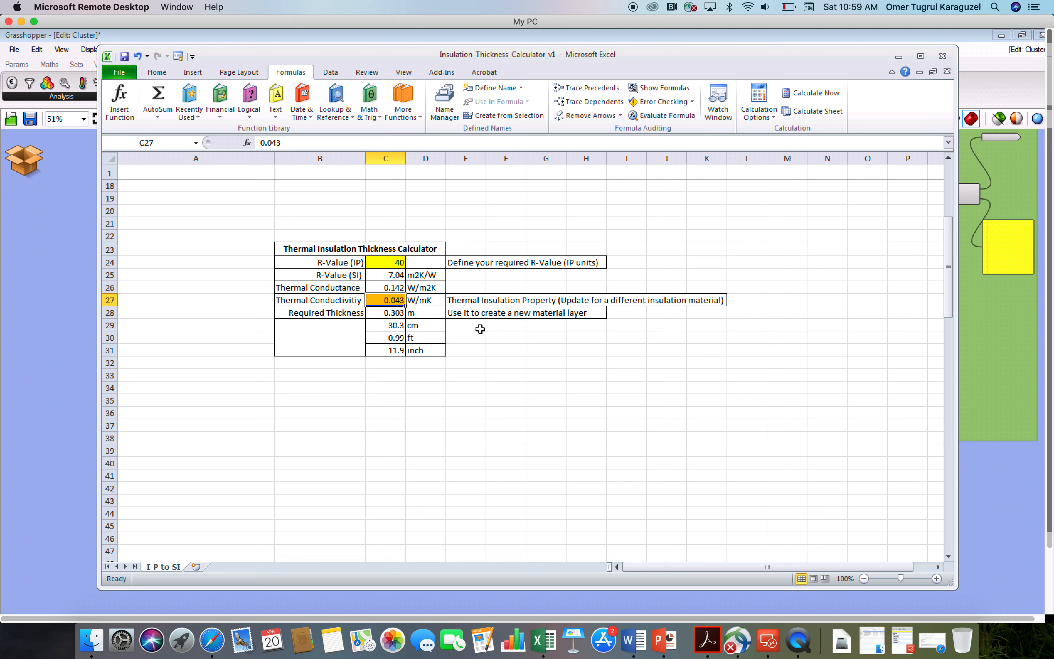
mouse_move(801, 189)
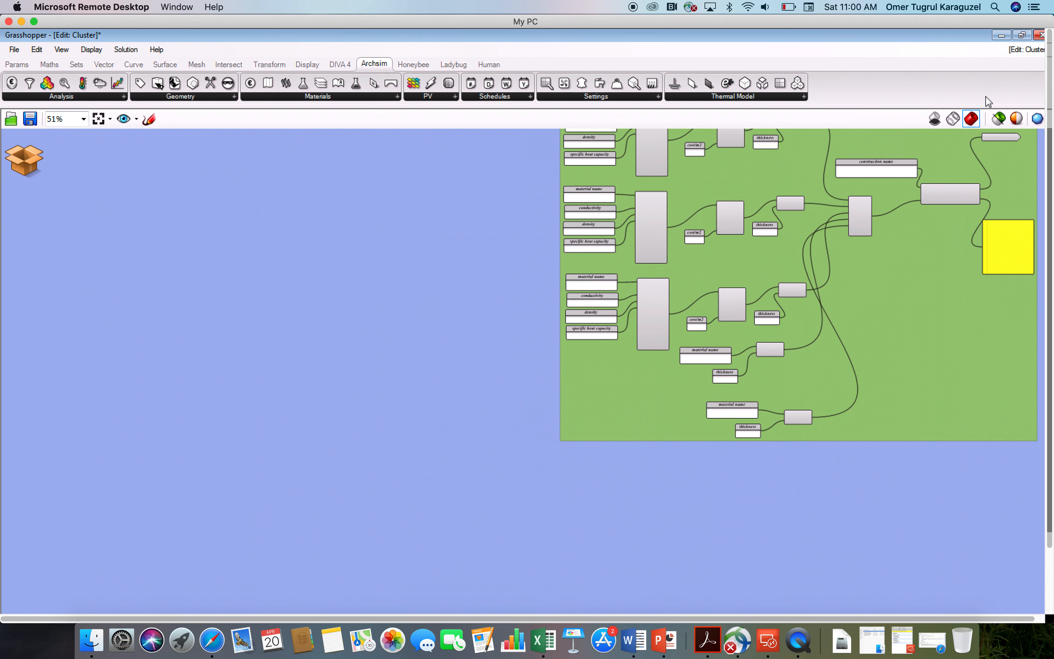
mouse_move(431, 329)
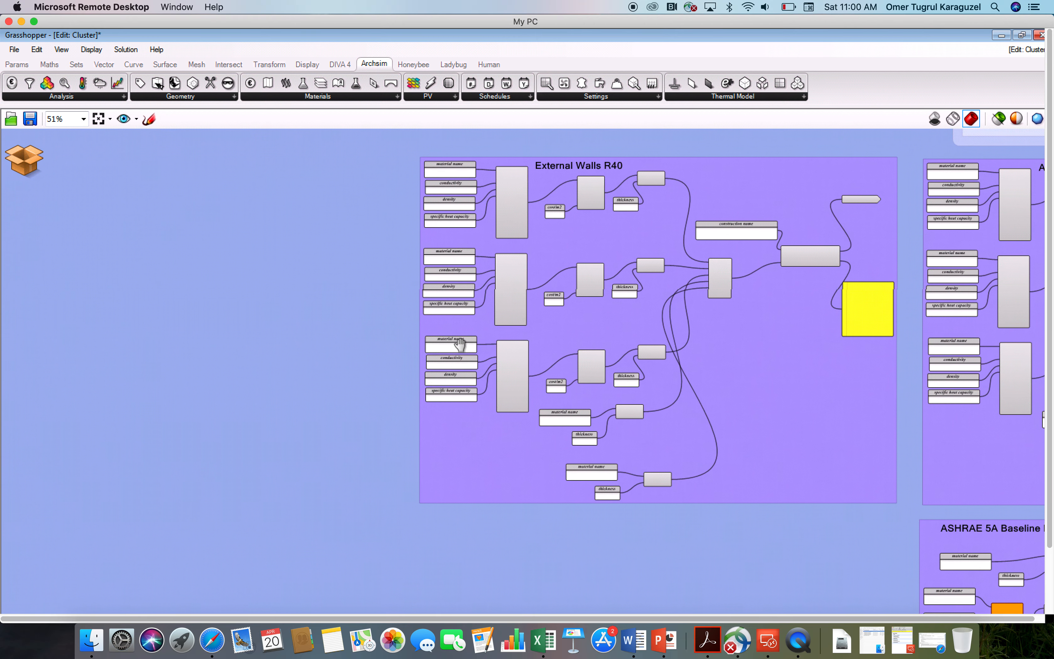
- Zoom into the External Walls R40 group and read the glass fiber conductivity of 0.036
scroll("up", 3)
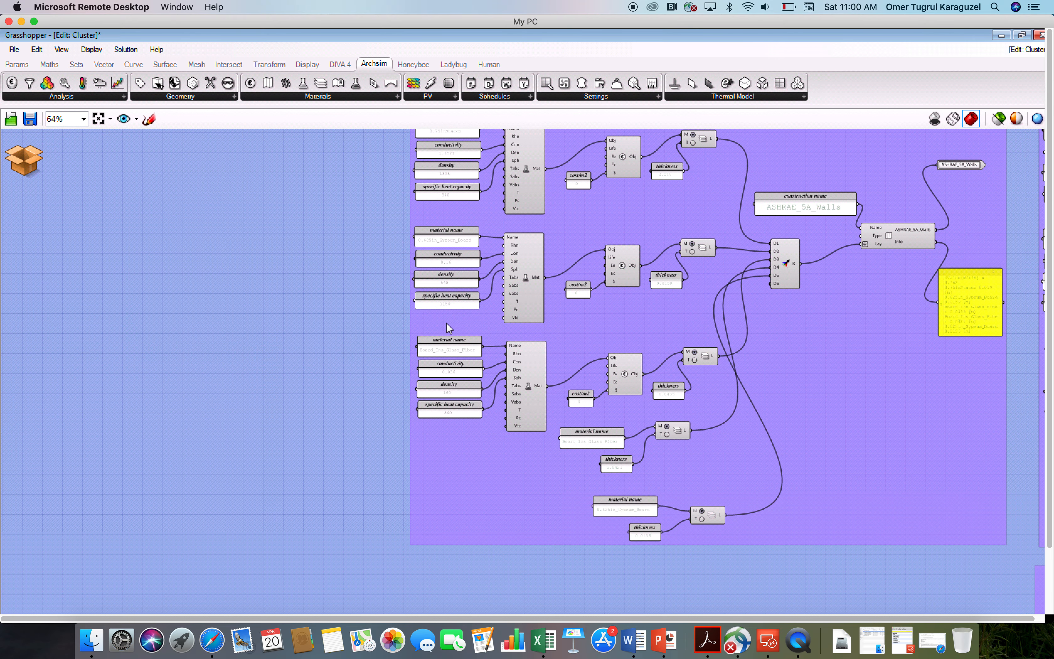
scroll("up", 3)
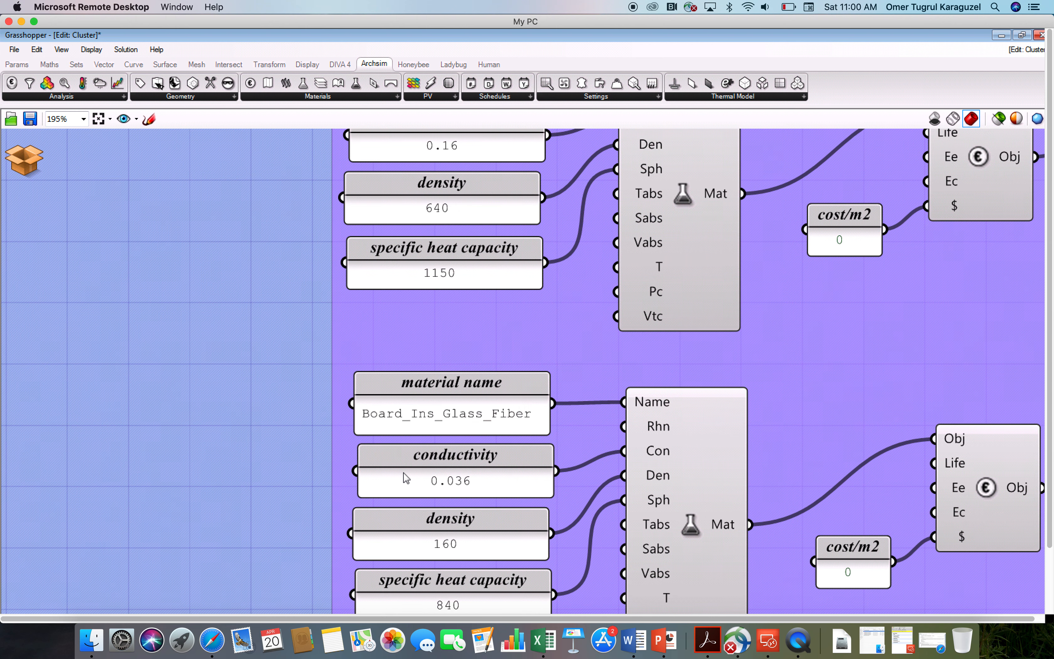
left_click(455, 471)
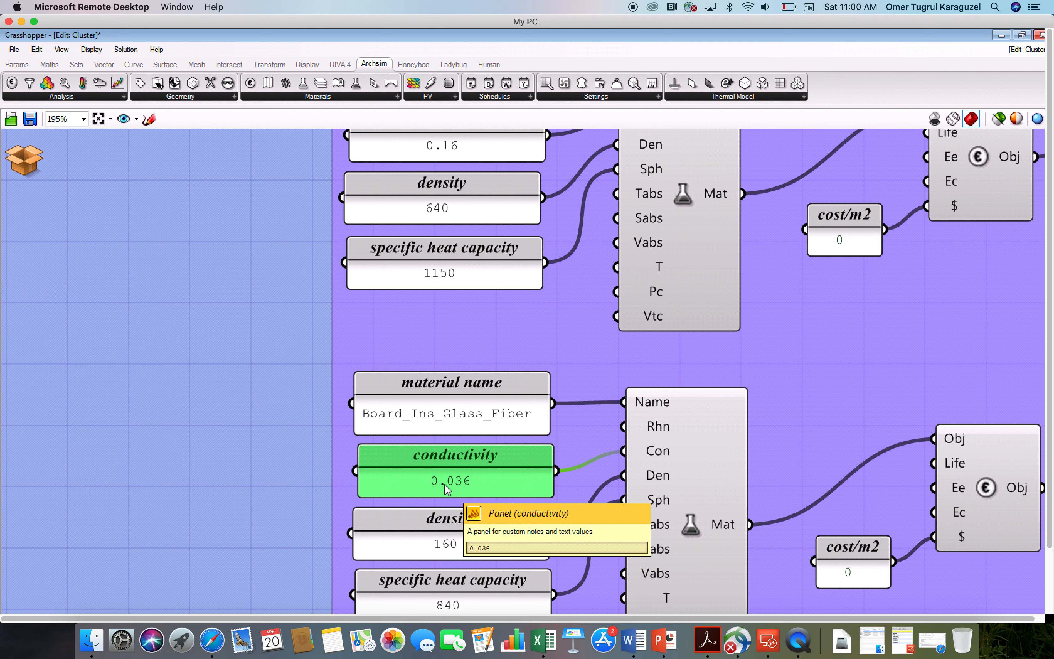
scroll("up", 3)
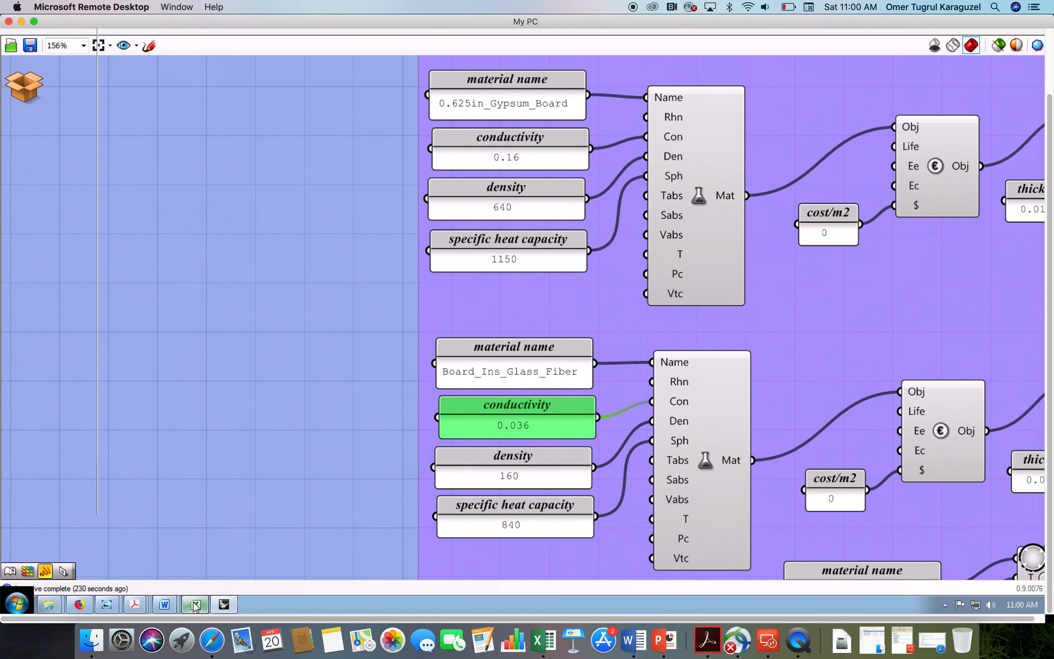
- Set the calculator's conductivity in C27 to 0.036, giving a required thickness of 0.254 m
left_click(195, 604)
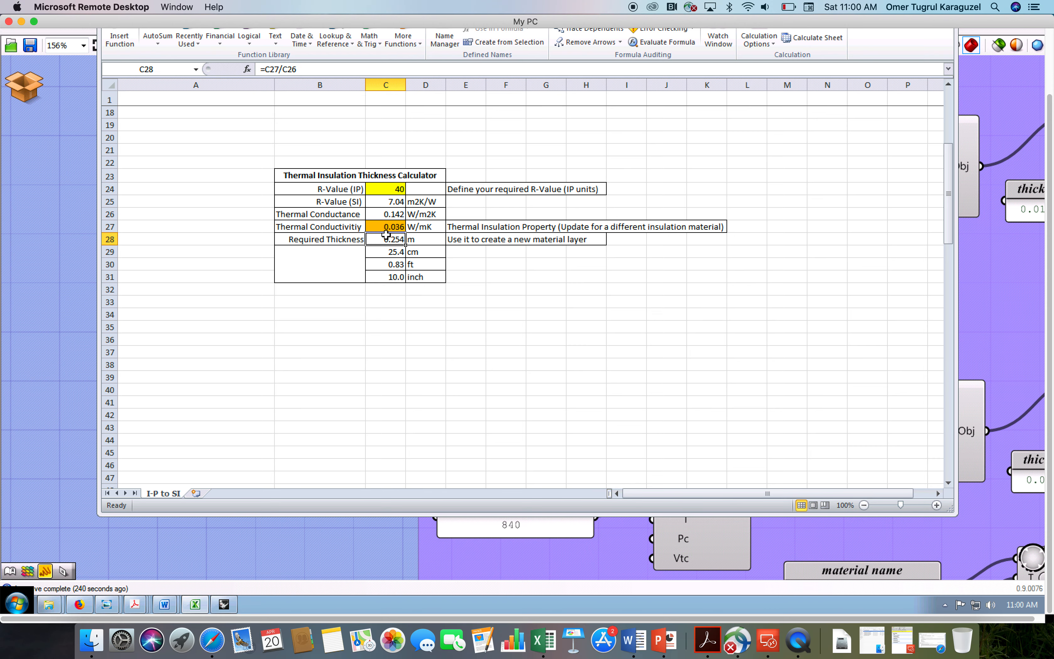
mouse_move(386, 223)
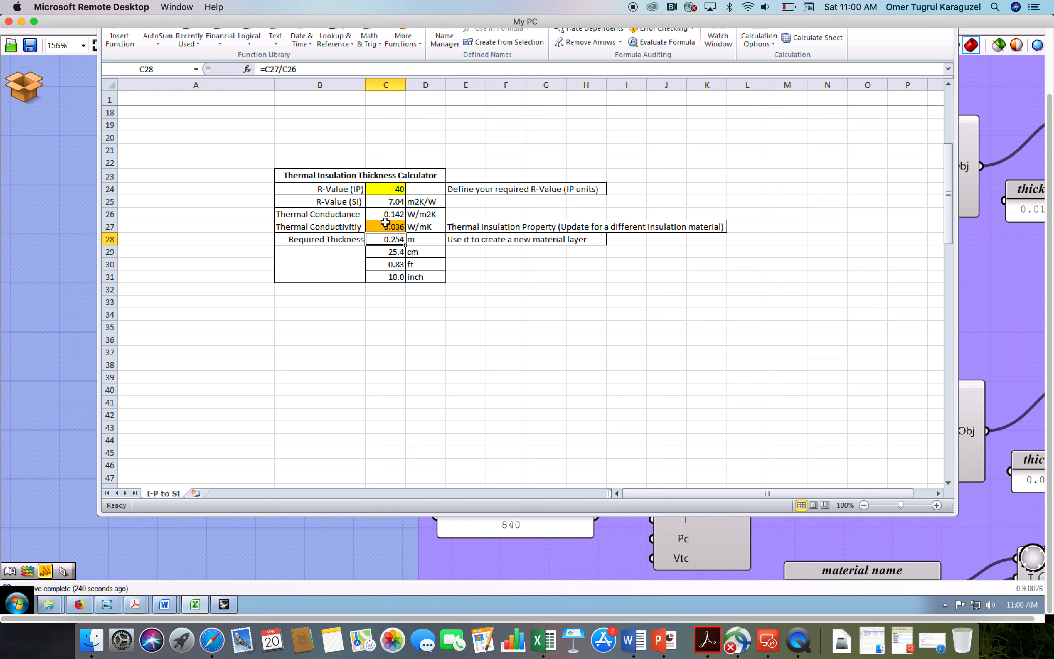
left_click(386, 227)
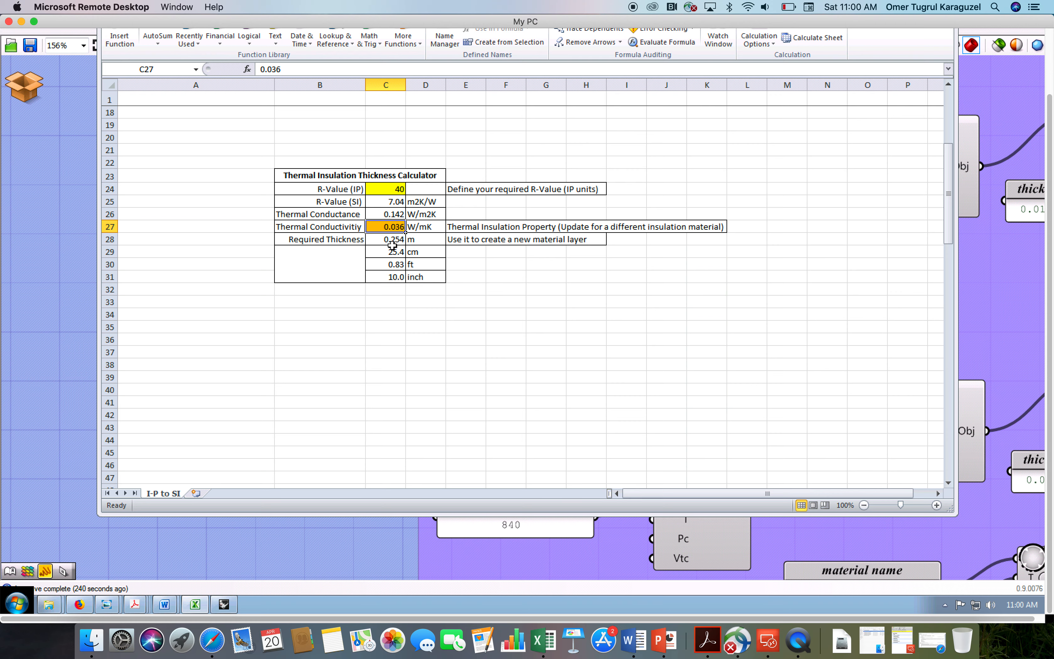
left_click(386, 238)
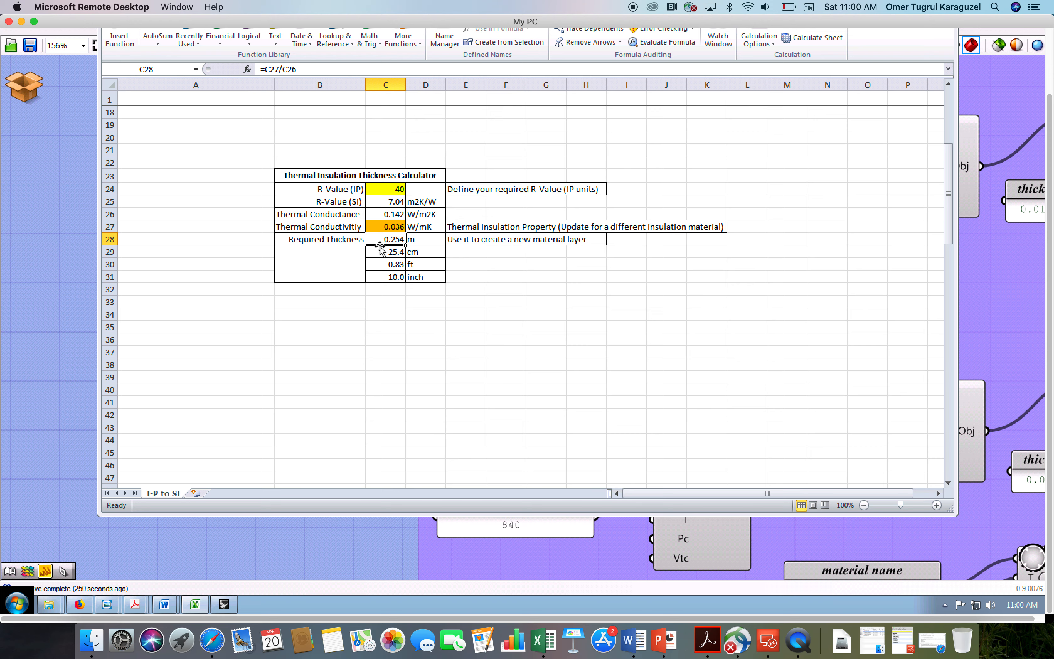
mouse_move(380, 264)
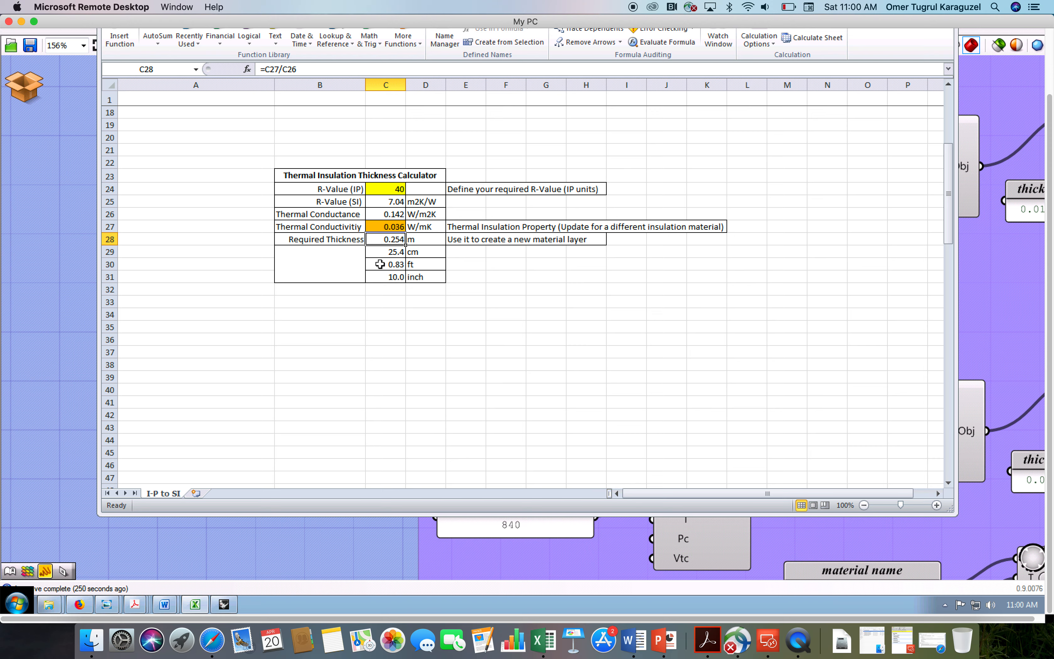
mouse_move(393, 263)
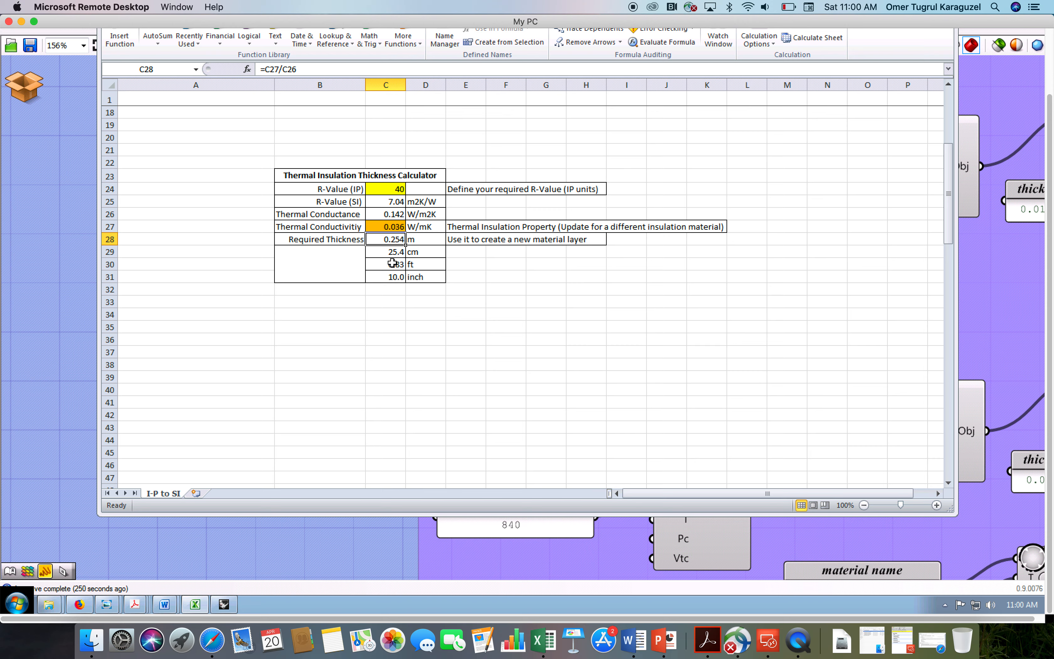
left_click(385, 264)
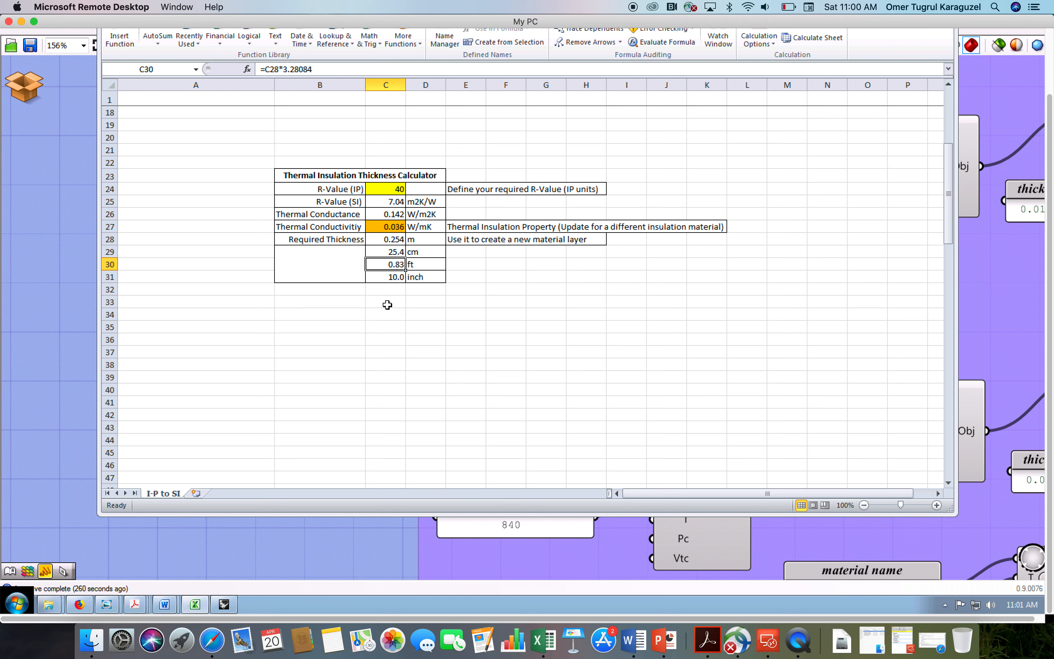
mouse_move(360, 302)
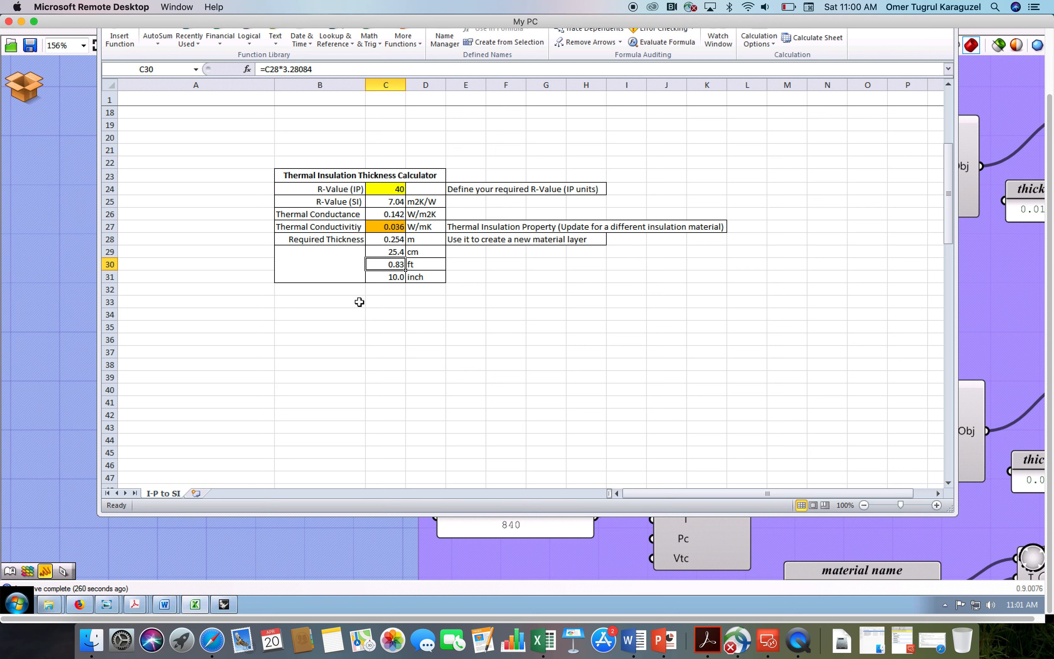
left_click(385, 227)
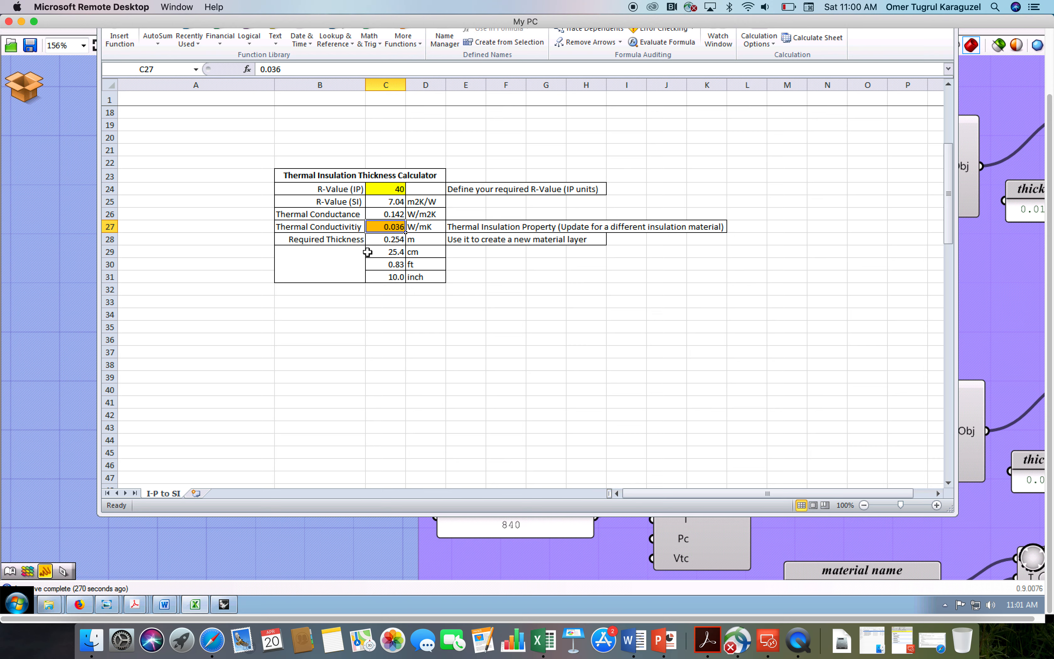
mouse_move(389, 239)
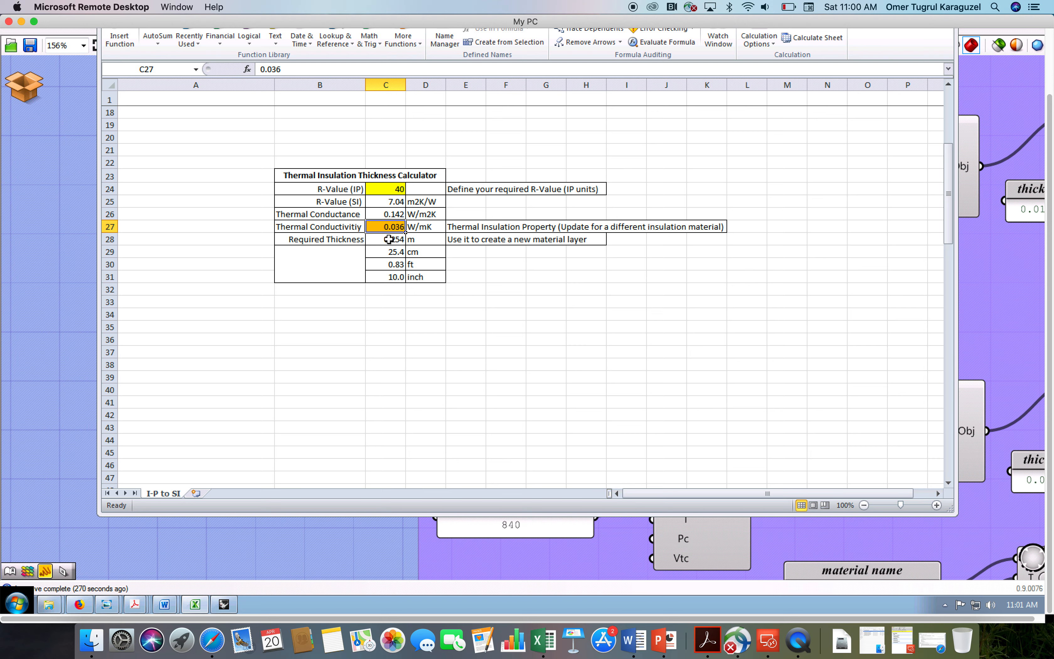
left_click(385, 238)
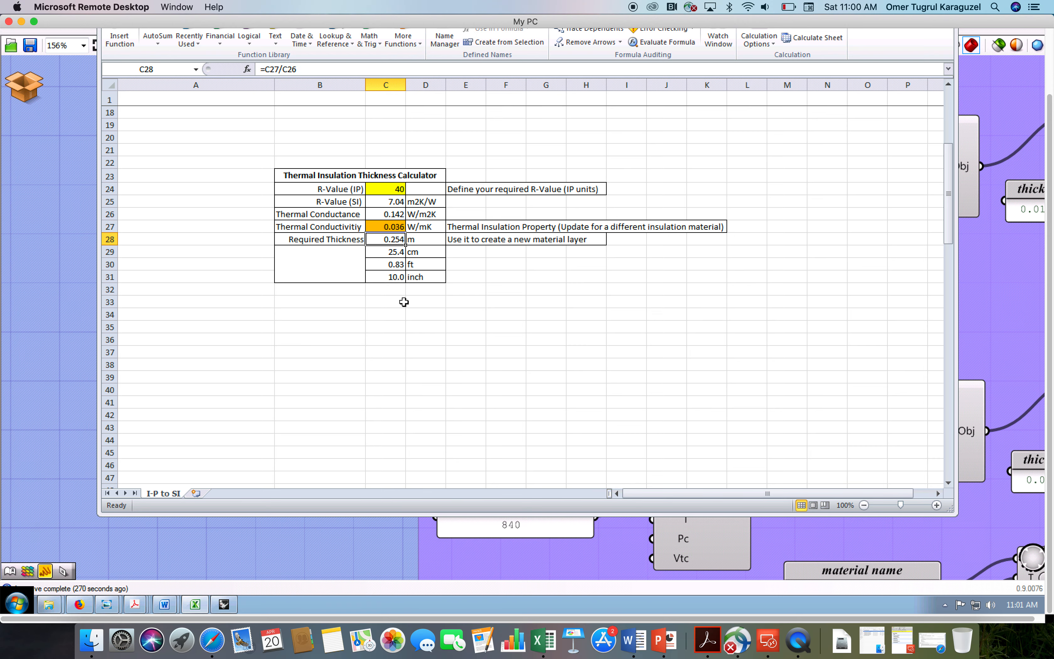
mouse_move(453, 326)
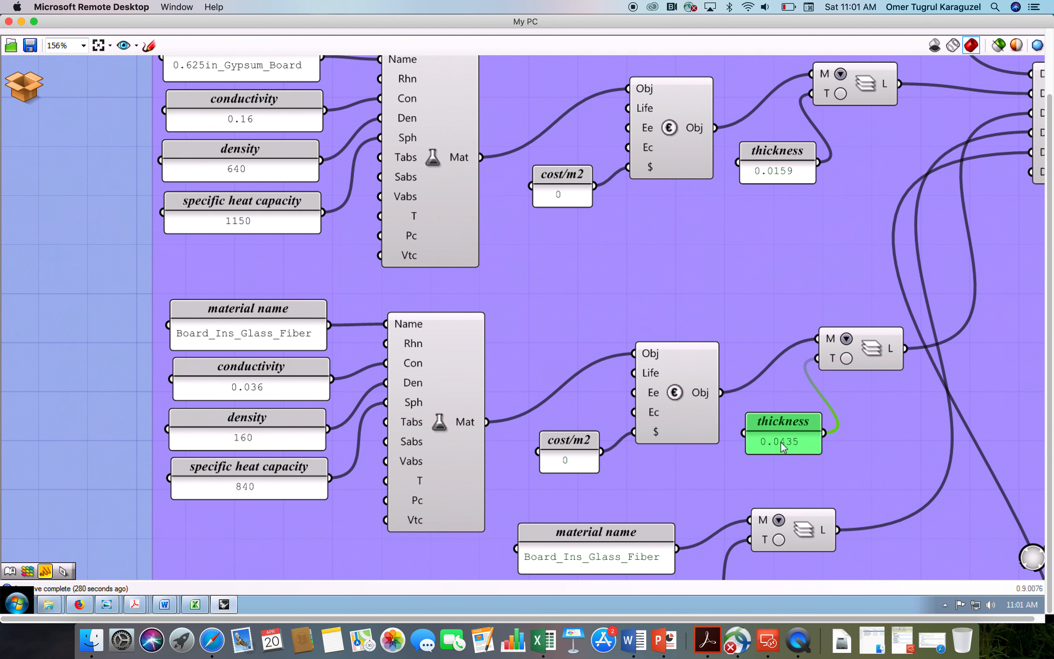
- Set the Board_Ins_Glass_Fiber layer thickness panel to 0.254 m
double_click(783, 442)
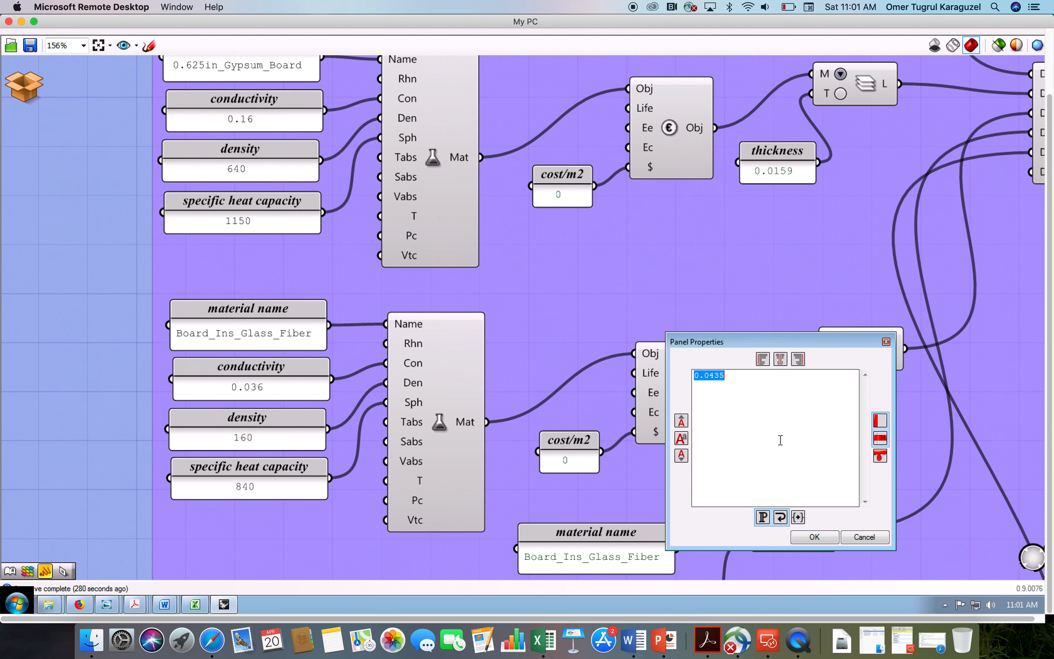
type("0.2")
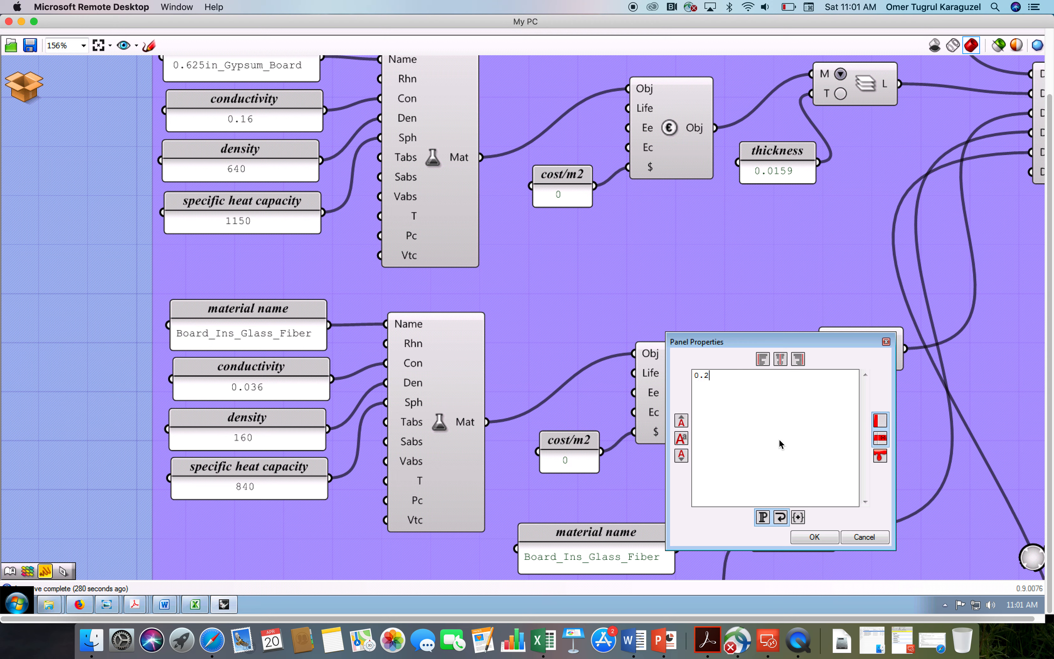
type("54")
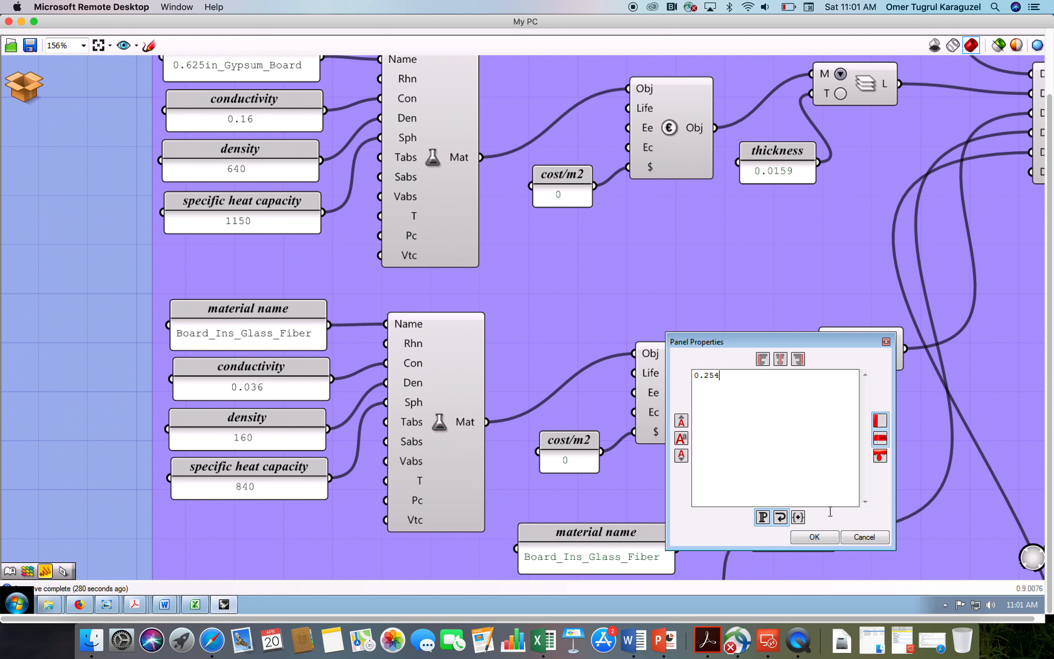
left_click(813, 537)
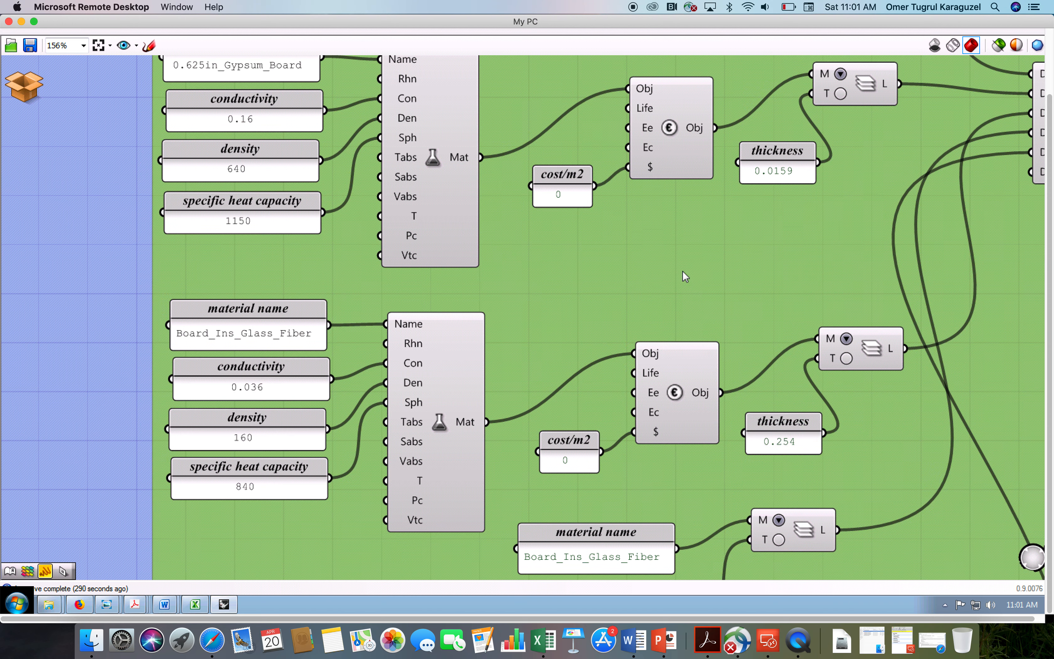
scroll("down", 3)
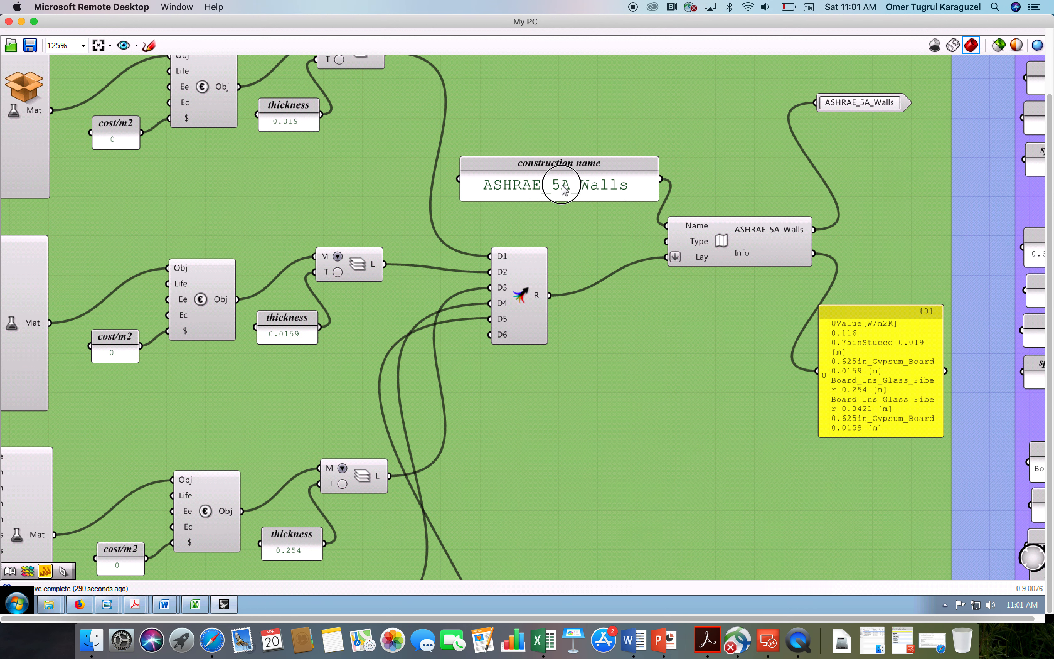
left_click(557, 185)
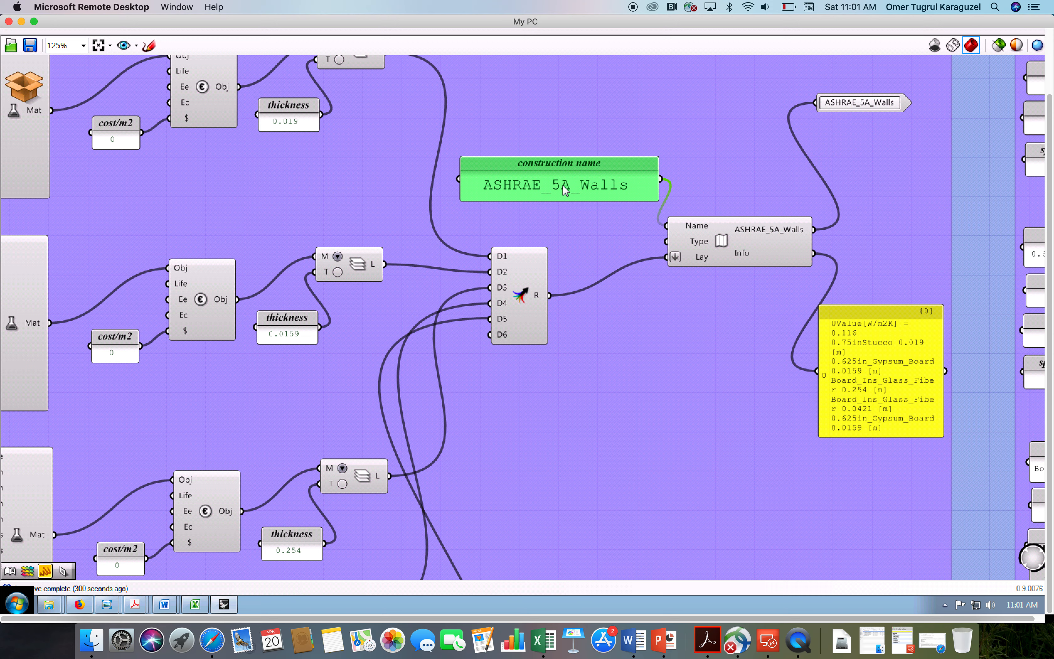
- Rename the construction name panel and its named output to R40_Ext_Walls
double_click(558, 185)
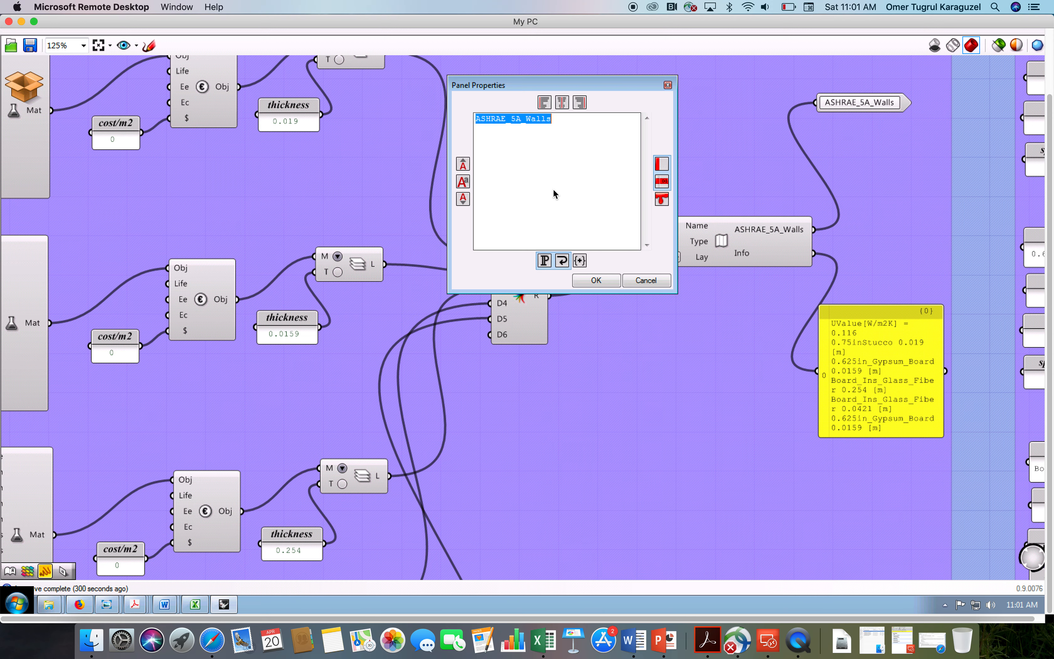
type("R40_Ext")
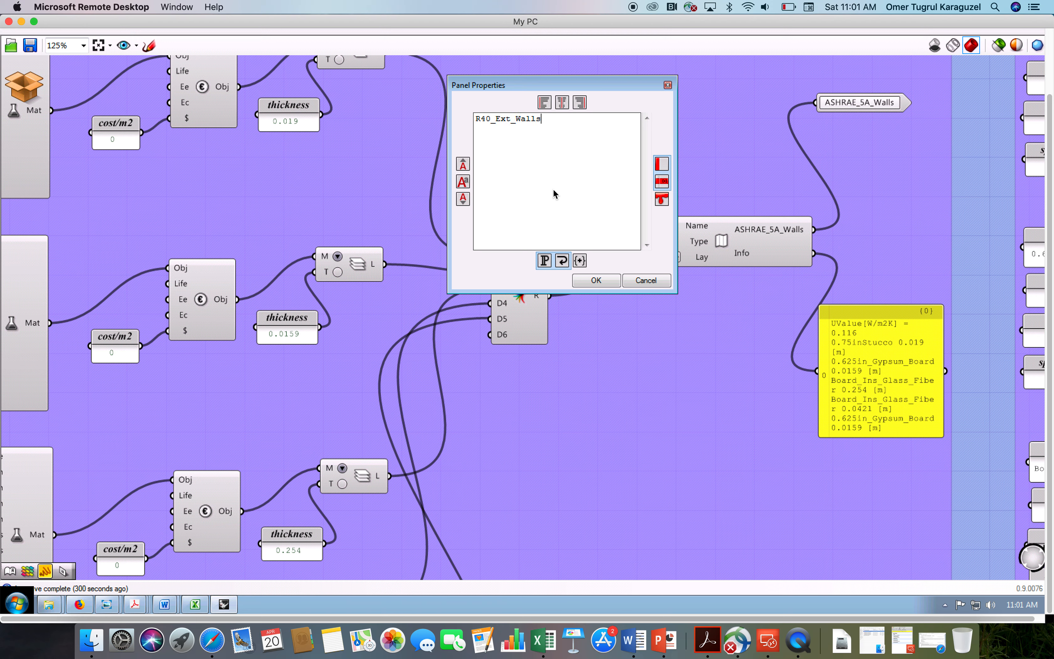
left_click(595, 280)
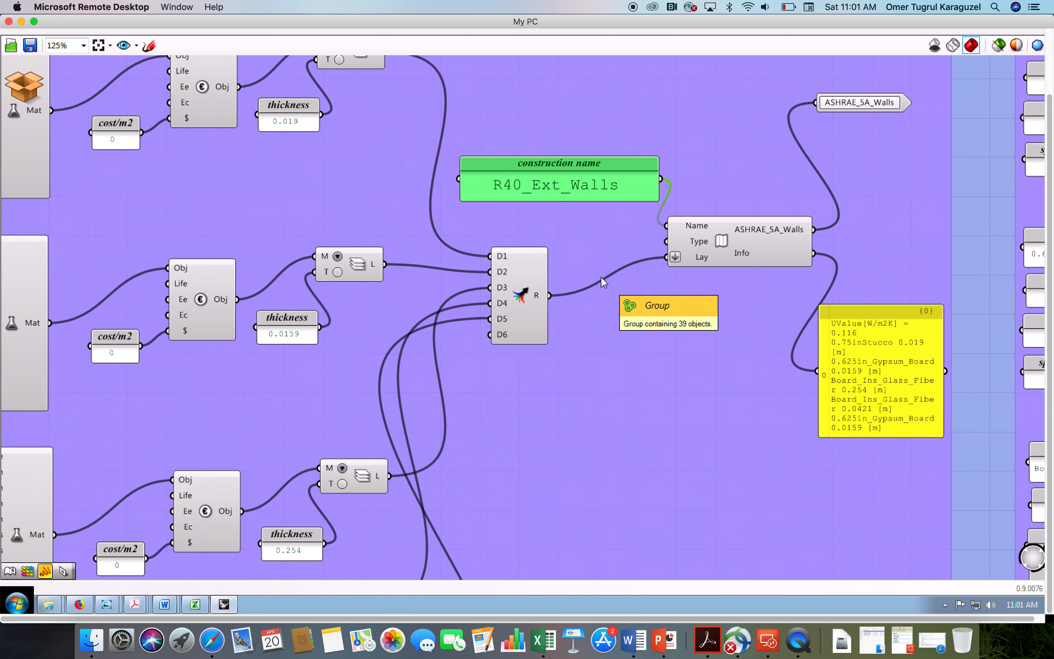
right_click(785, 233)
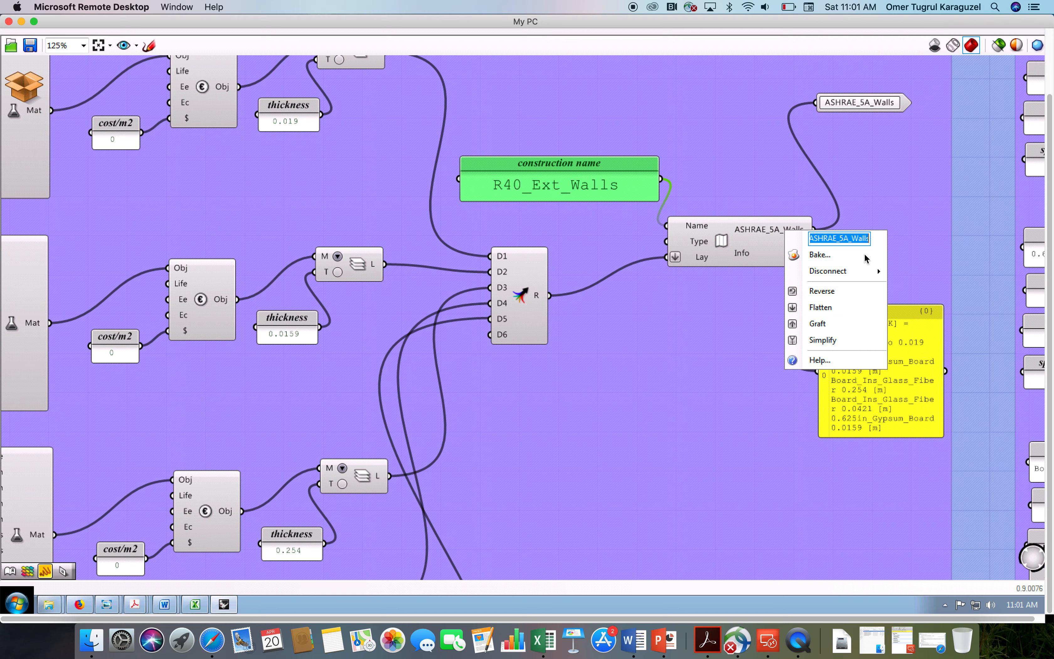
type("R4")
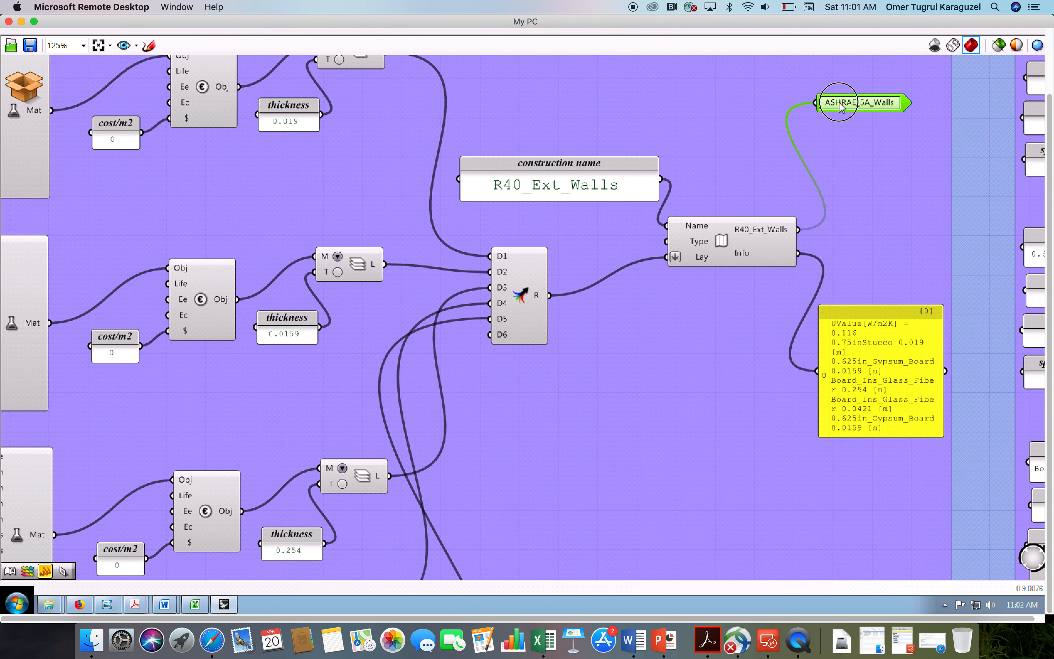
- Set the cluster output parameter's Name and Nickname to R40_Ext_Walls
double_click(860, 103)
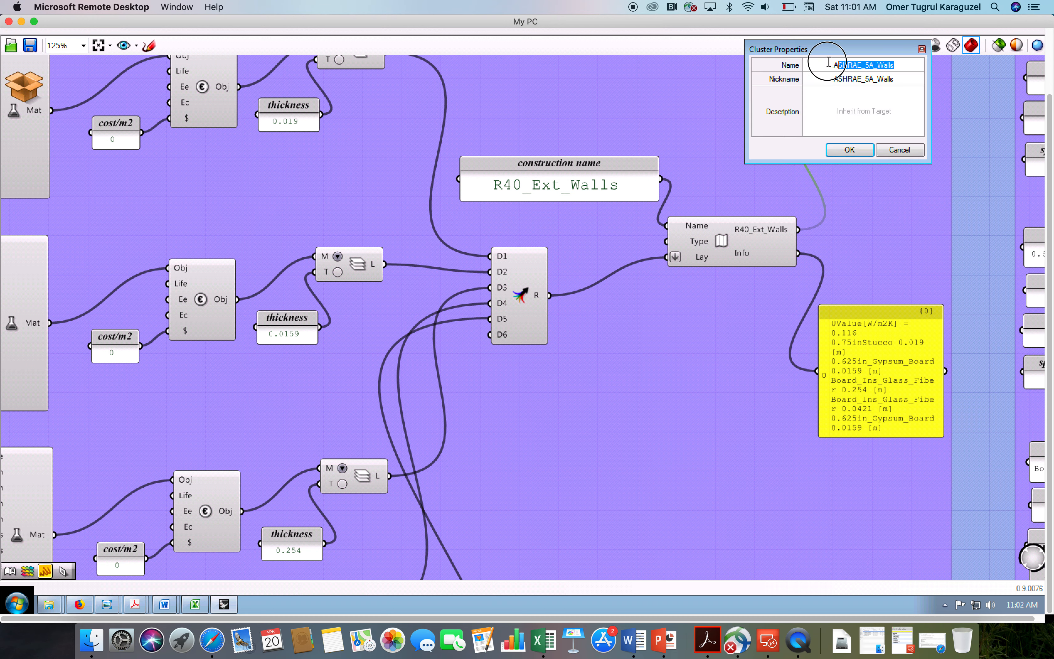
type("R40")
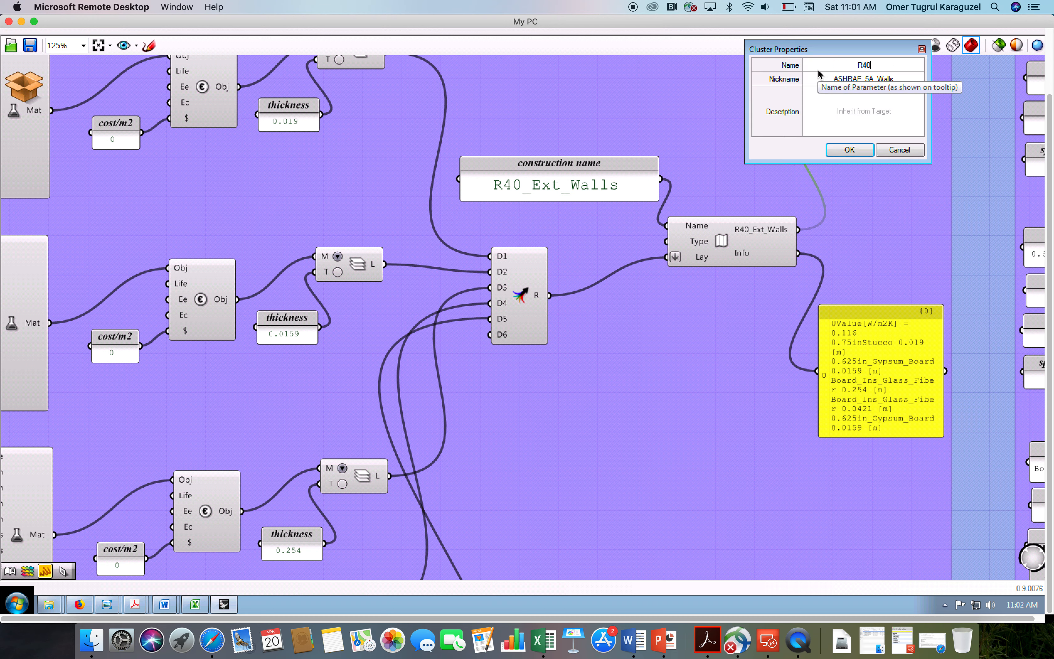
type("_Ext_Walls")
left_click(864, 78)
type("R")
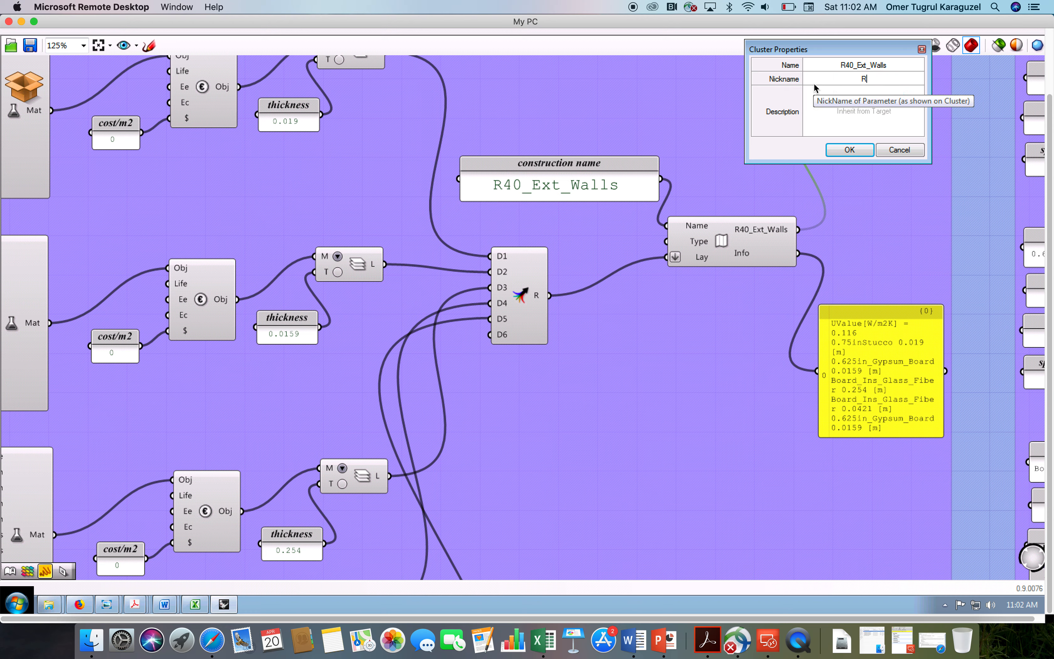
type("40_Ext_Walls")
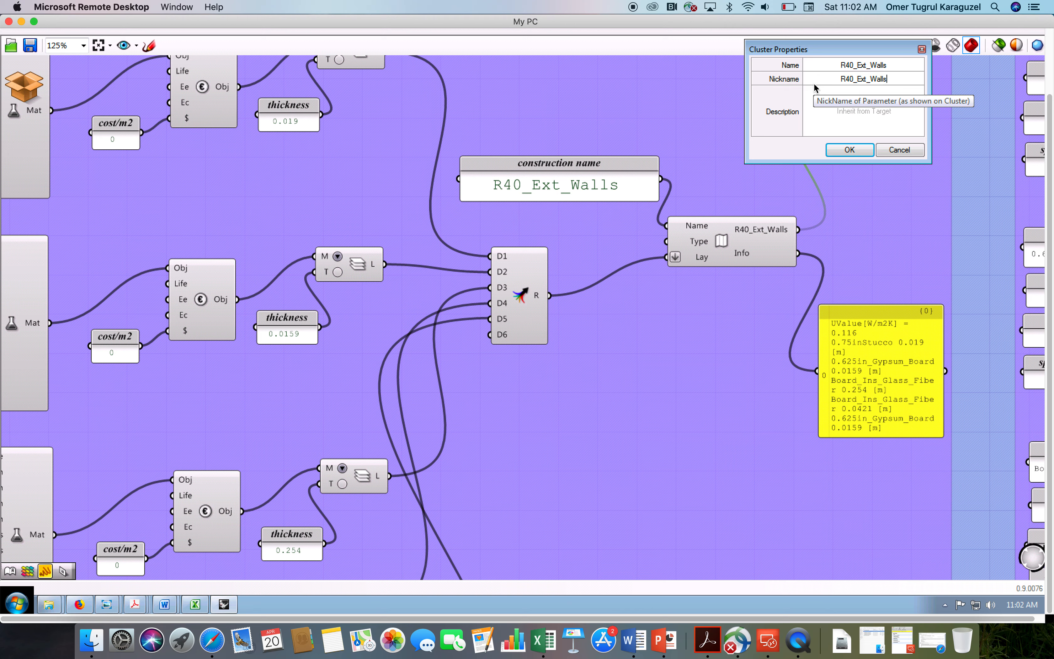
left_click(849, 149)
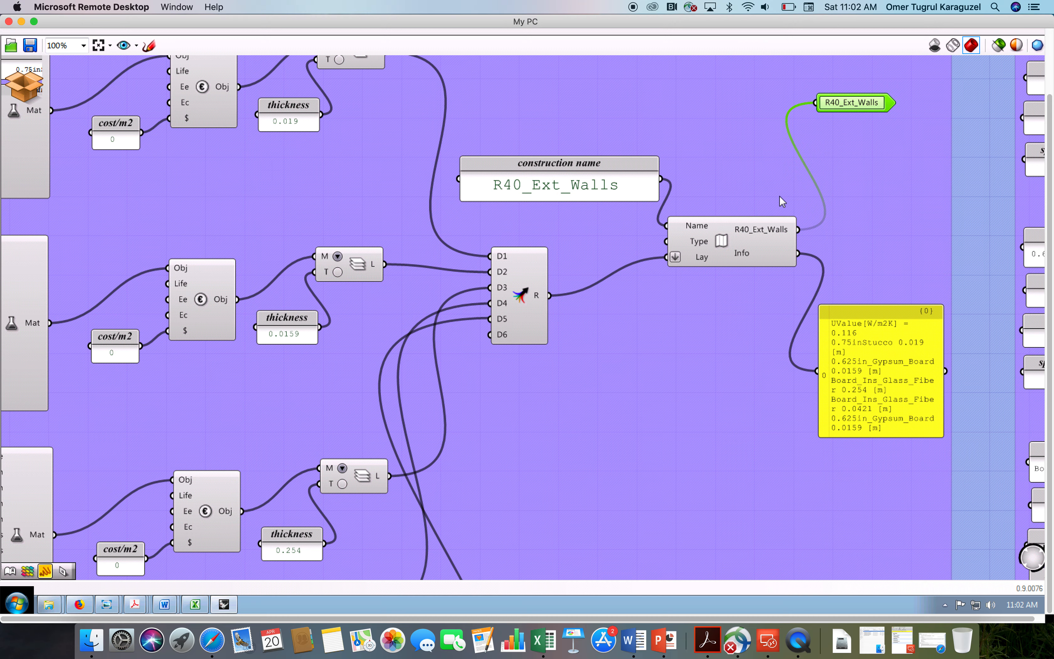
- Wire the R40_Ext_Walls output into the Add input of the material Library component
scroll("down", 3)
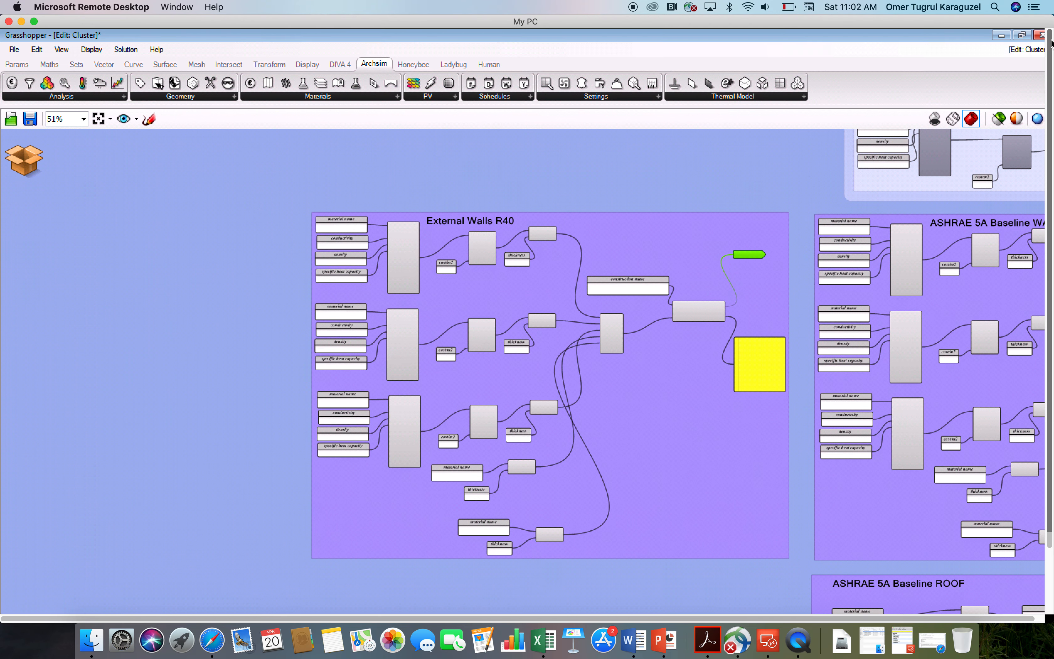
mouse_move(469, 160)
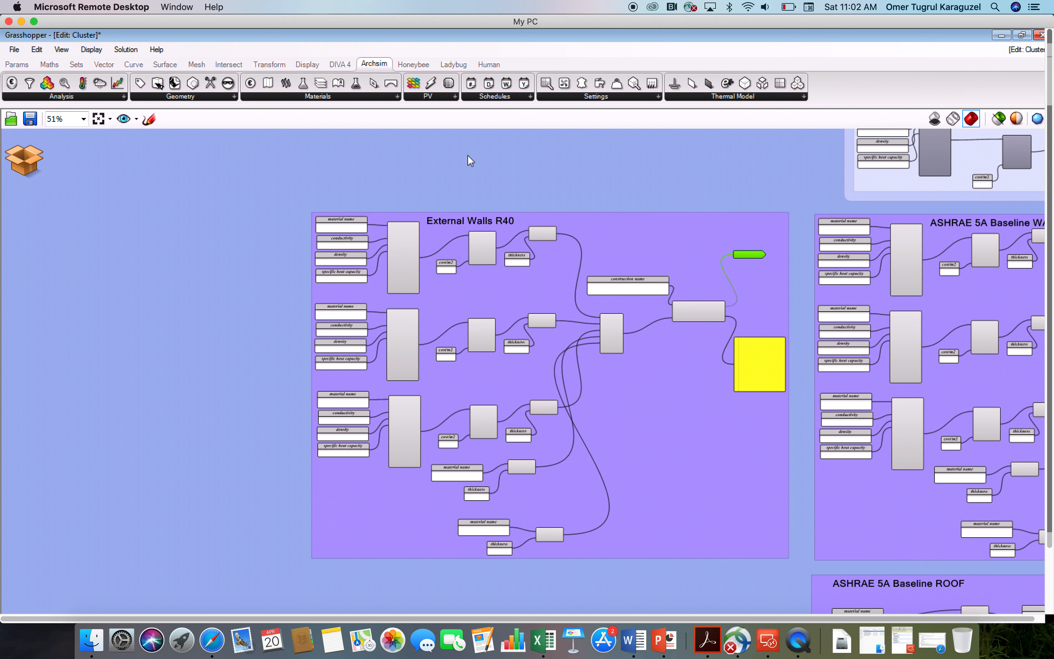
mouse_move(473, 230)
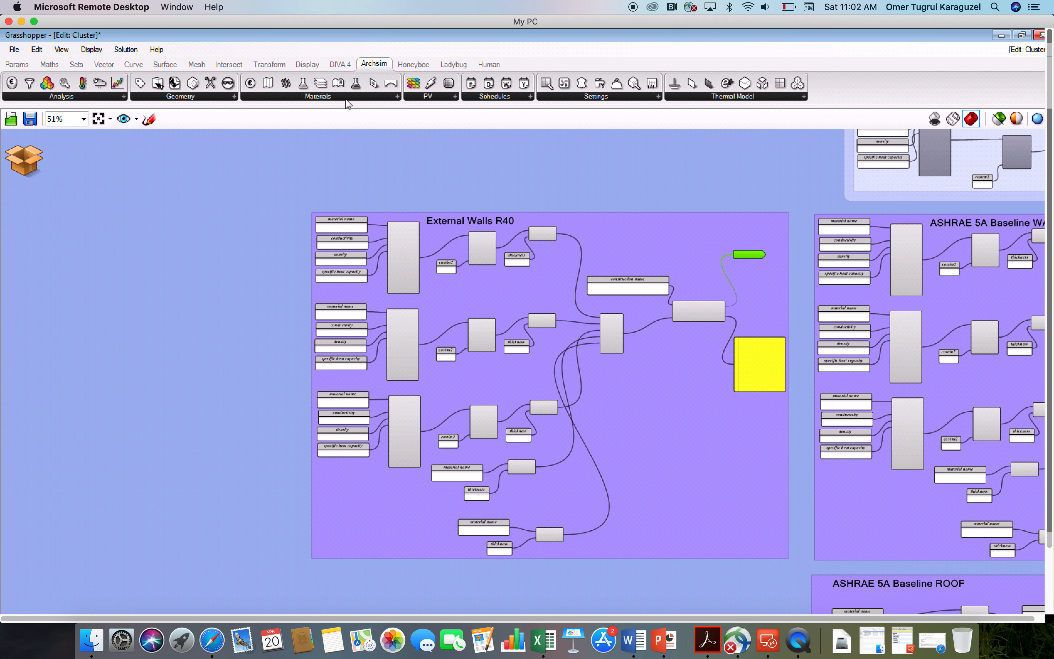
left_click(318, 95)
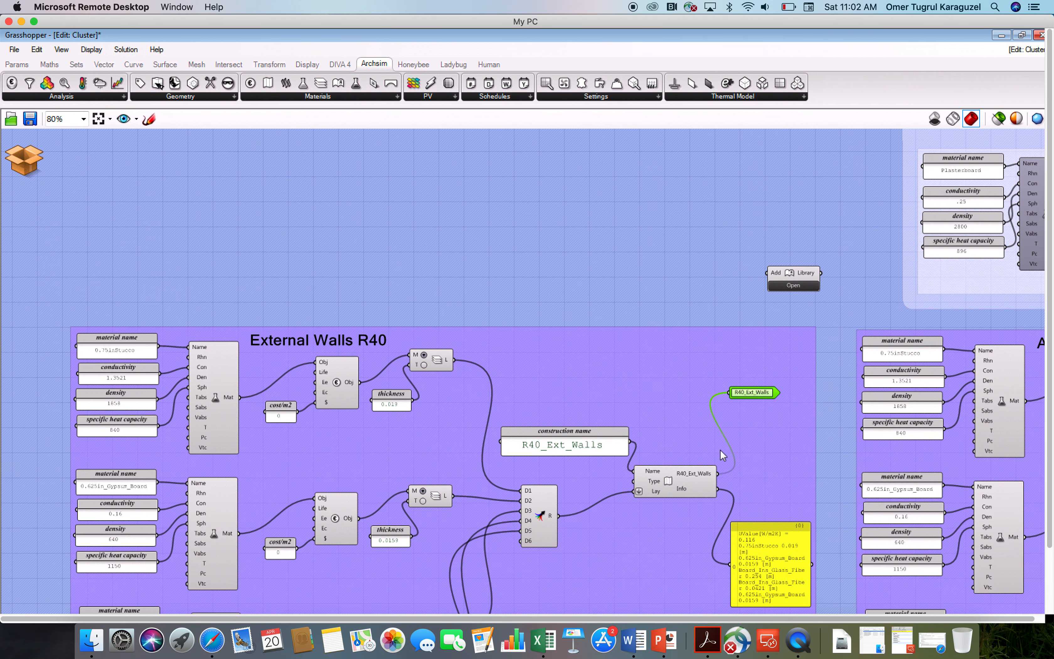
mouse_move(766, 375)
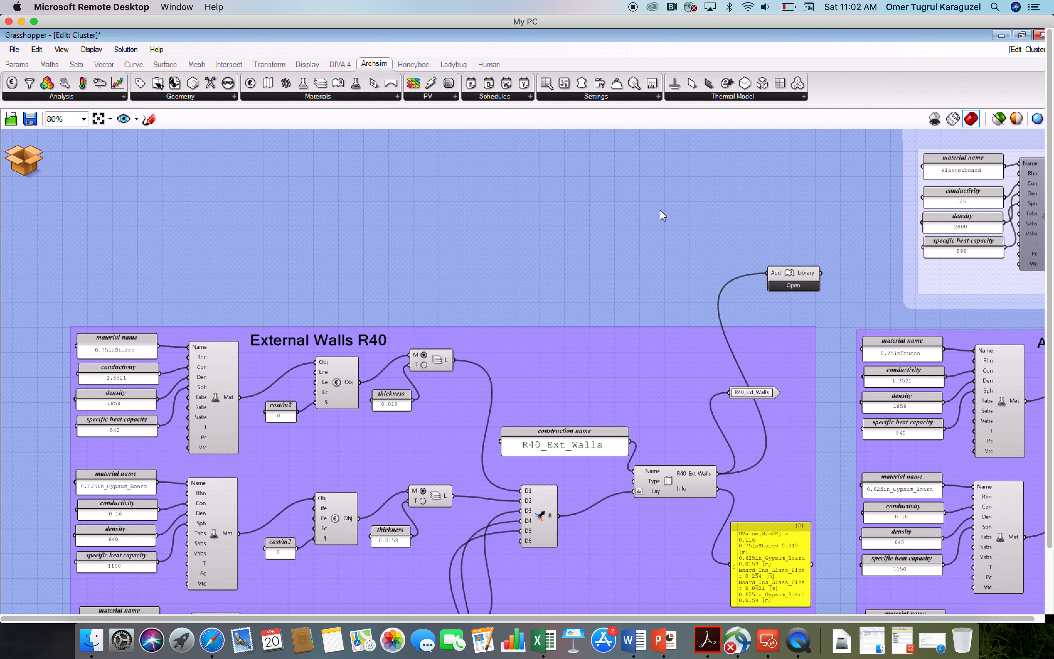
mouse_move(138, 161)
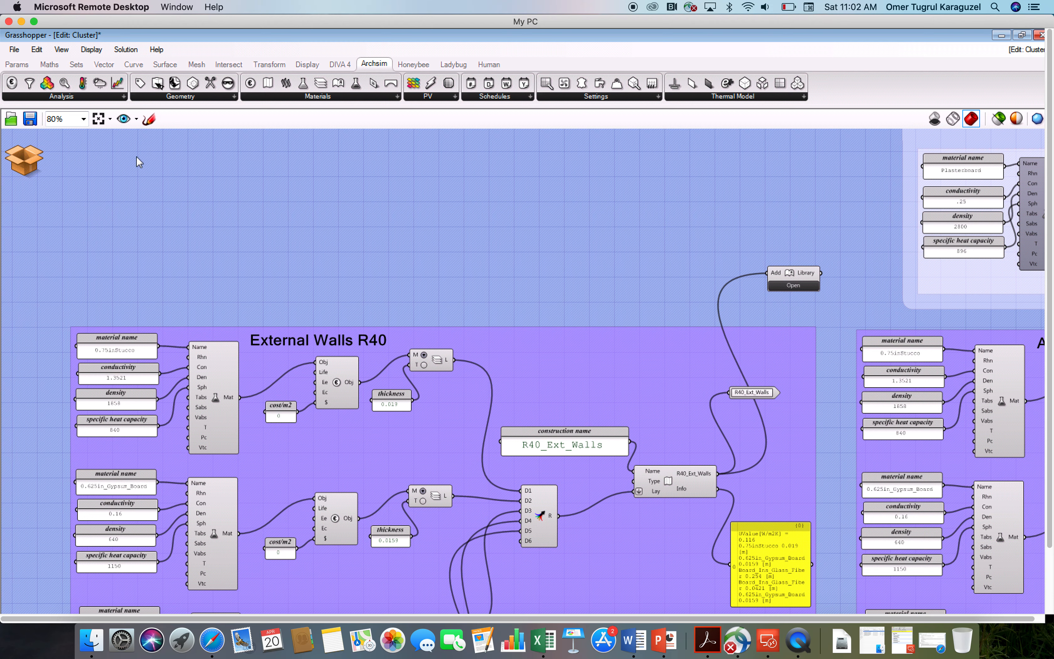
mouse_move(281, 265)
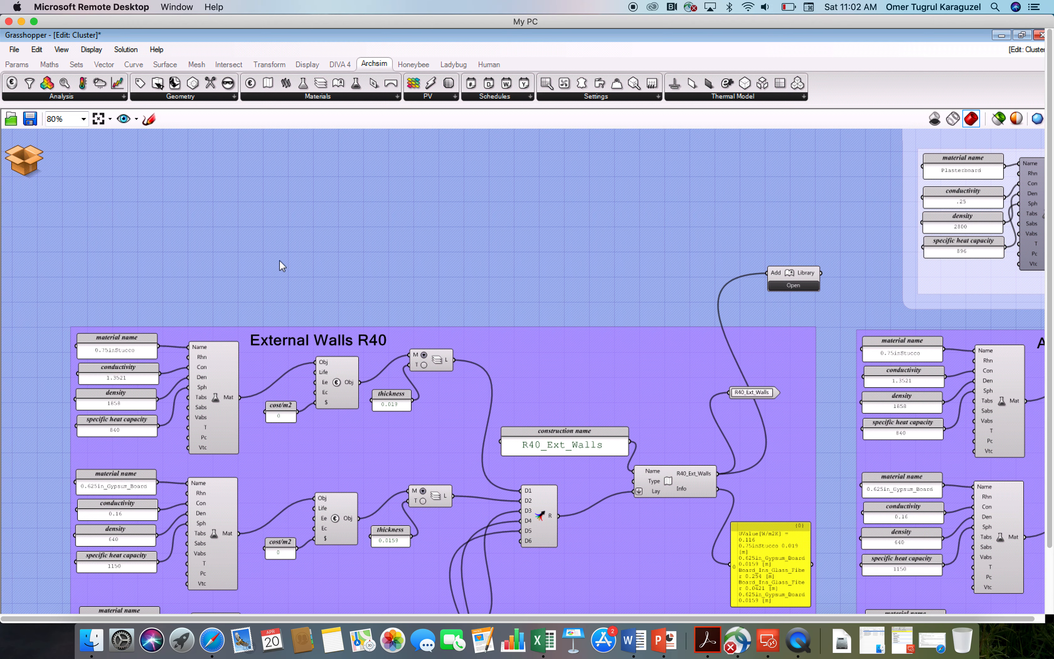
mouse_move(287, 265)
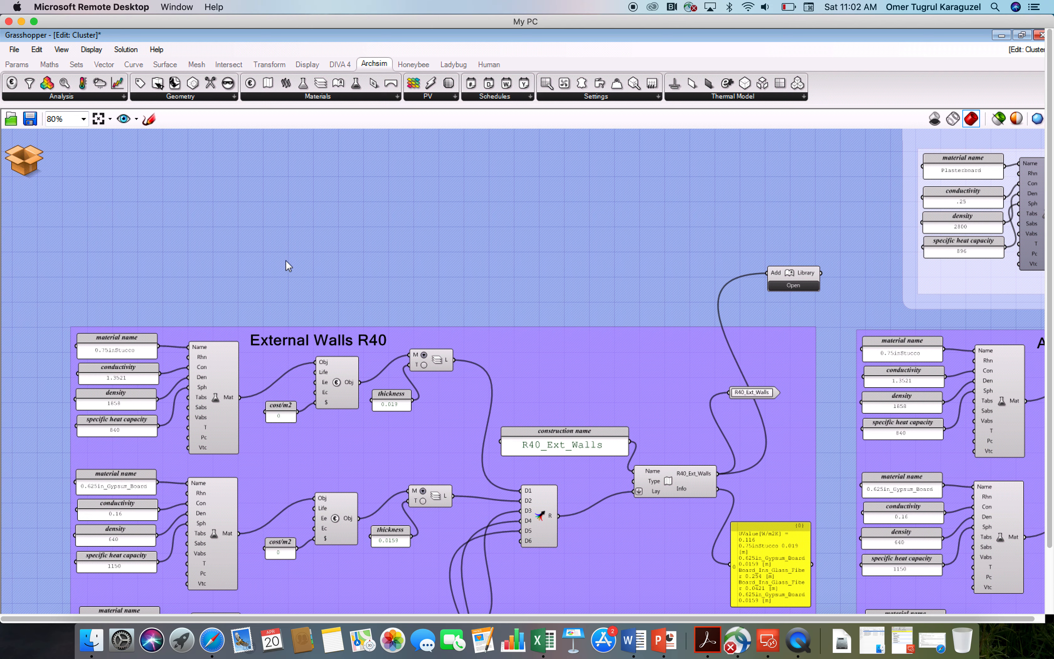
- Save & Close the edited wall cluster, returning to the Rhino site model
left_click(22, 159)
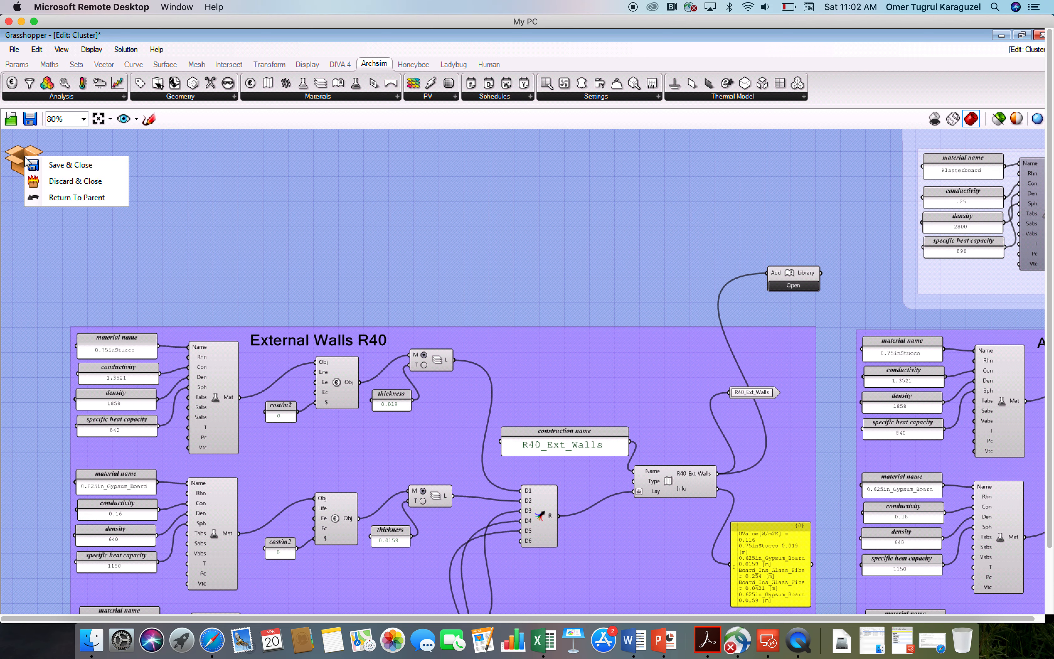
mouse_move(71, 165)
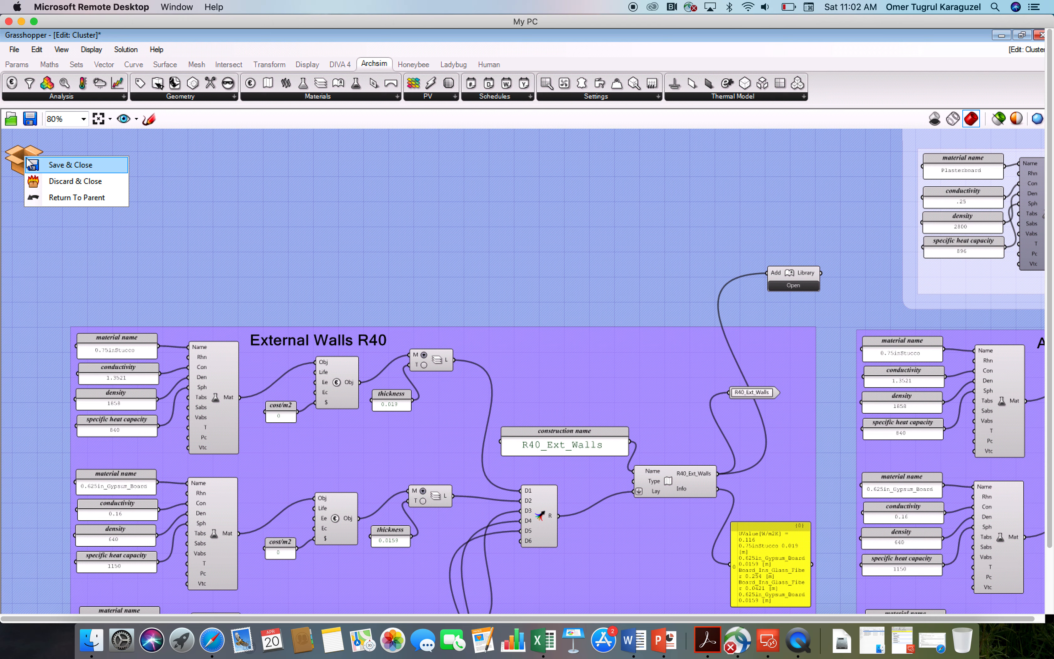
mouse_move(70, 164)
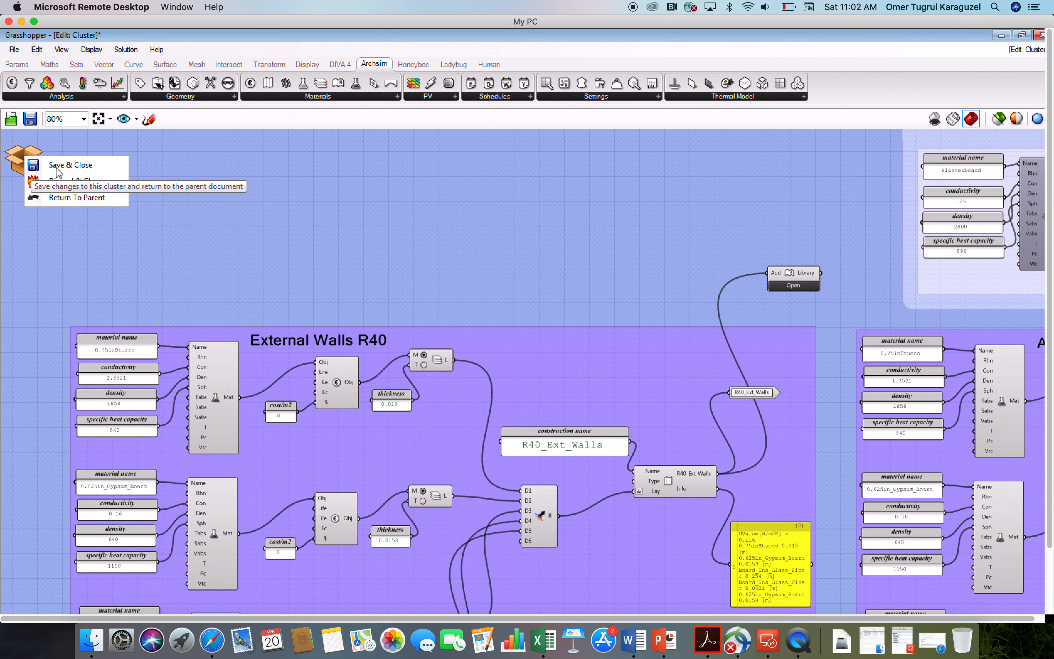
left_click(70, 164)
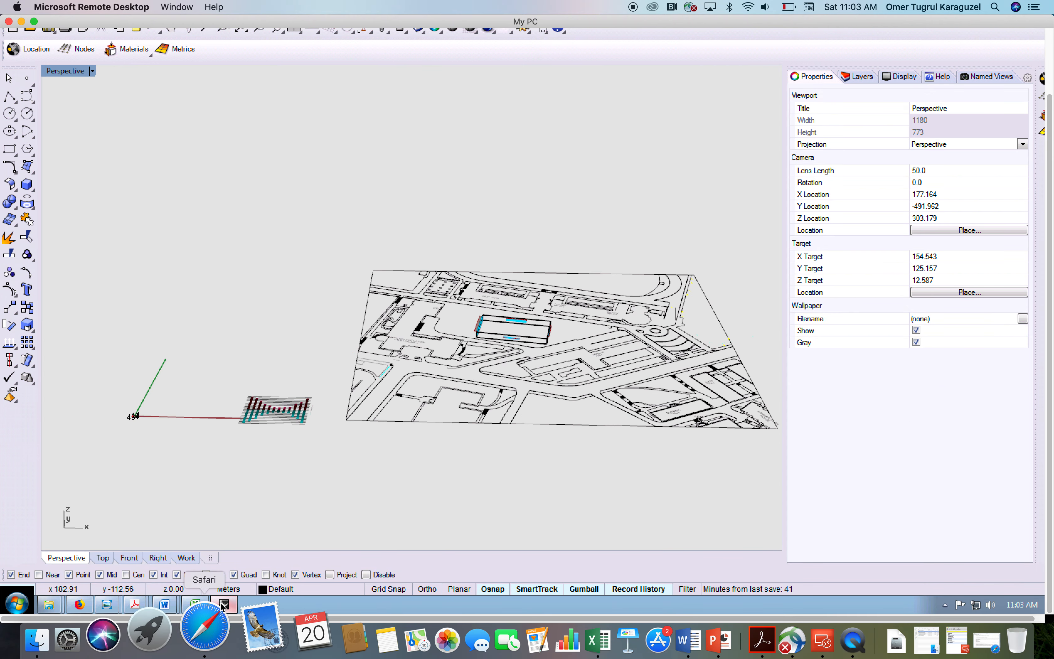
- Bring the Grasshopper definition window back into view over Rhino
left_click(224, 604)
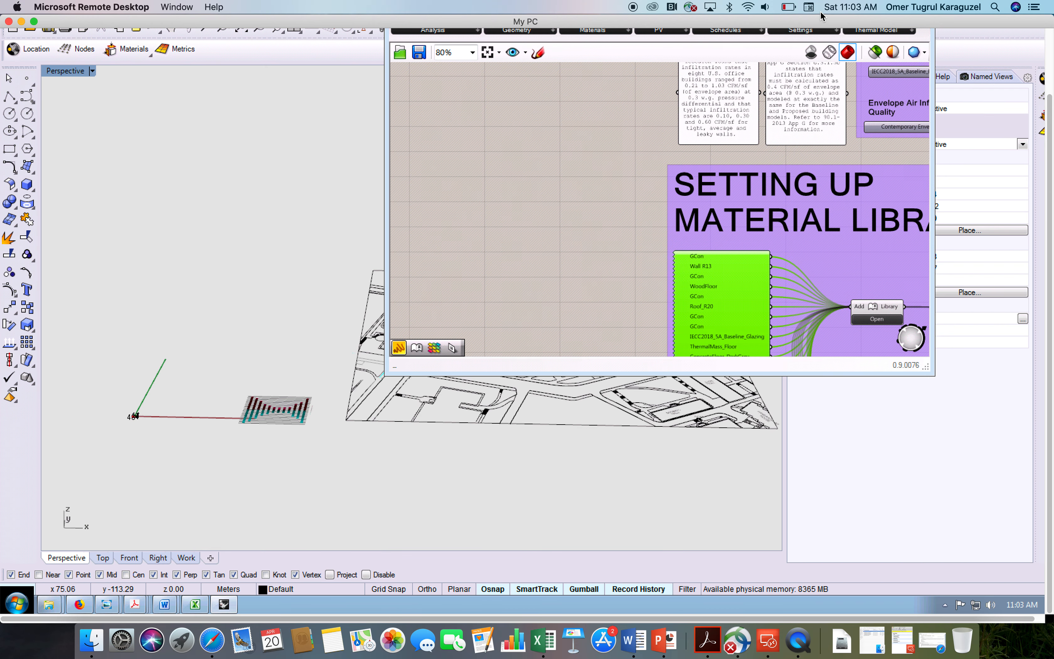
mouse_move(1047, 42)
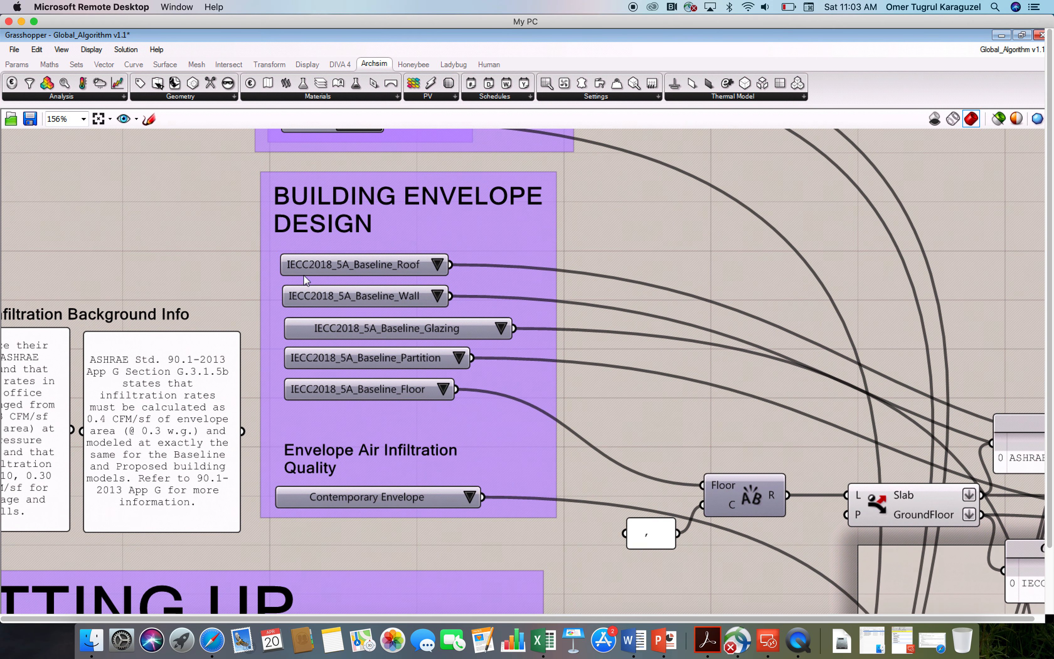
mouse_move(382, 301)
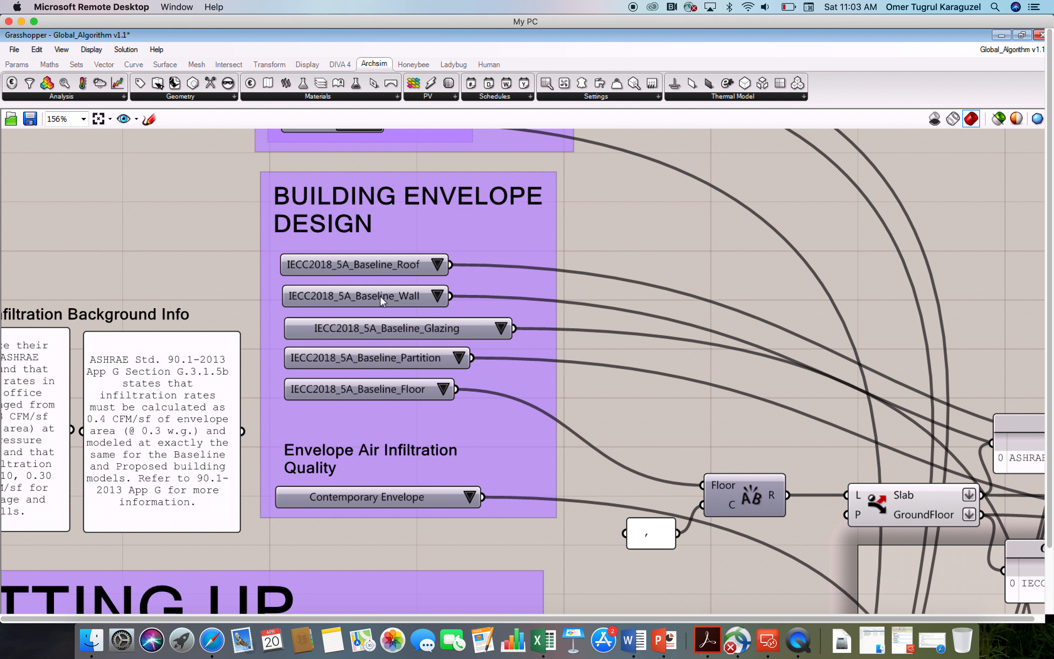
- Review the current wall construction choices and start editing the wall Value List
left_click(434, 296)
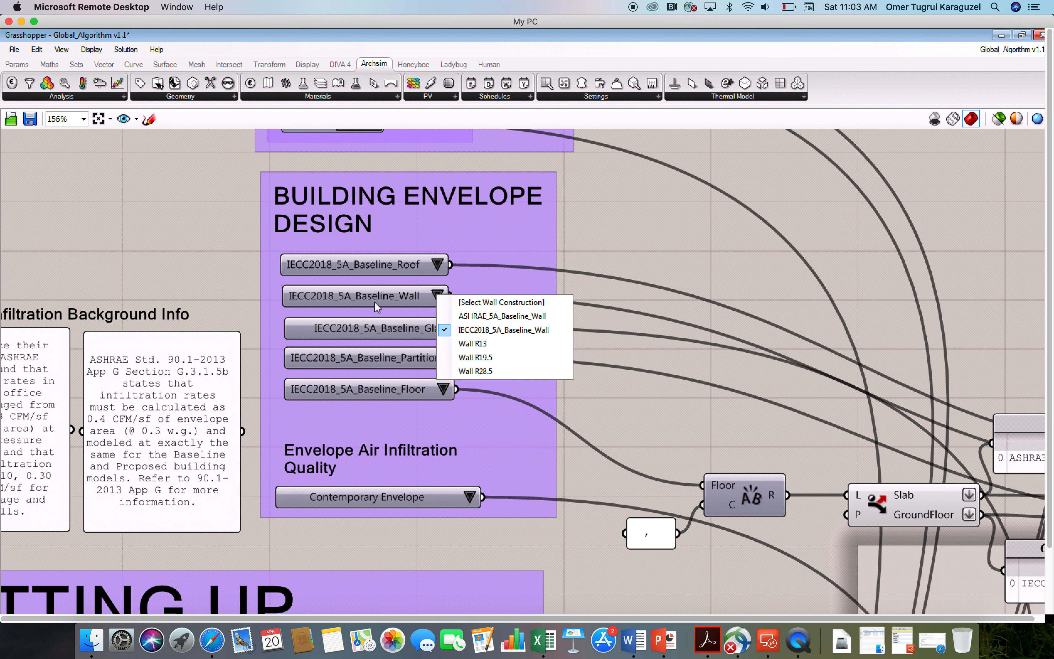
left_click(502, 330)
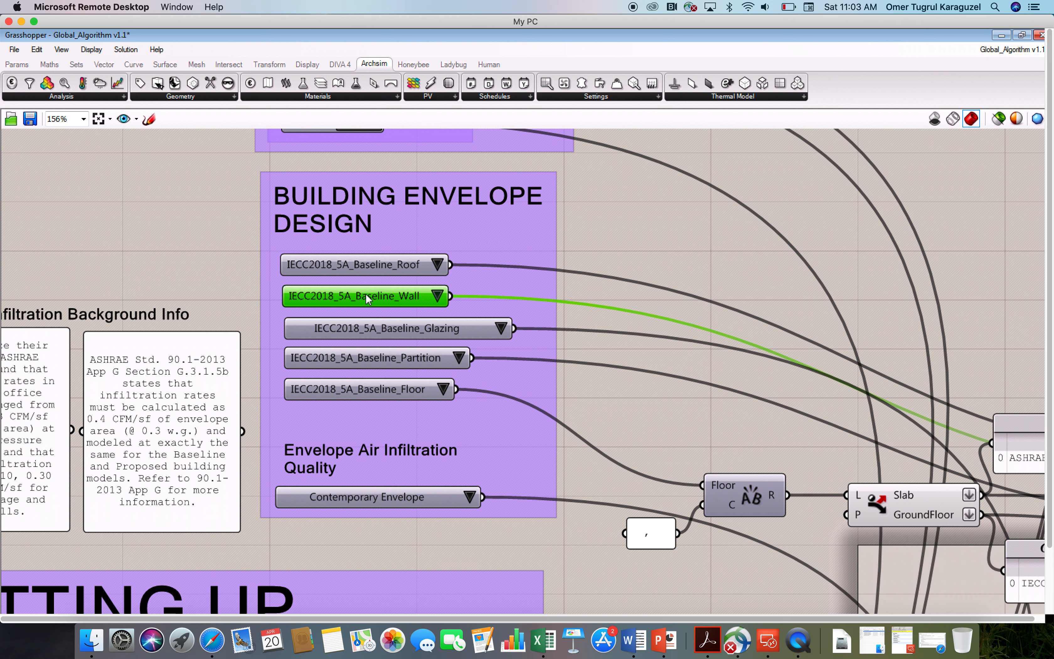
double_click(365, 295)
type("Wall")
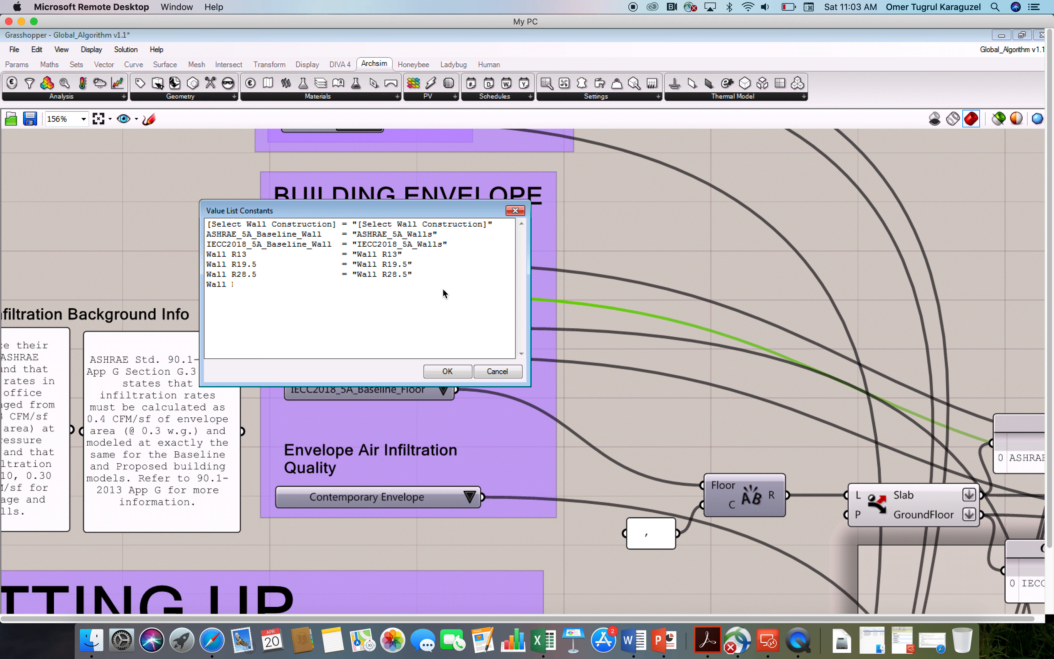
- Add the line Wall R40 = "R40_Ext_Walls" to the wall options and confirm the edit
type("40                   =")
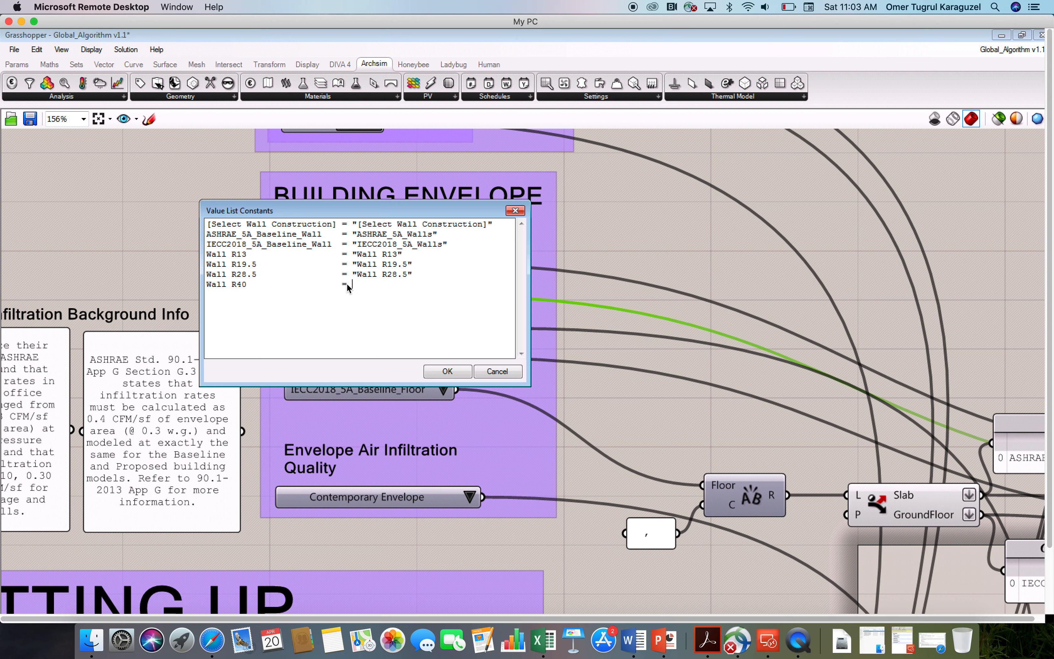
type("\"")
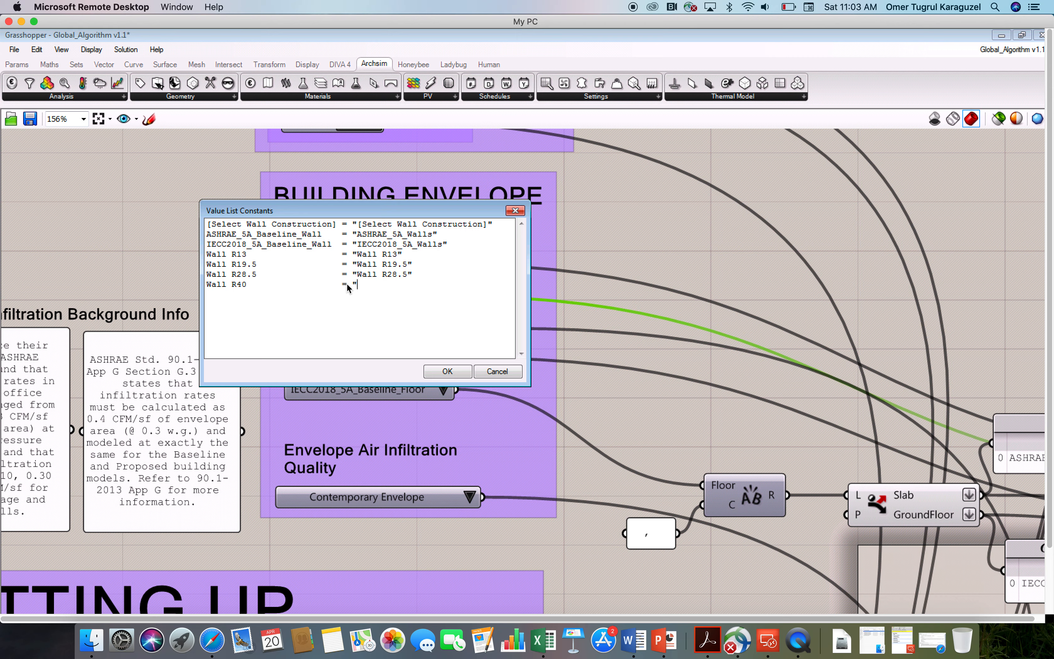
type("R40")
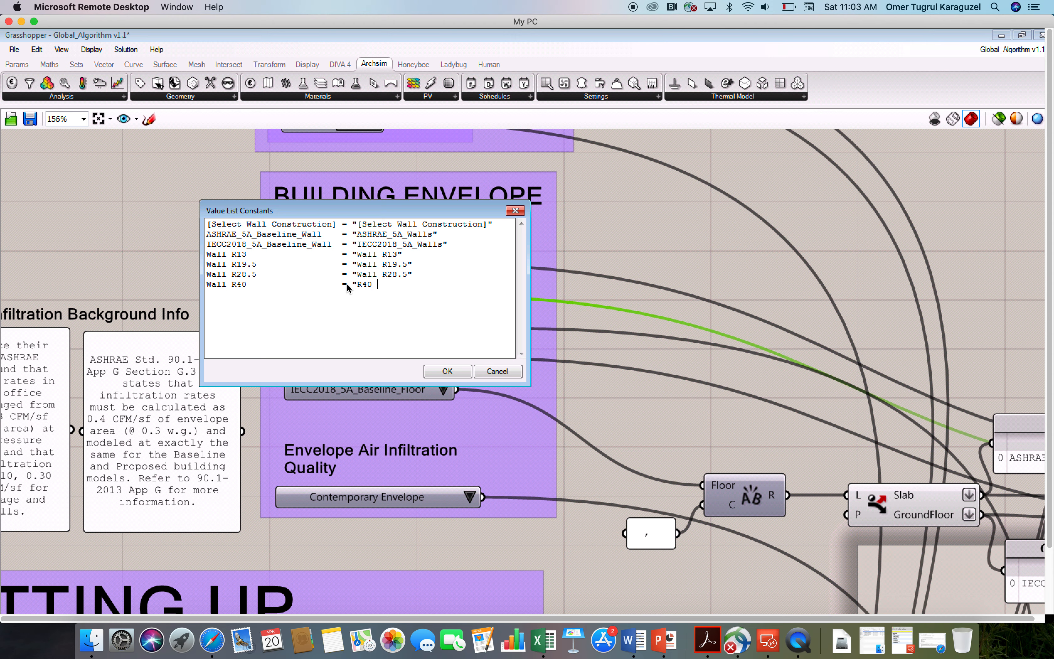
type("_Ext_Wall")
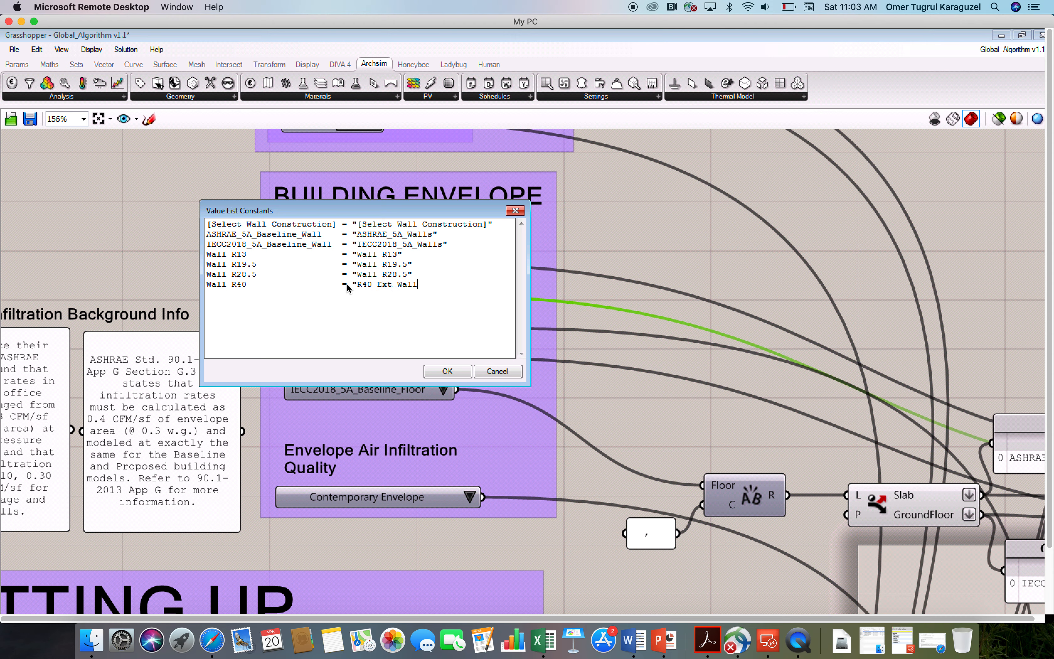
type("s")
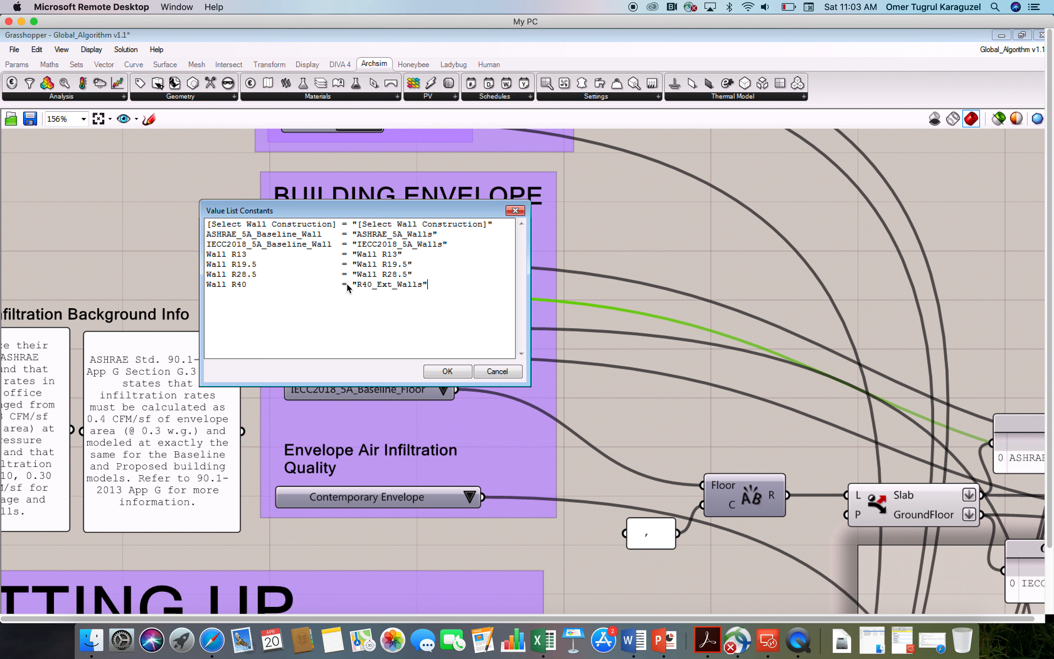
mouse_move(413, 319)
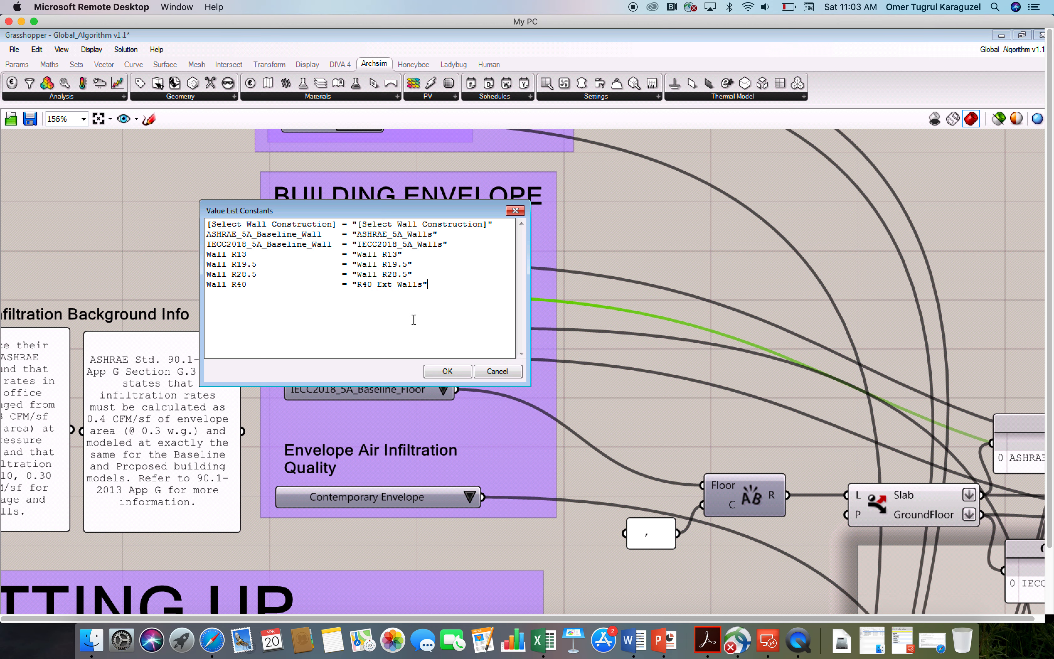
mouse_move(421, 332)
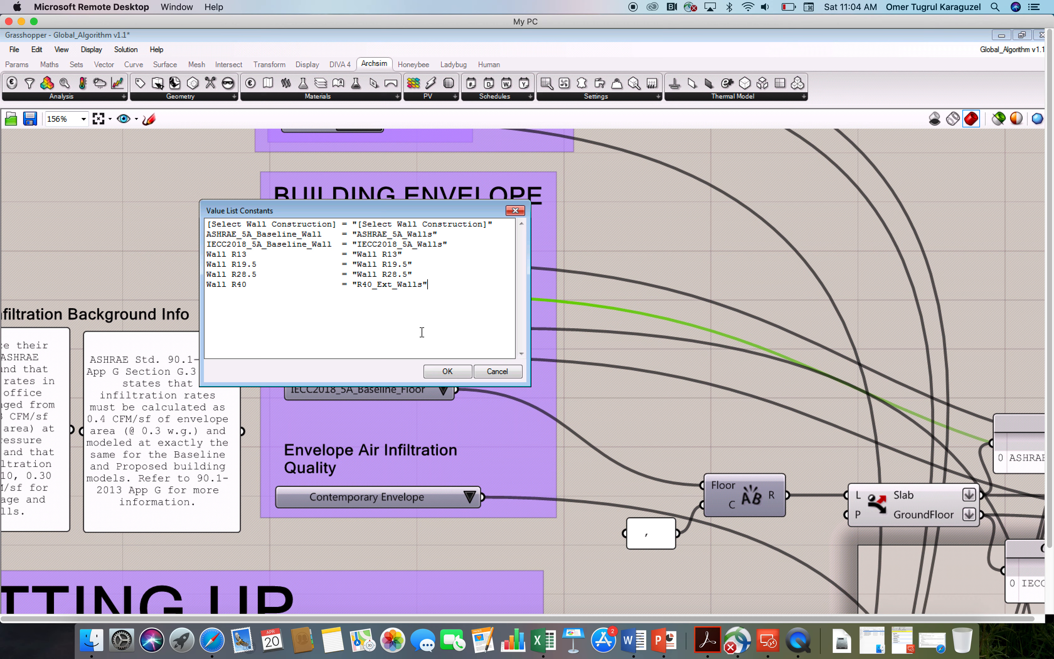
mouse_move(478, 282)
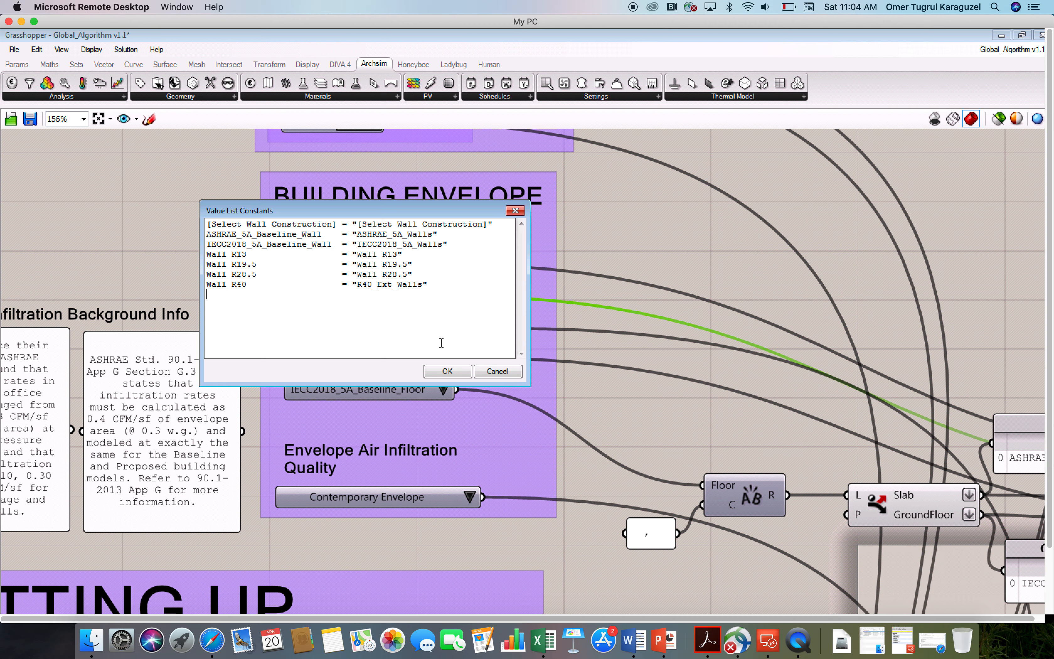
left_click(446, 371)
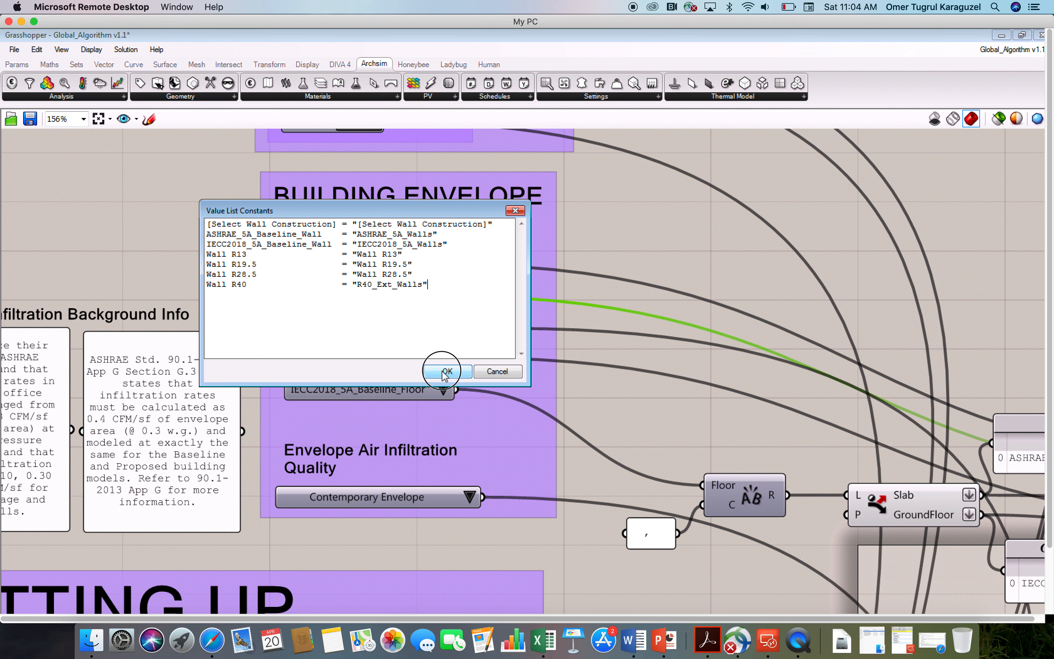
left_click(444, 371)
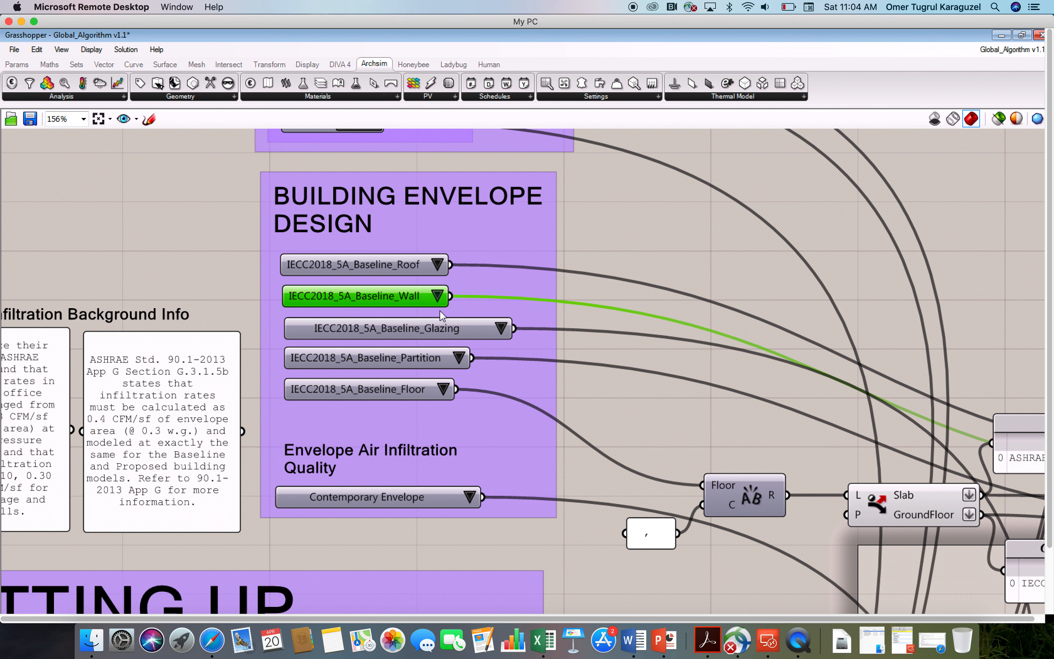
- Choose Wall R40 as the envelope's wall construction
left_click(434, 296)
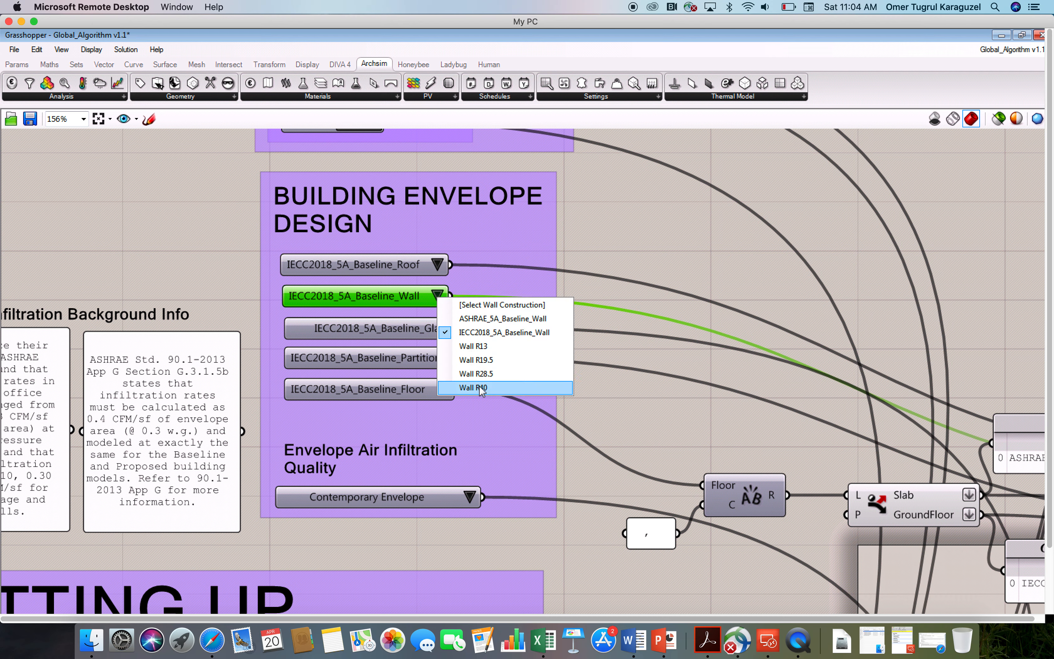
left_click(474, 388)
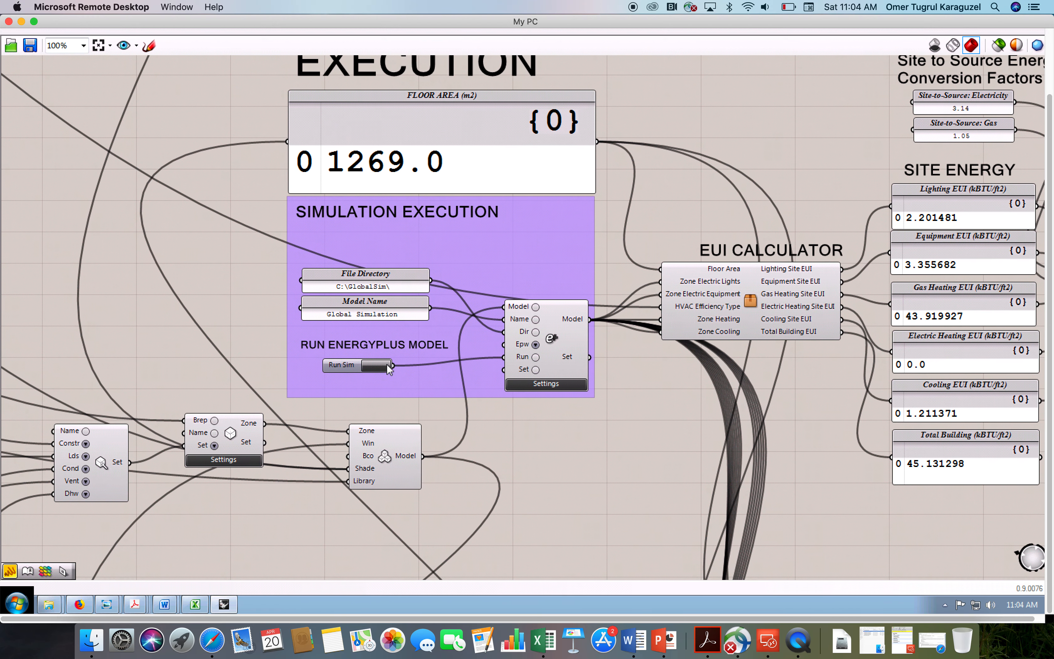
- Rerun the EnergyPlus simulation and check the updated total building EUI of 44.50 kBTU/ft2
left_click(371, 366)
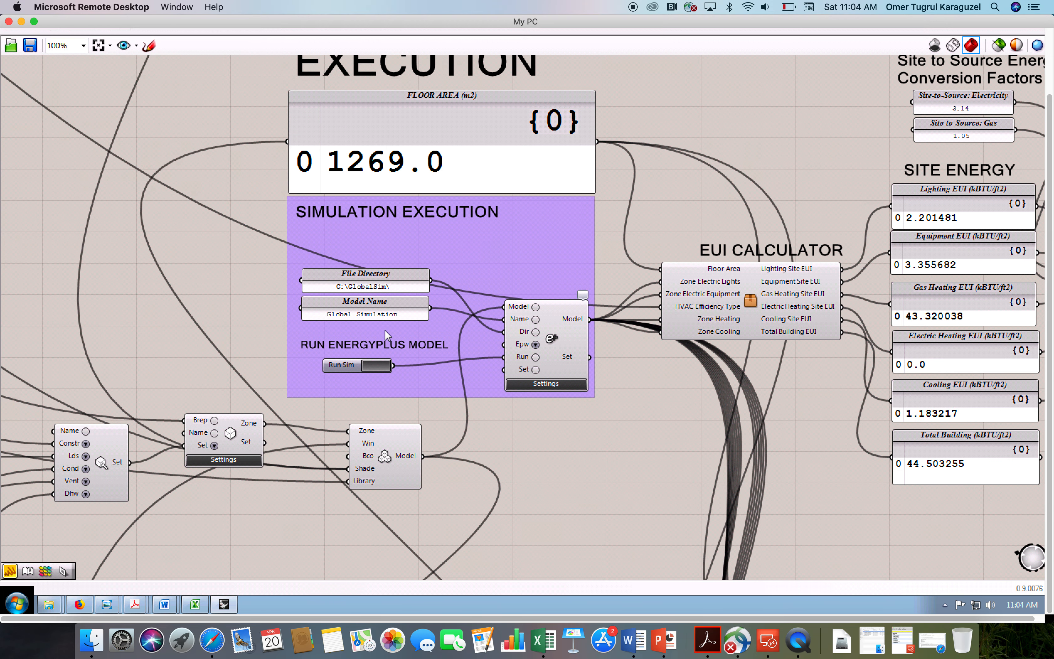
mouse_move(383, 366)
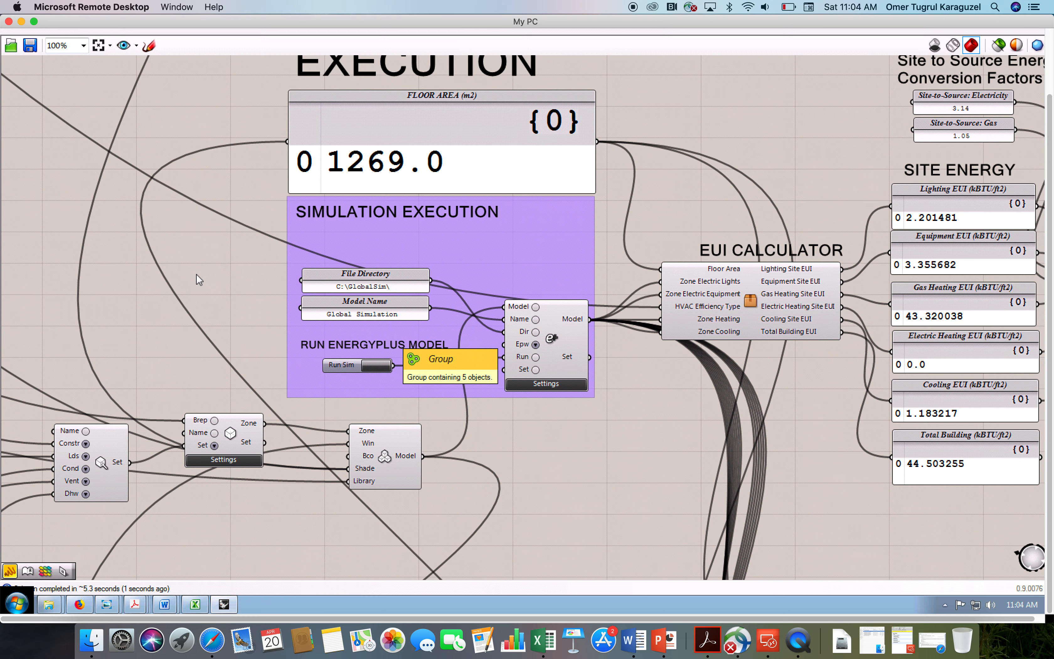
scroll("down", 3)
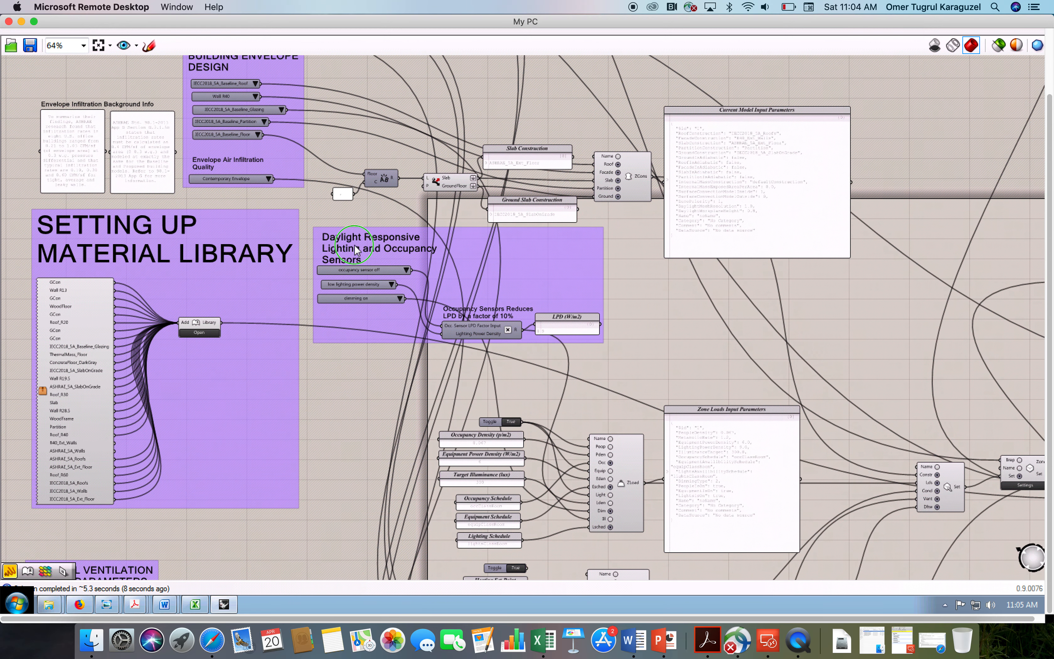
scroll("down", 3)
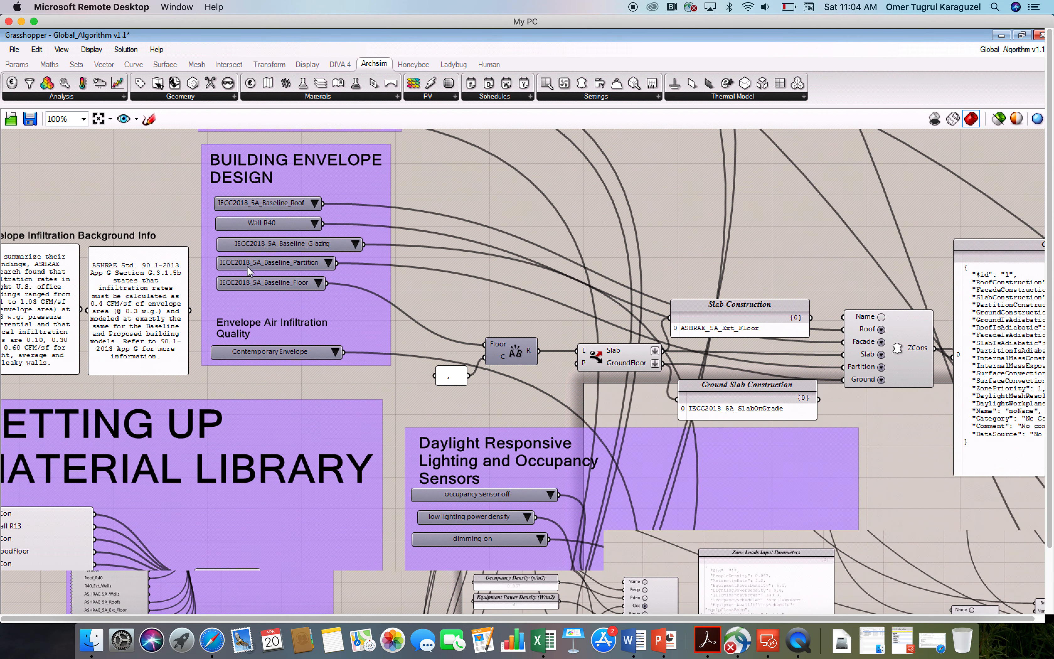
scroll("up", 3)
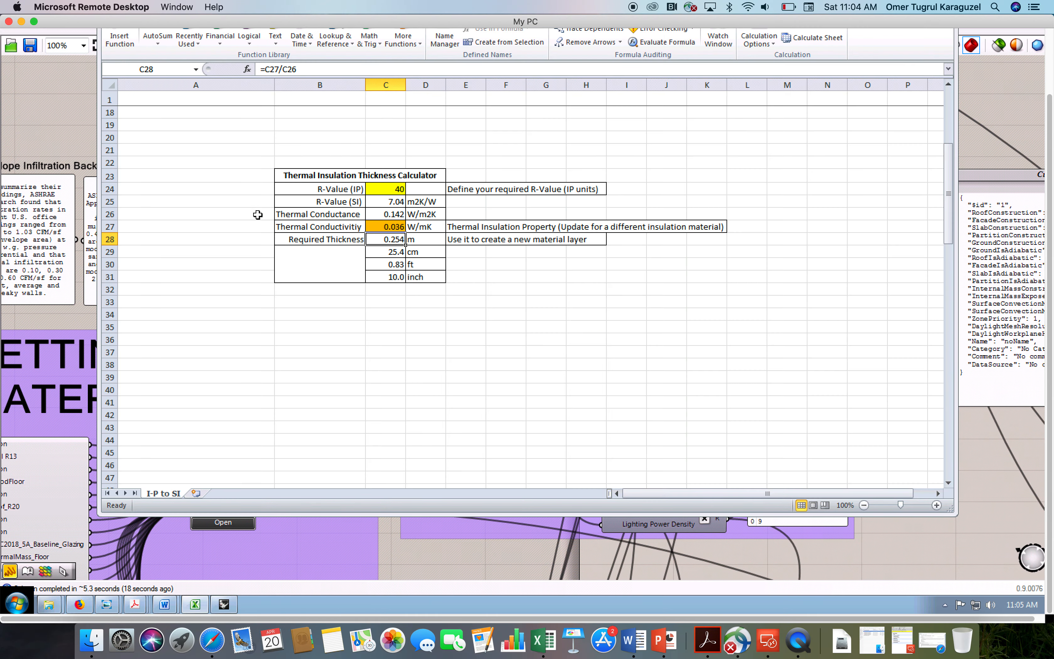
mouse_move(385, 239)
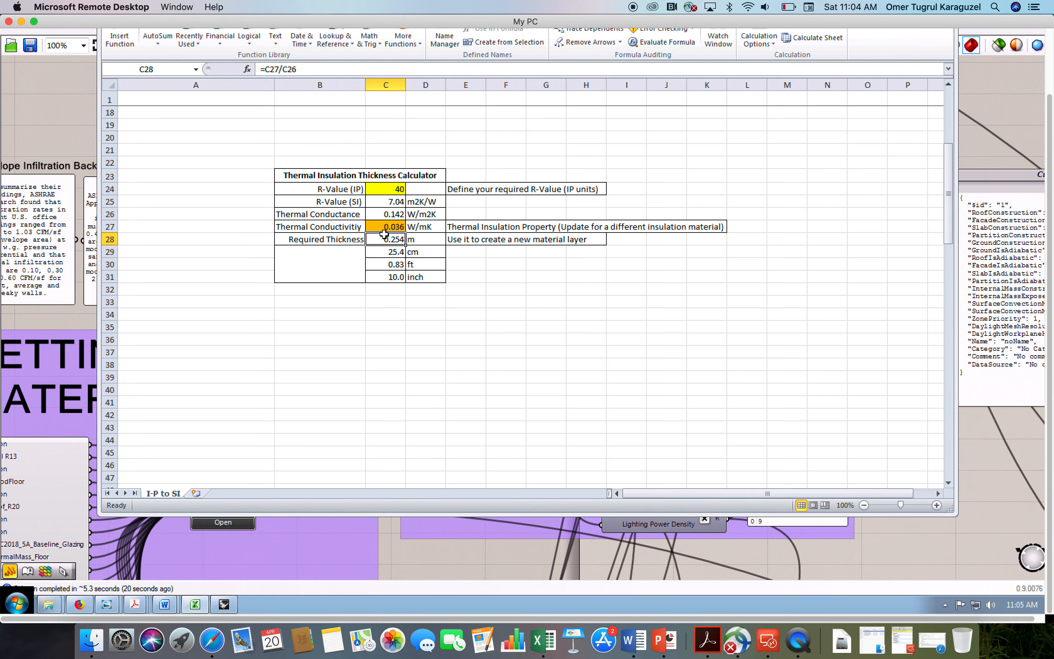
- Adjust the required R-Value and the insulation thermal conductivity inputs in the calculator
left_click(385, 189)
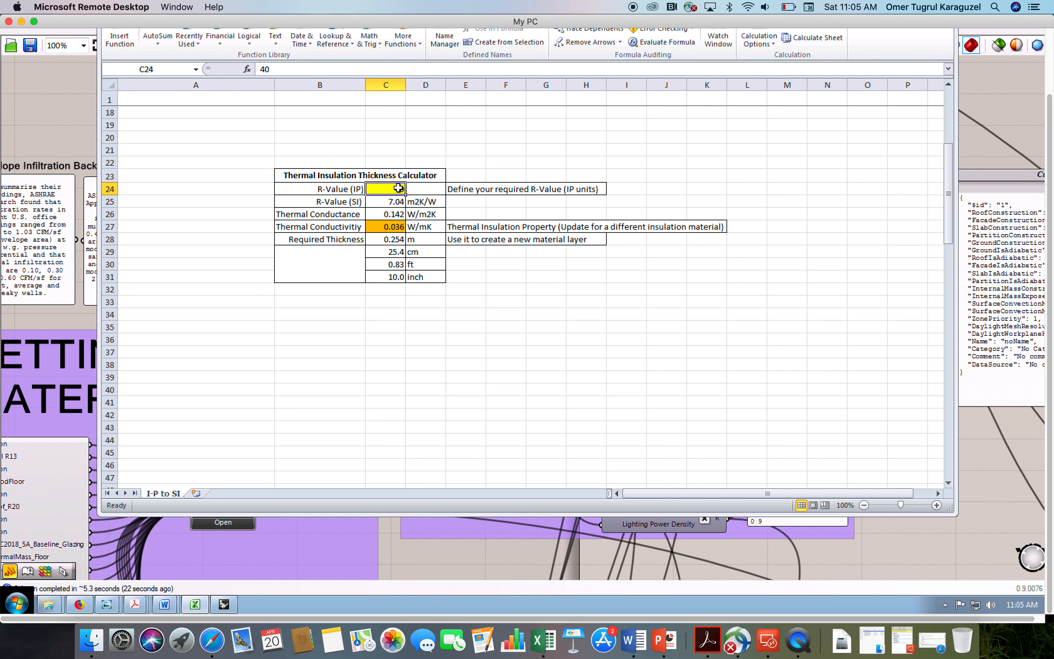
type("40")
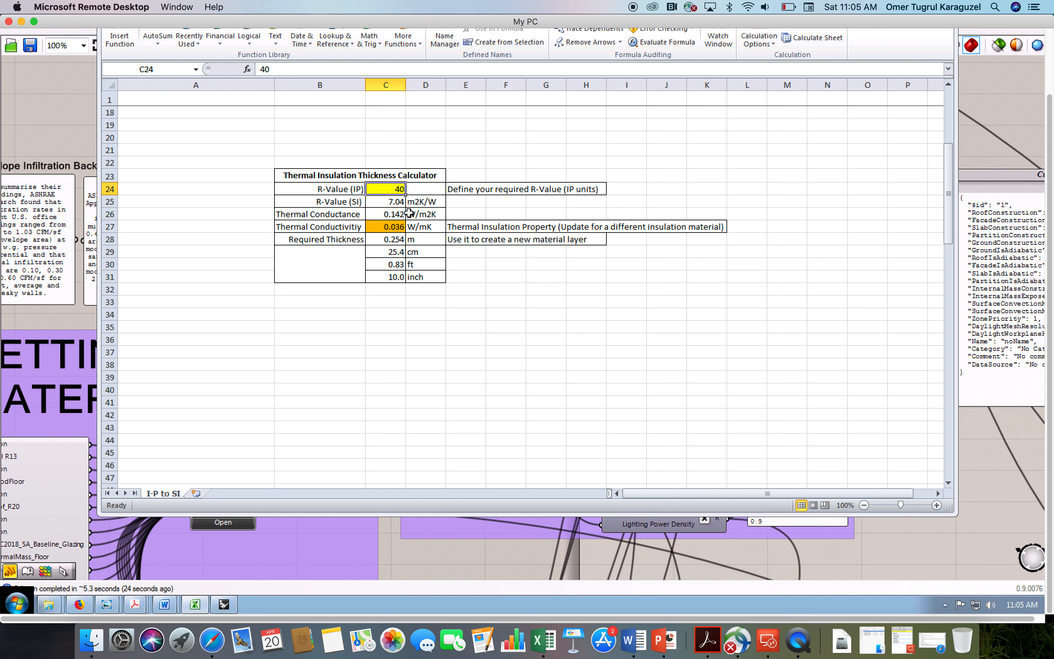
mouse_move(389, 225)
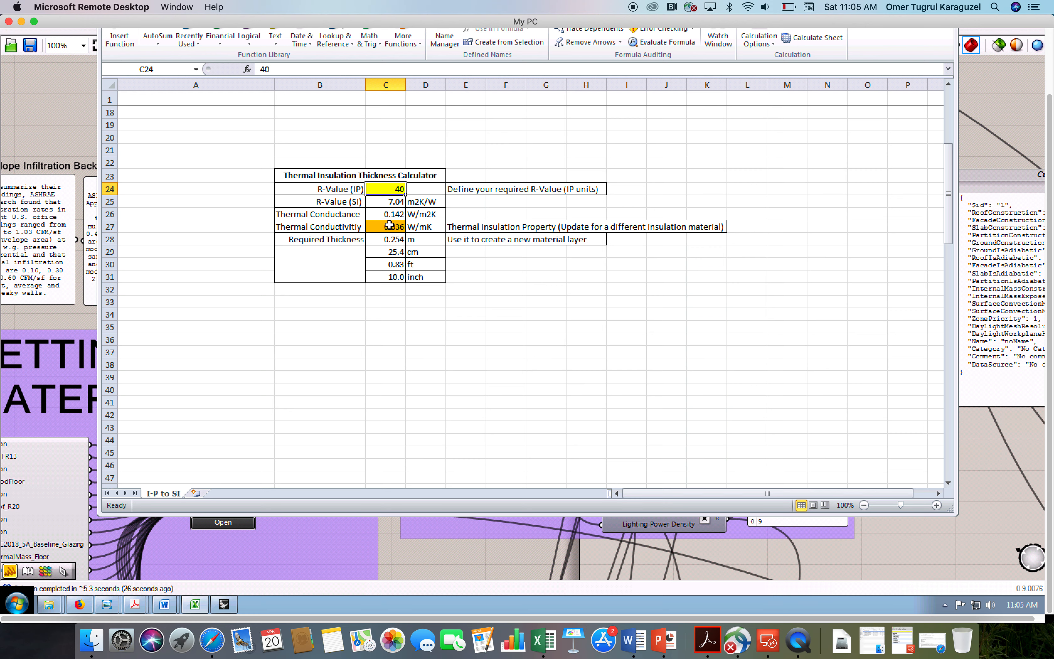
left_click(385, 226)
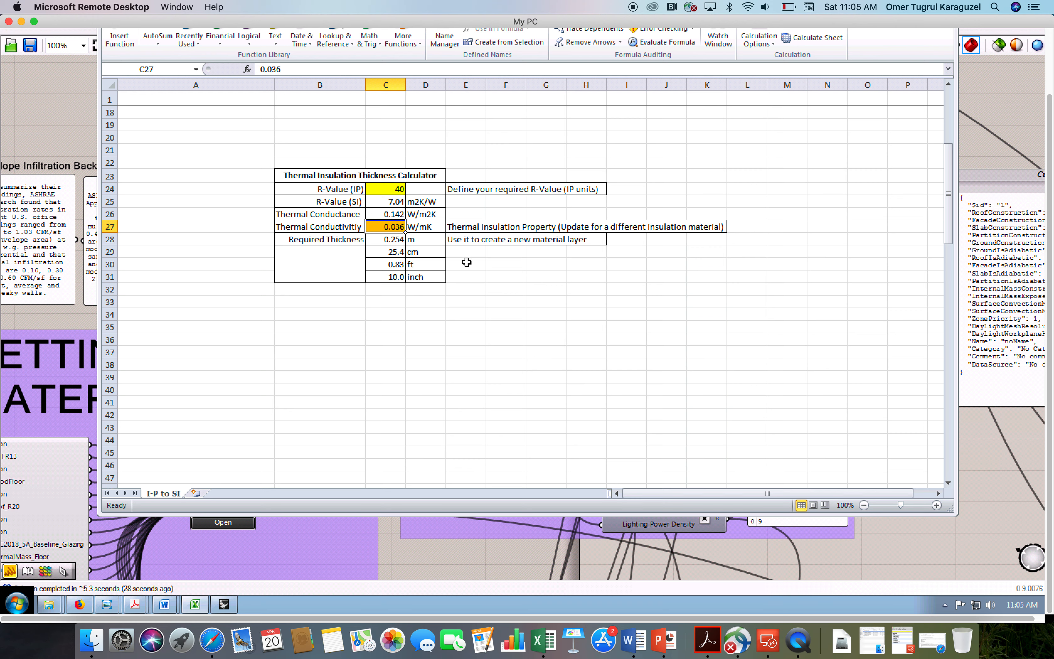
mouse_move(517, 277)
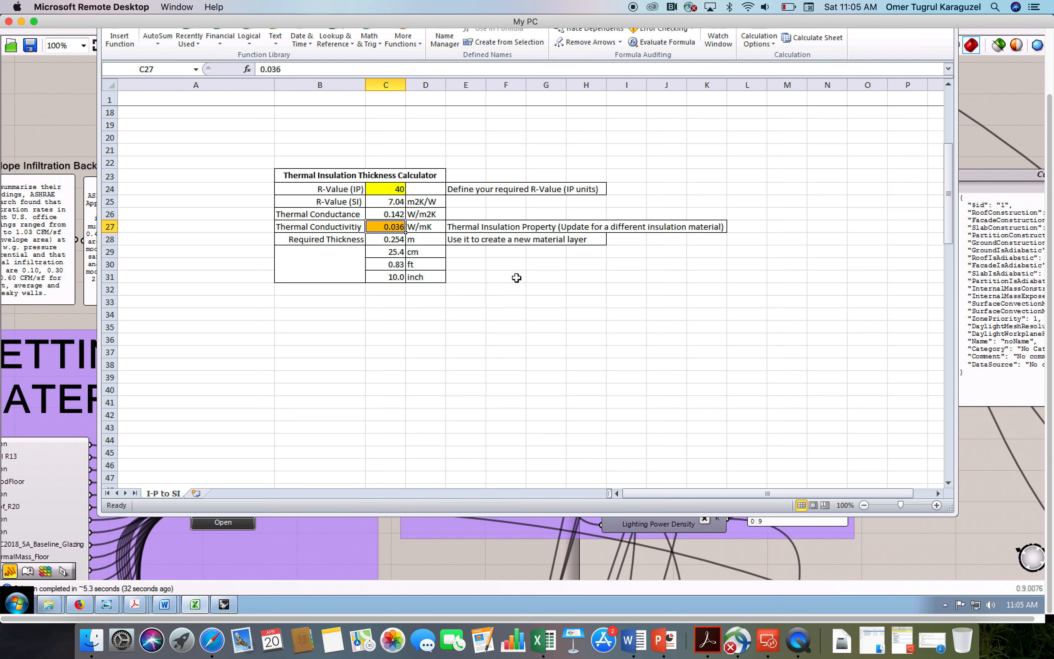
type("0.0")
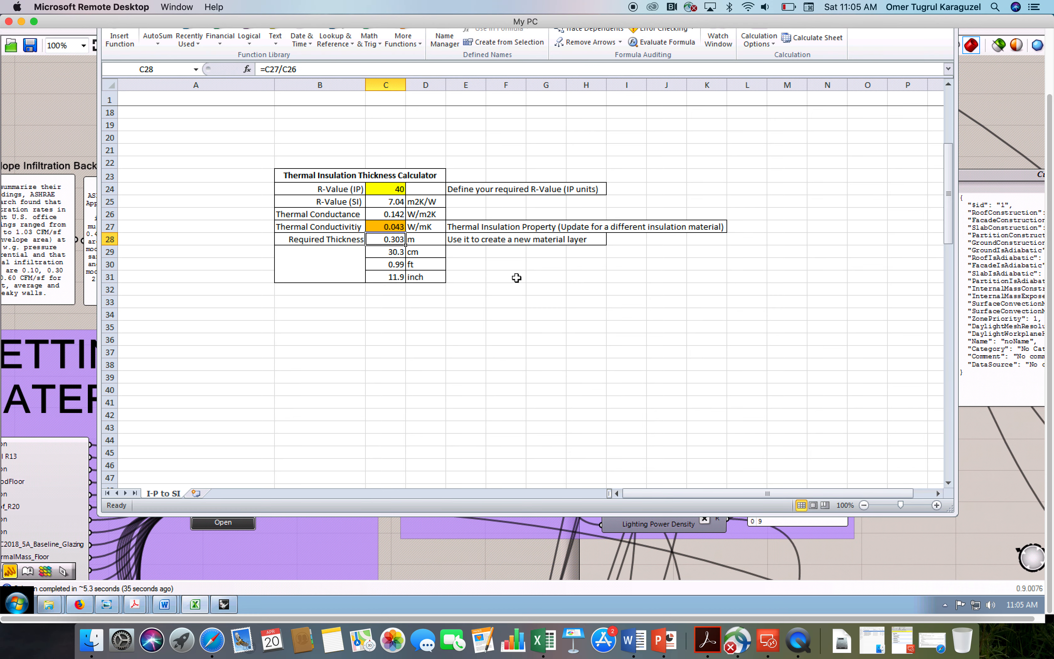
mouse_move(386, 187)
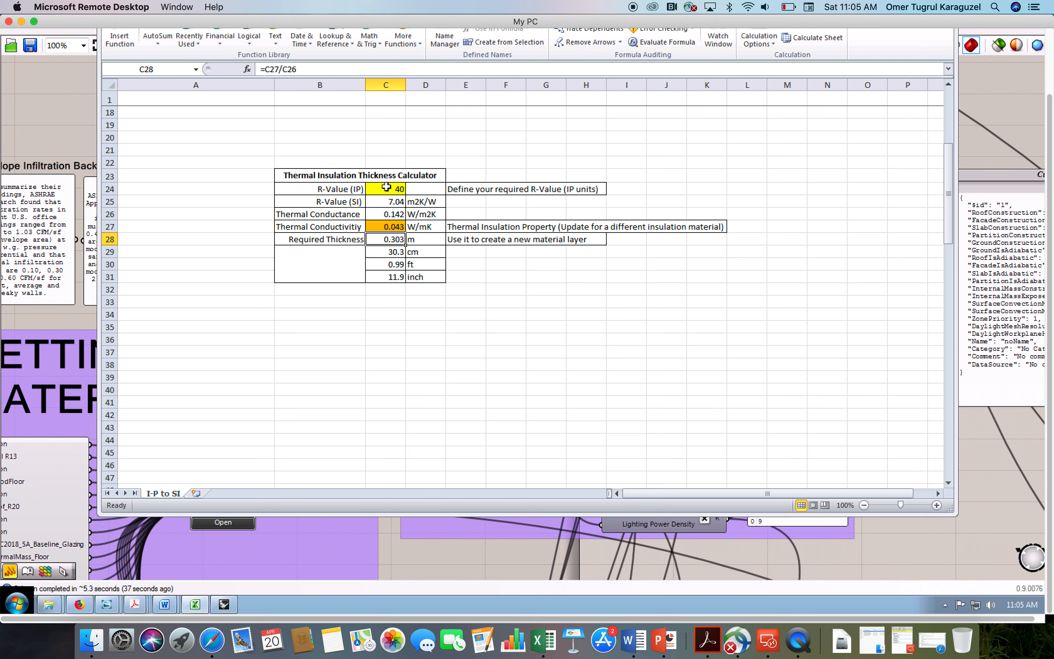
- Set the R-Value (IP) again and check the Required Thickness formula giving 0.288 m (11.3 in)
left_click(385, 189)
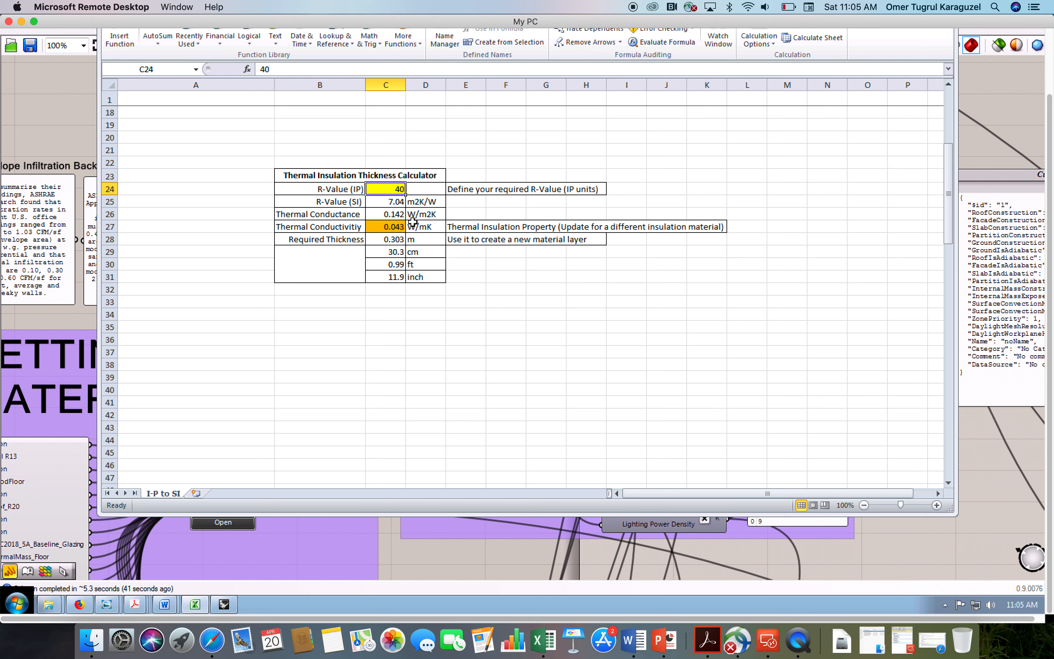
type("15")
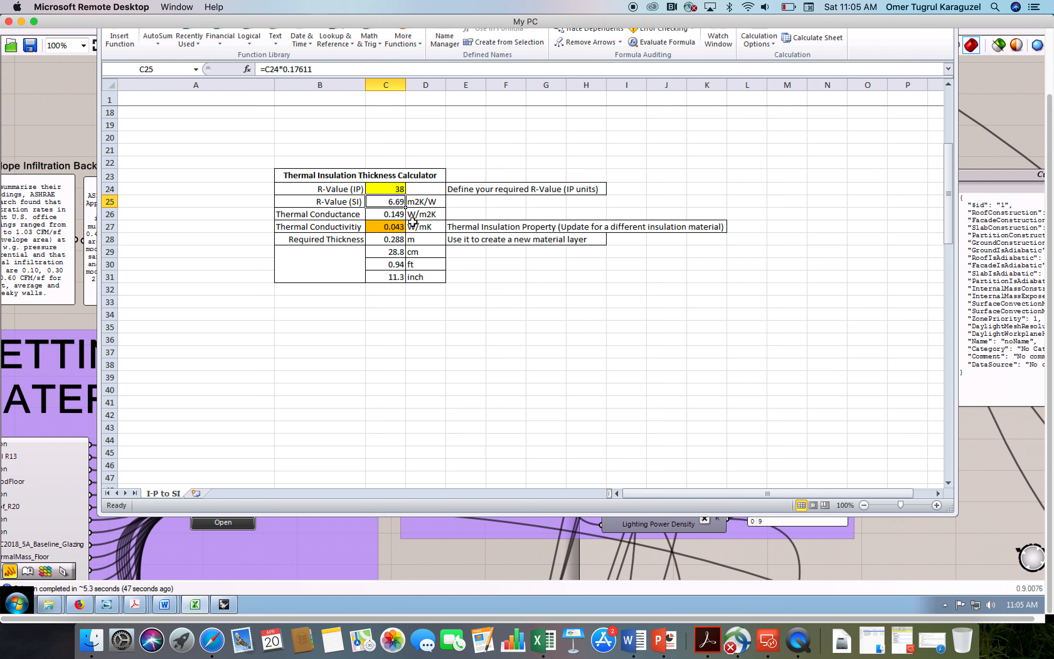
left_click(385, 238)
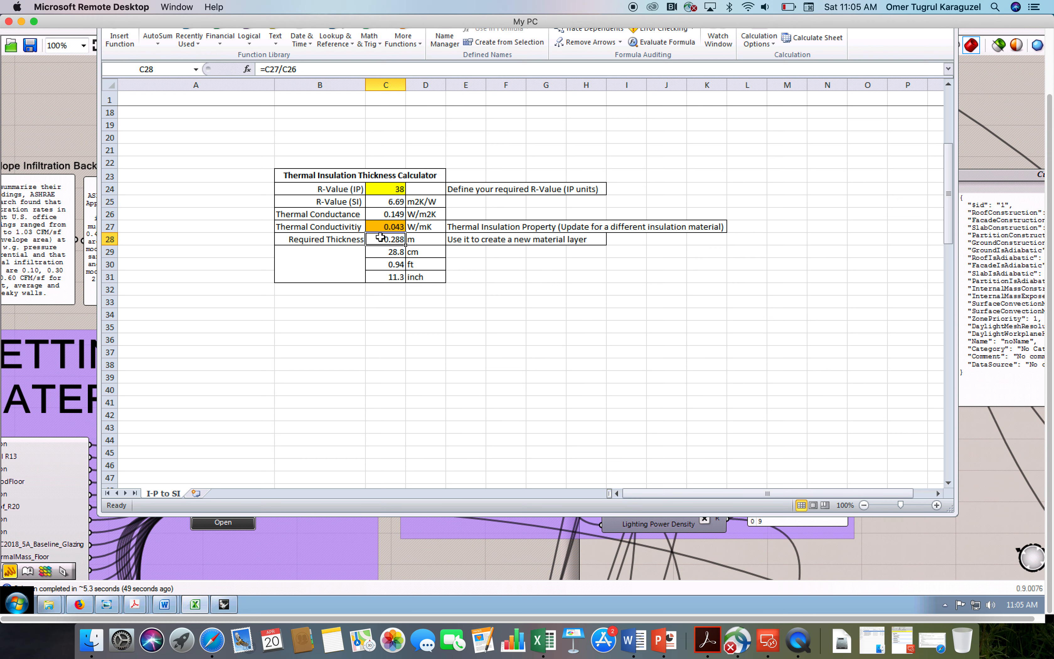
mouse_move(440, 309)
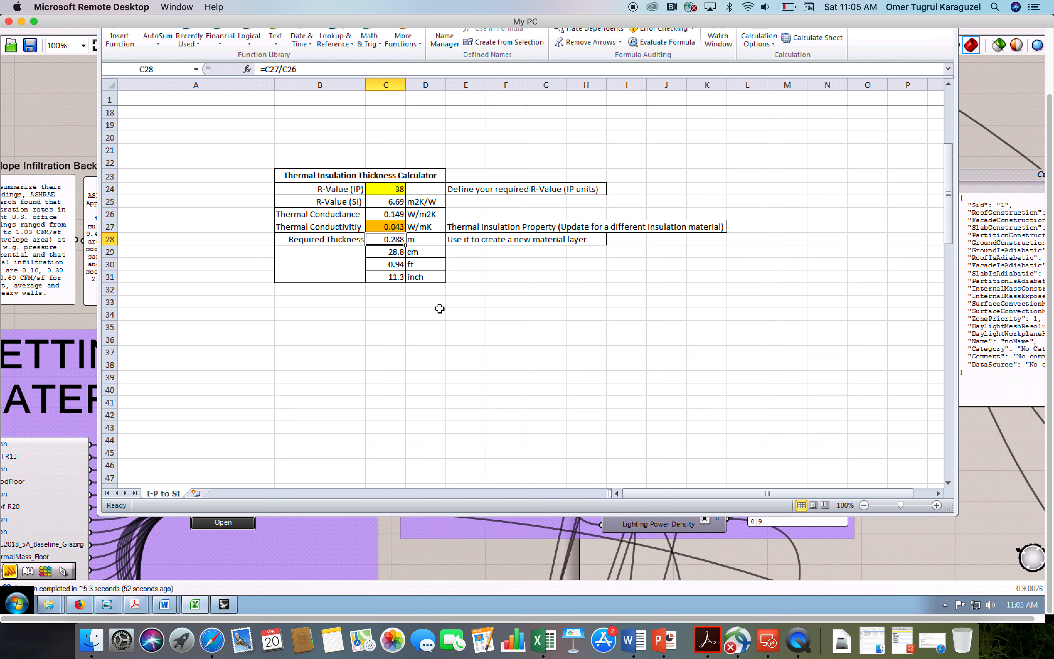
mouse_move(393, 251)
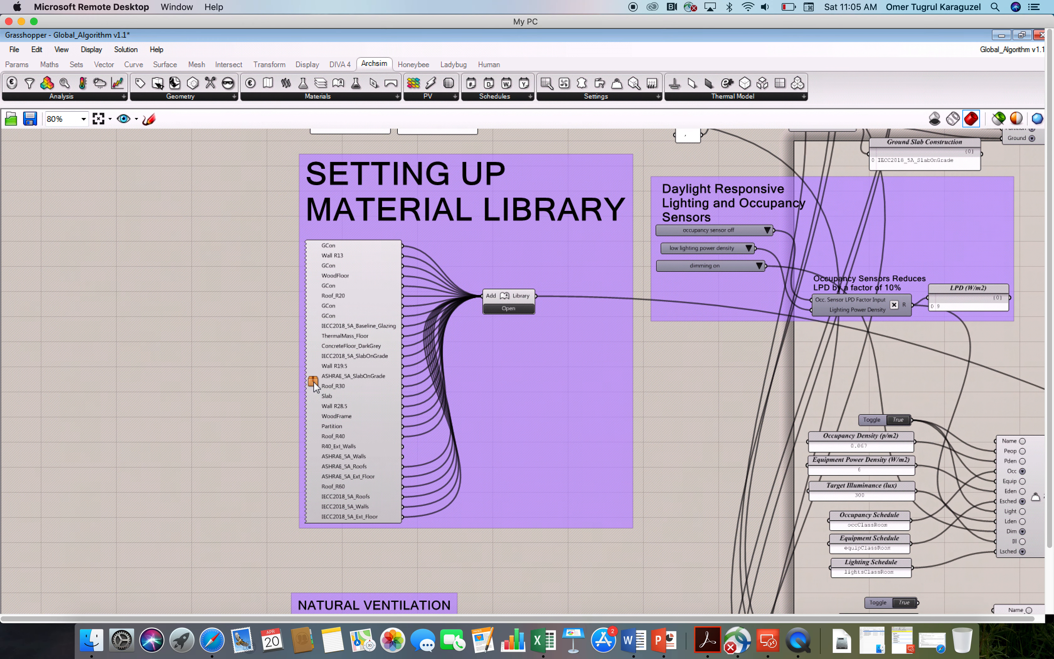
mouse_move(271, 402)
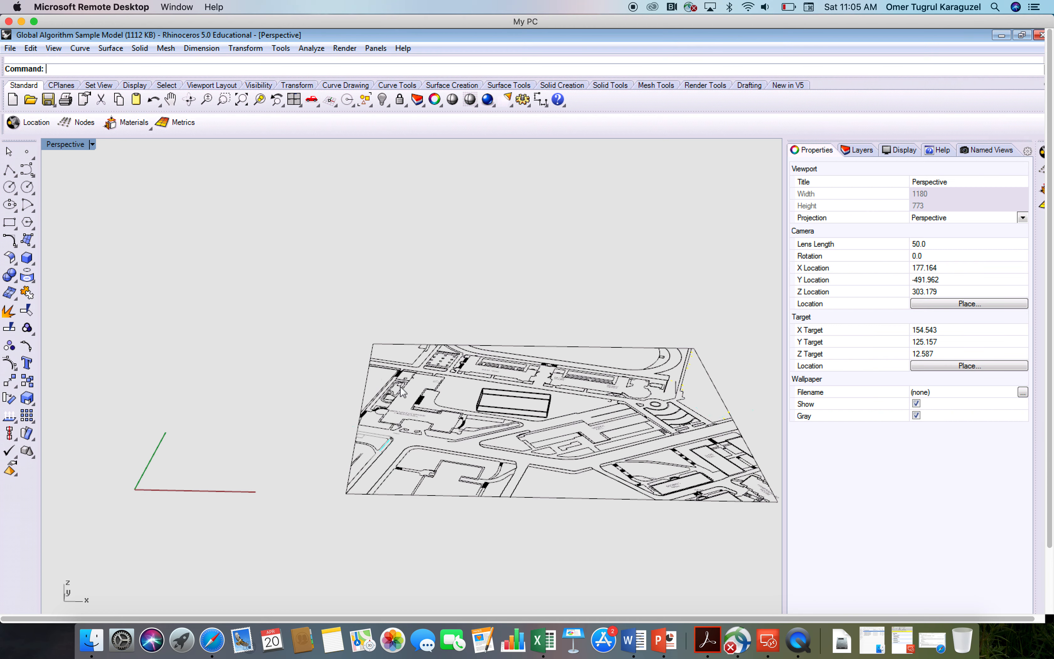
- Return to Rhino and bring the Grasshopper definition with the External Walls cluster to the front
left_click(103, 558)
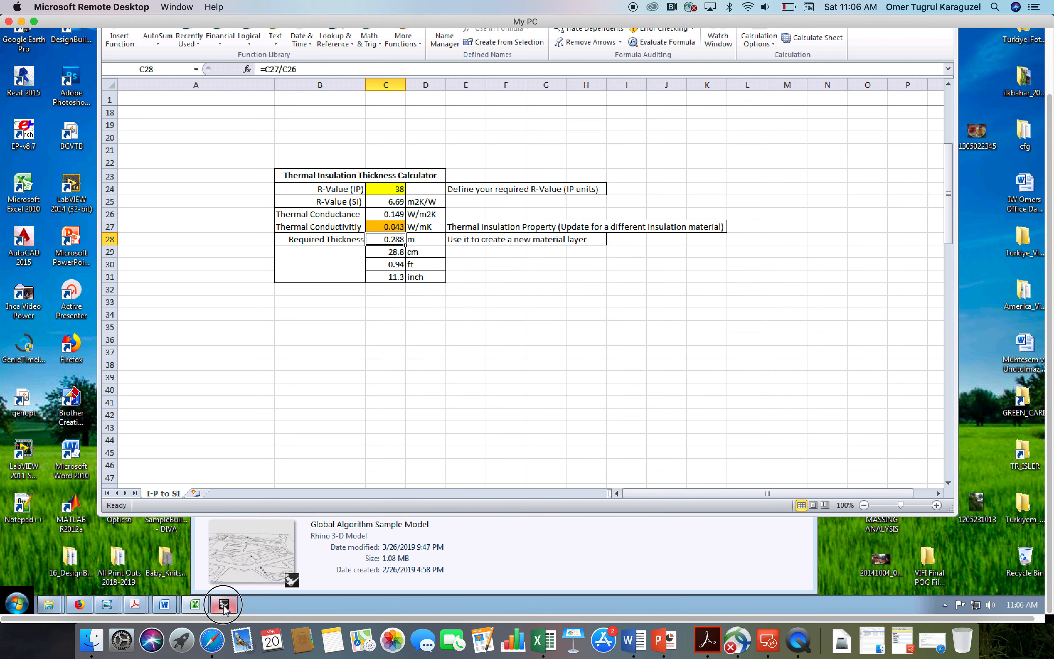
left_click(224, 603)
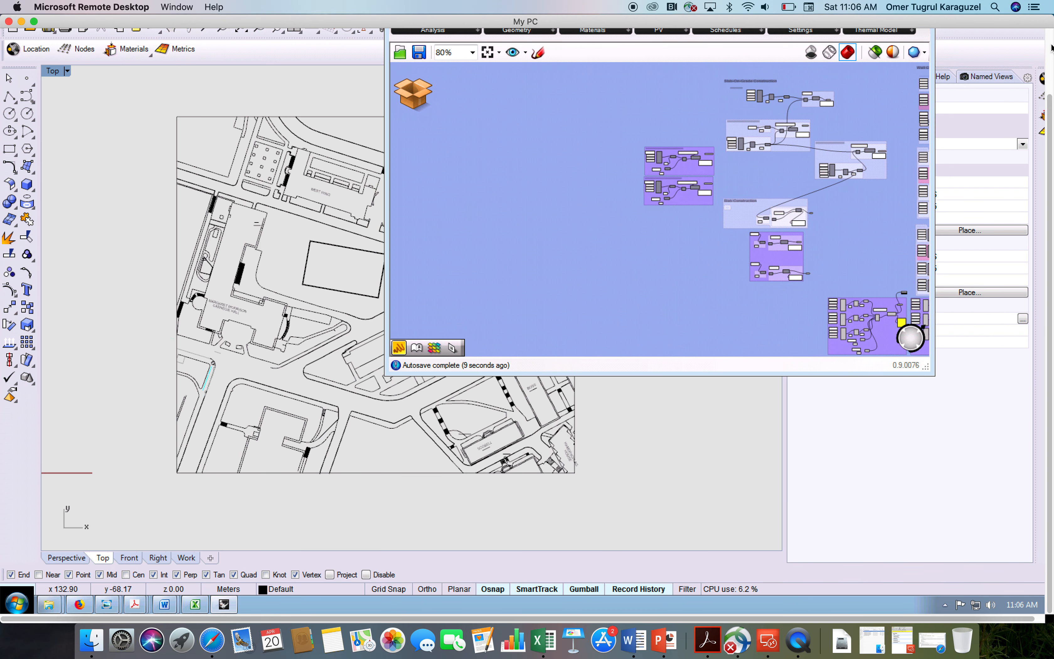
left_click(1021, 35)
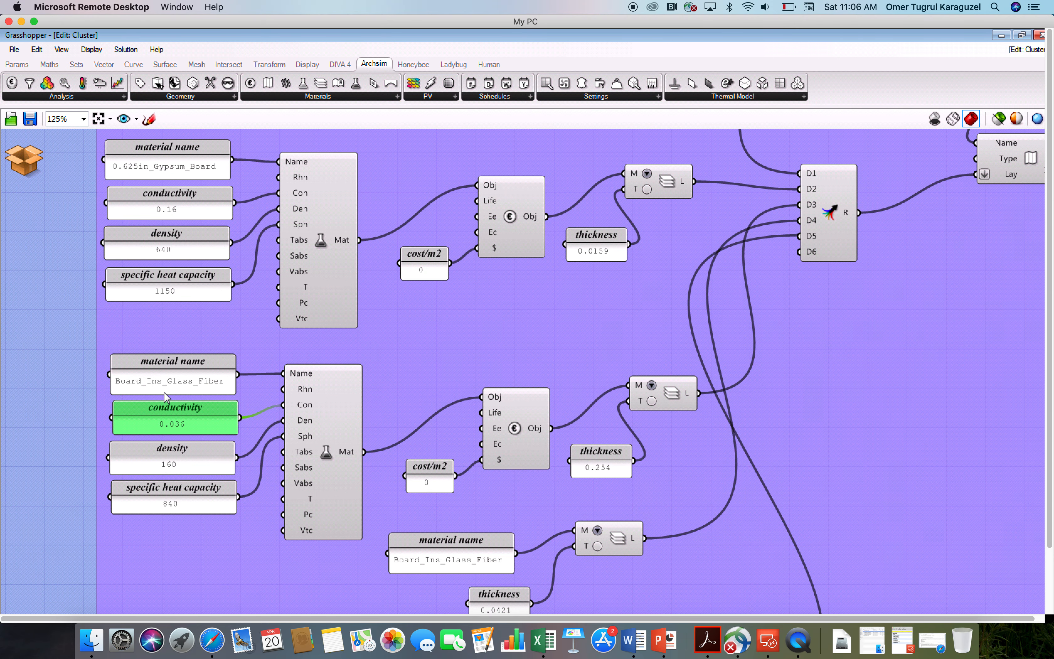
- Wire R40_Ext_Walls into Add to Library, then Save & Close the cluster back to the main definition
left_click(600, 461)
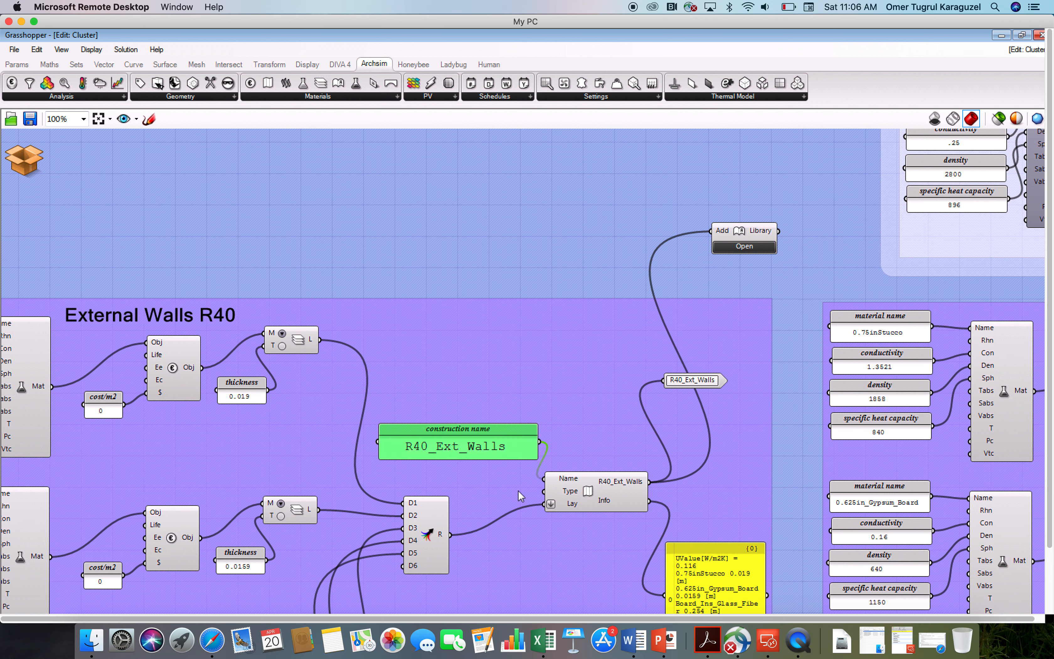
mouse_move(615, 501)
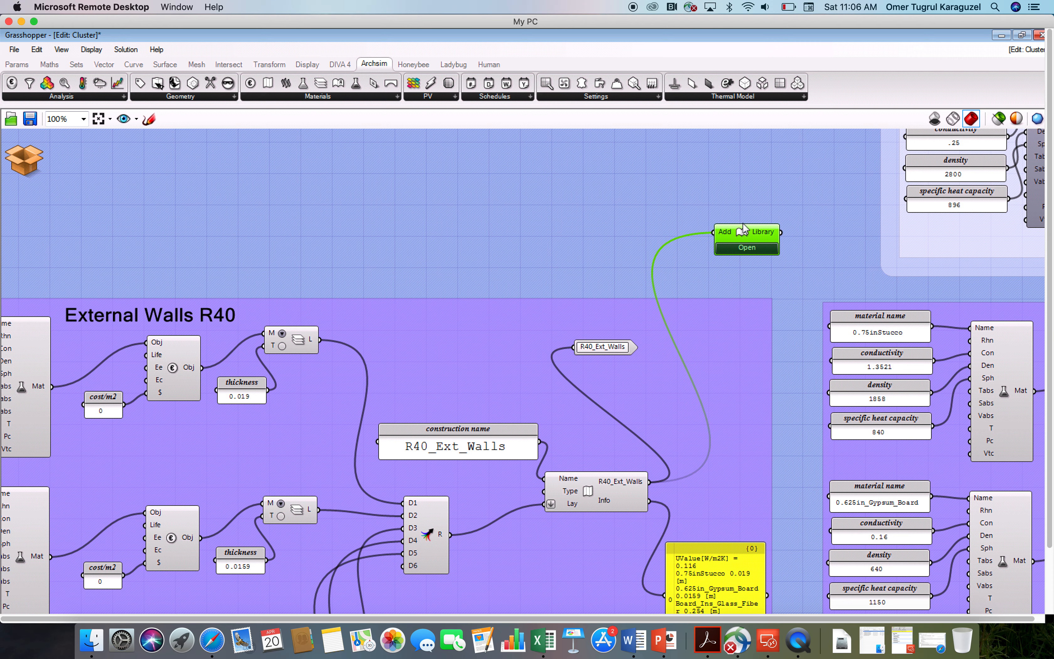
mouse_move(27, 161)
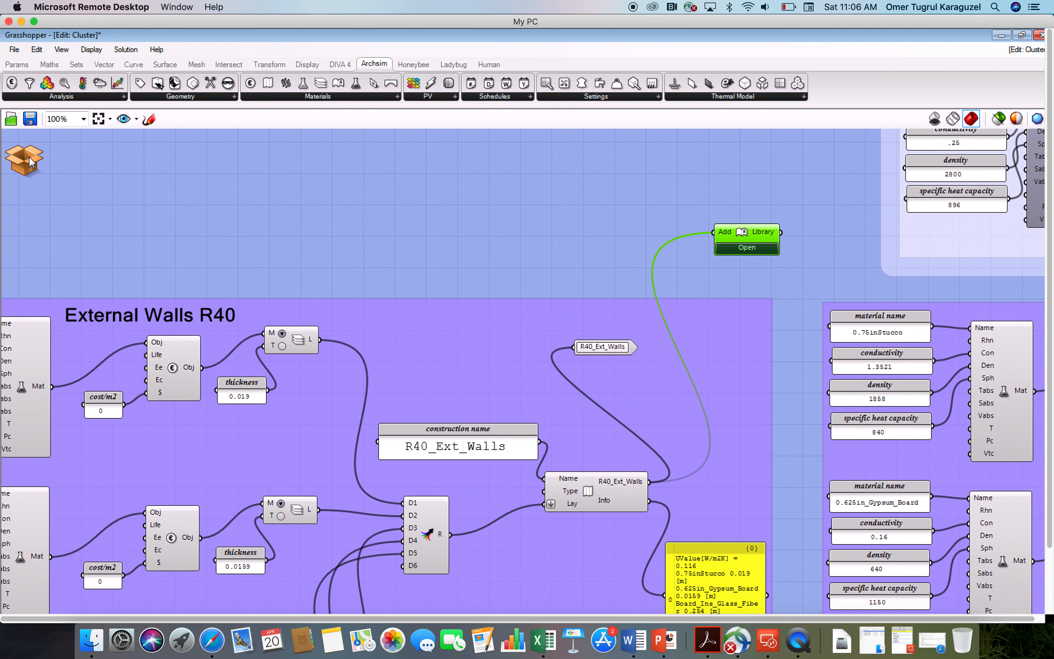
left_click(23, 159)
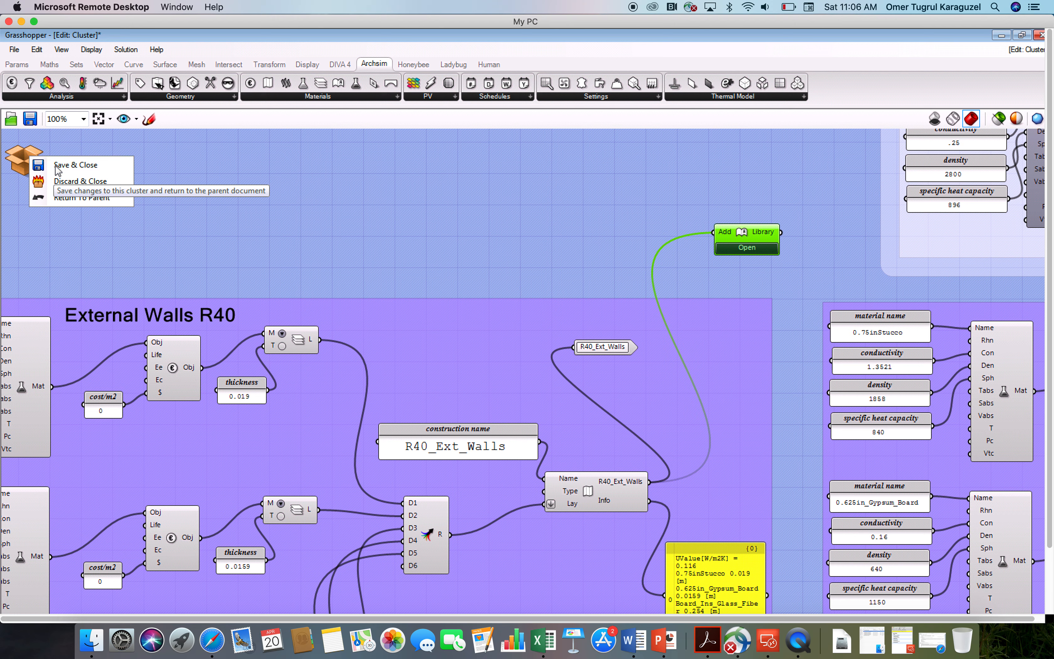
mouse_move(59, 177)
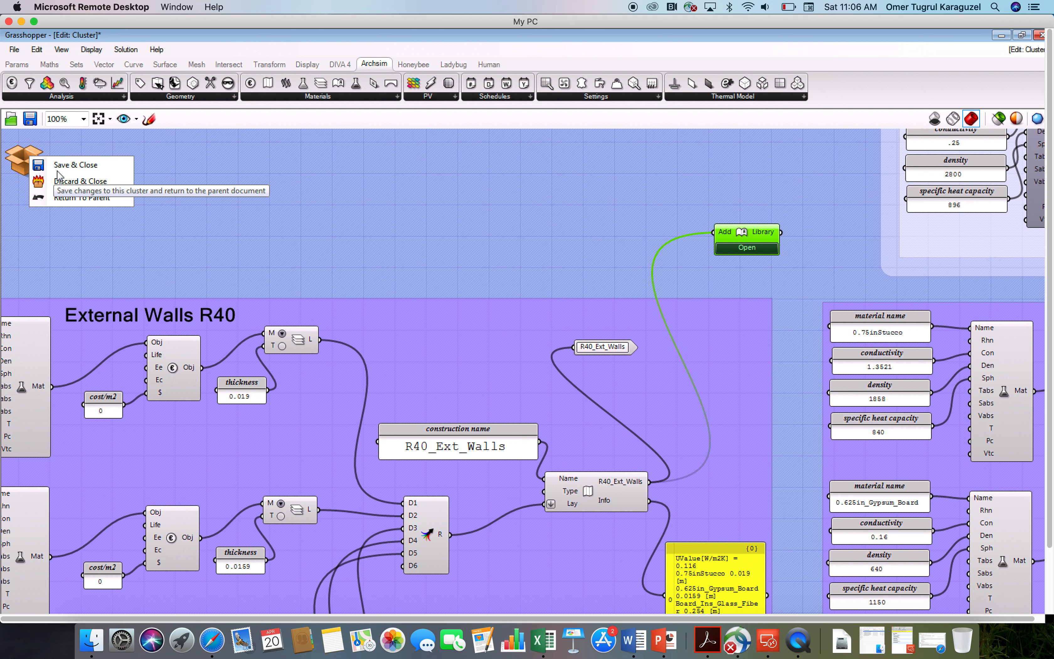
left_click(75, 164)
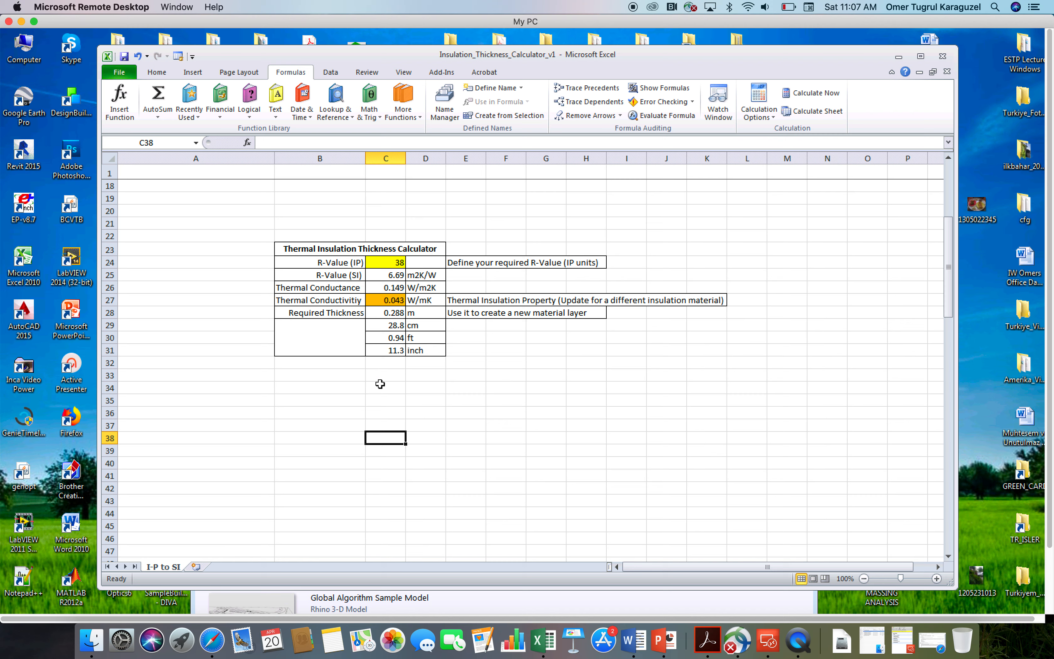
mouse_move(411, 371)
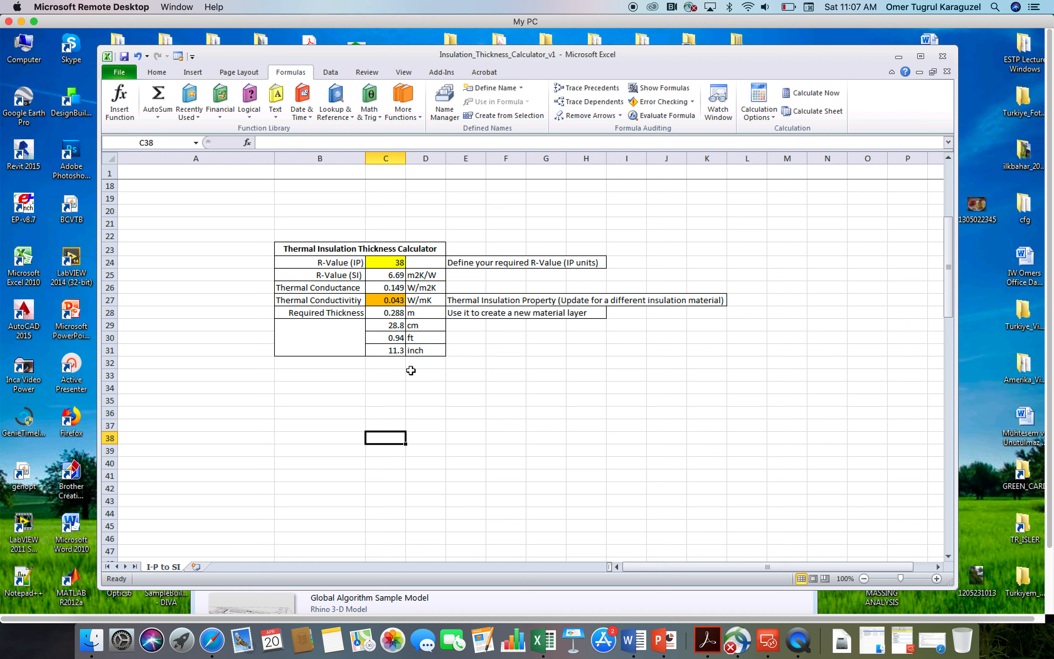
- Enter temporary labels U-factor, SHGC and VT in the cells below the calculator
left_click(425, 376)
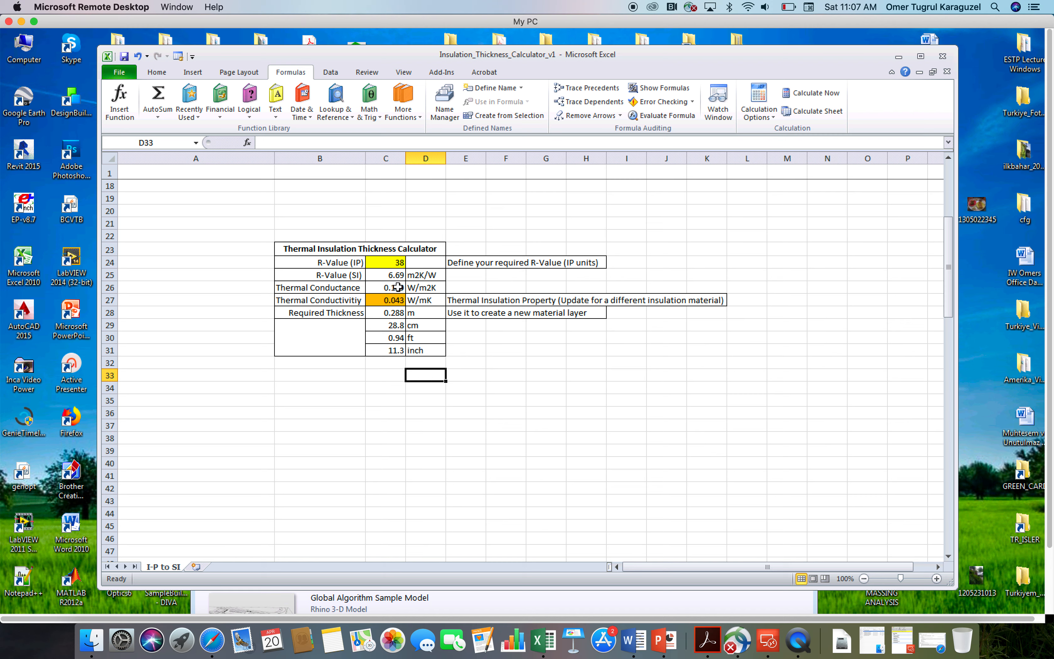
left_click(385, 387)
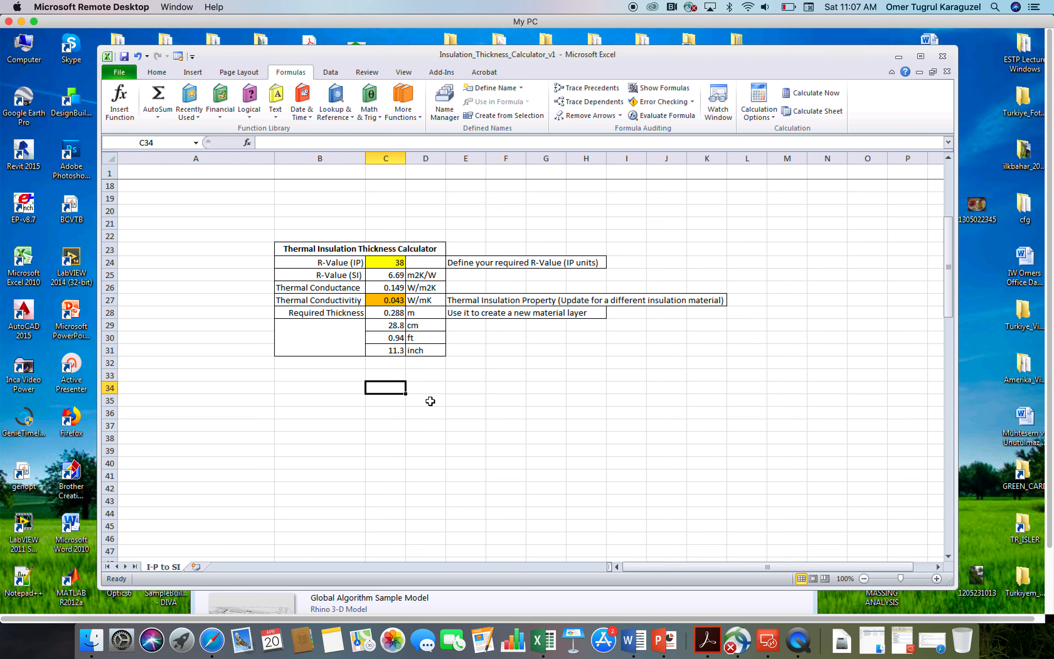
type("U-facto")
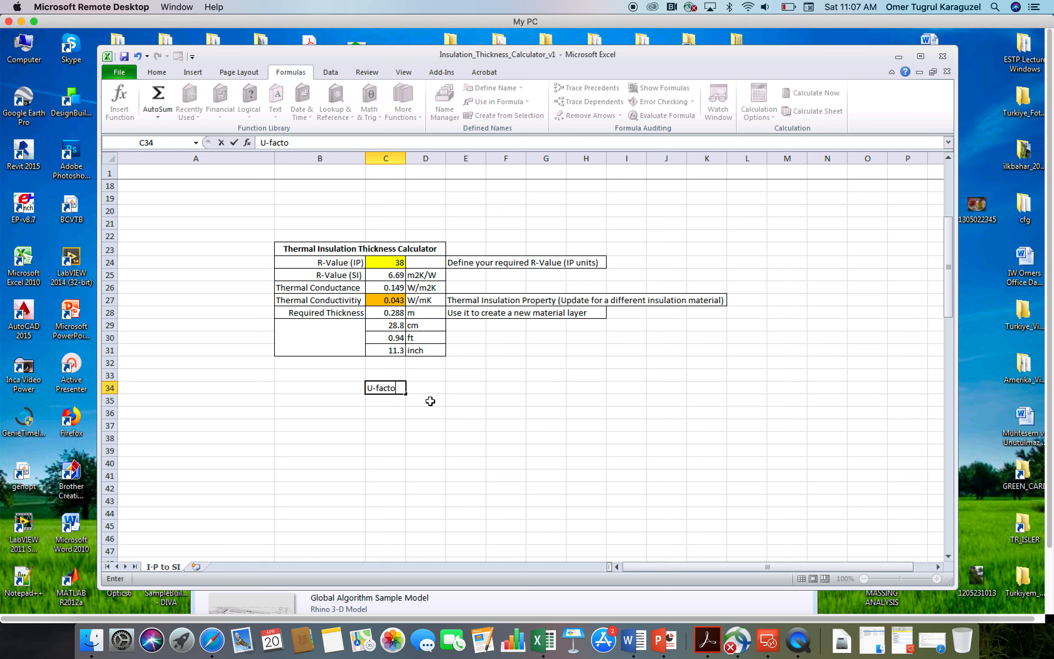
key("Return")
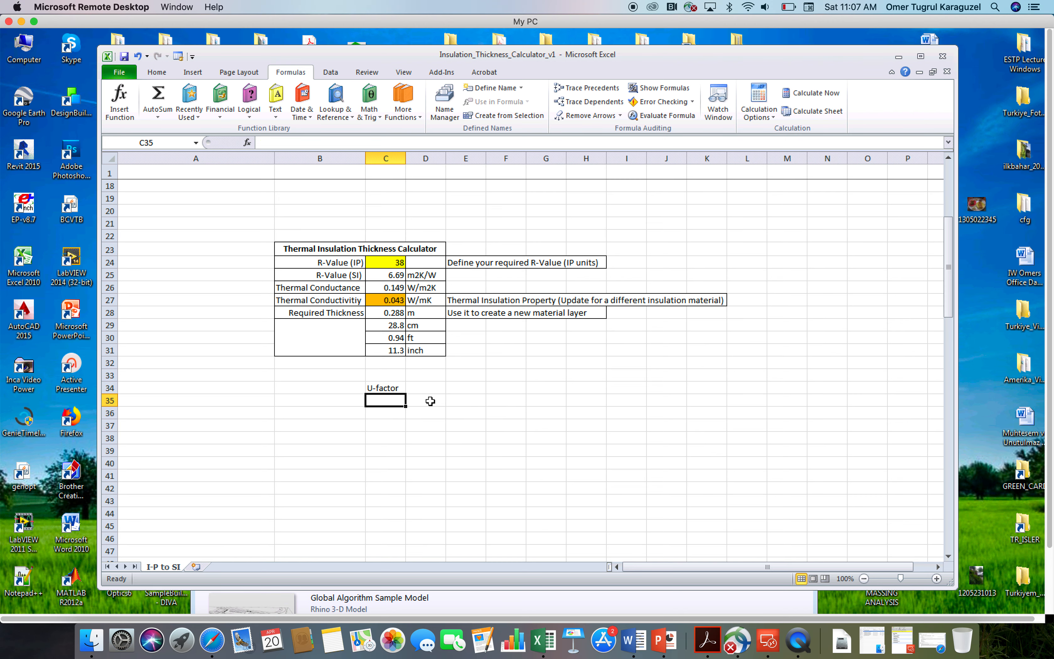
type("SHGC")
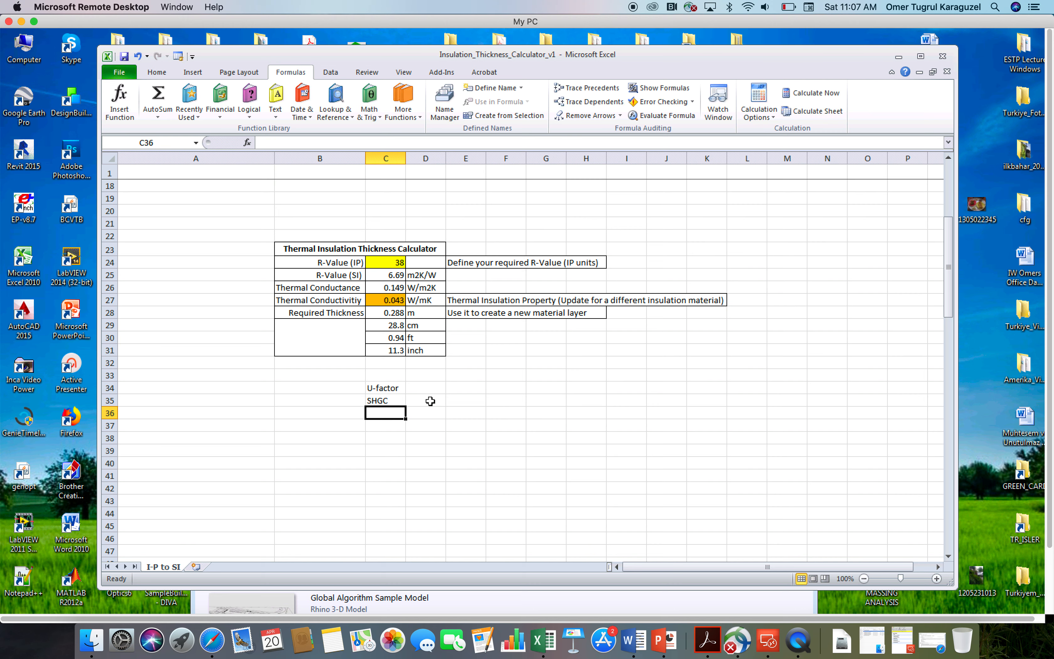
type("VT")
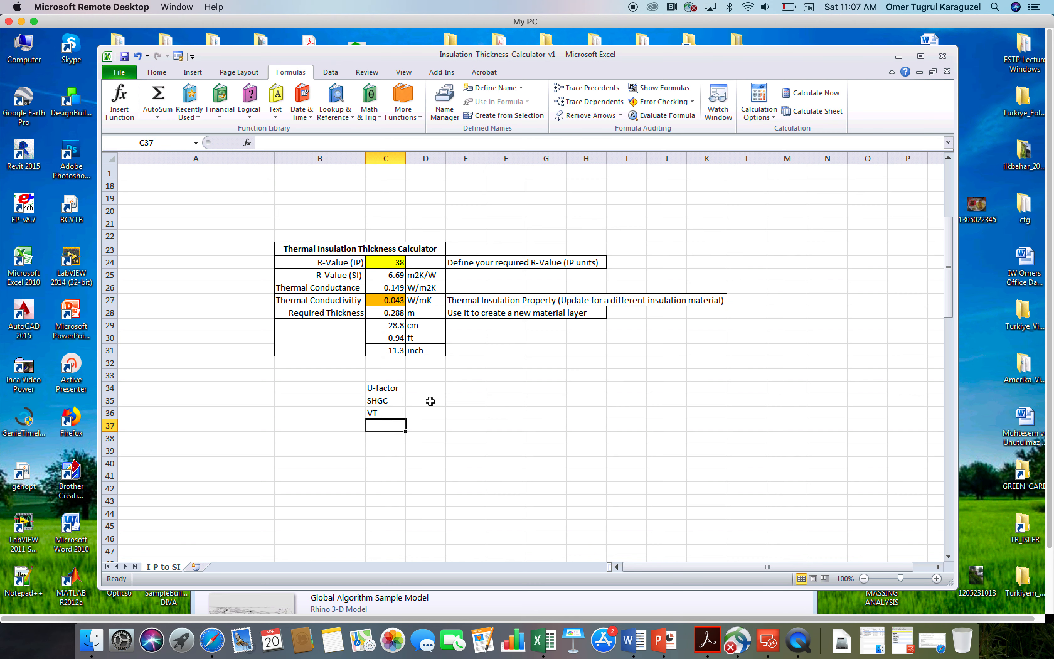
mouse_move(389, 392)
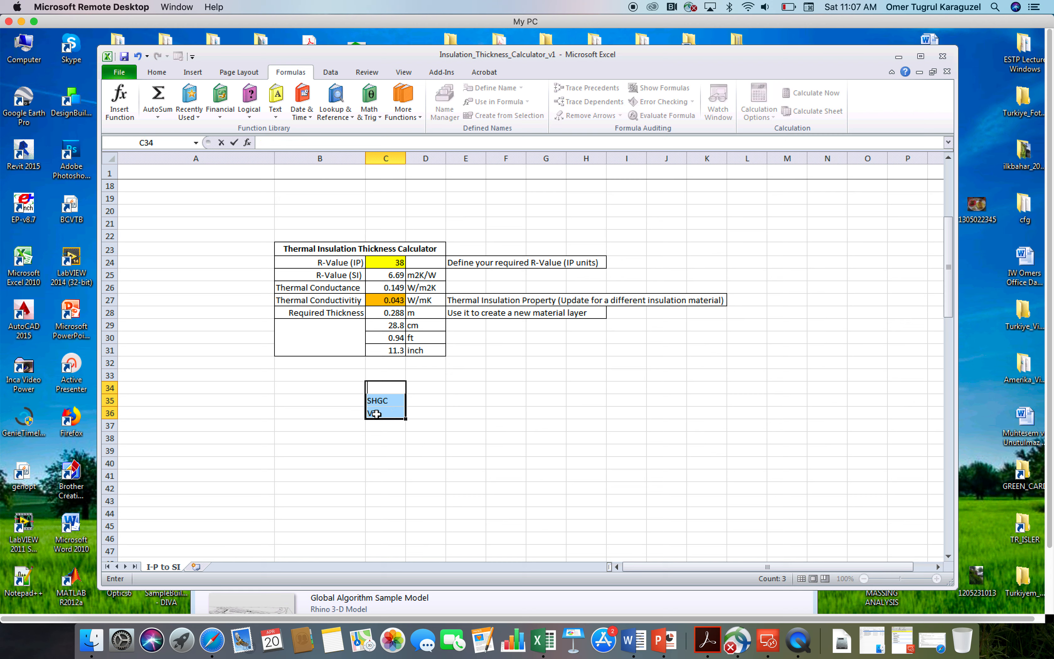
- Clear the temporary glazing labels, leaving only the R-38 calculator
key("Return")
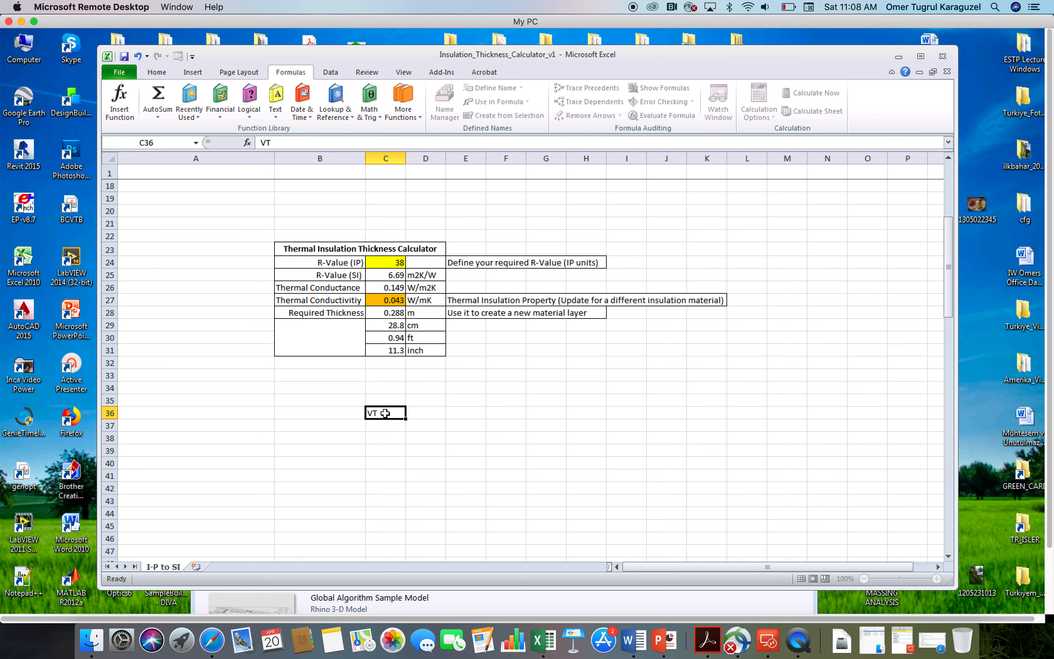
left_click(465, 404)
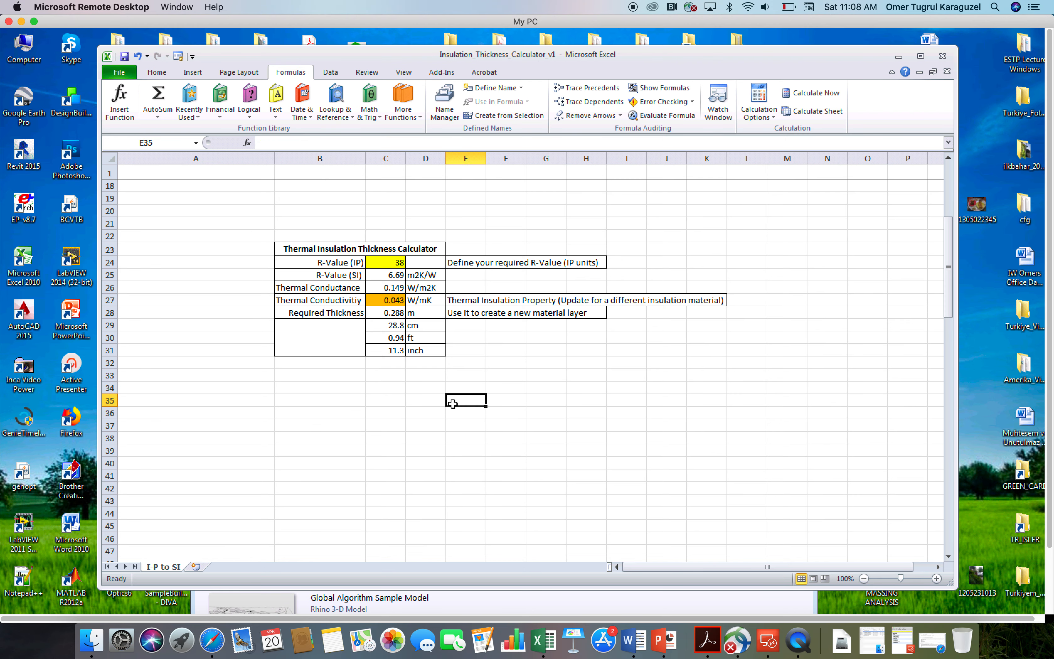